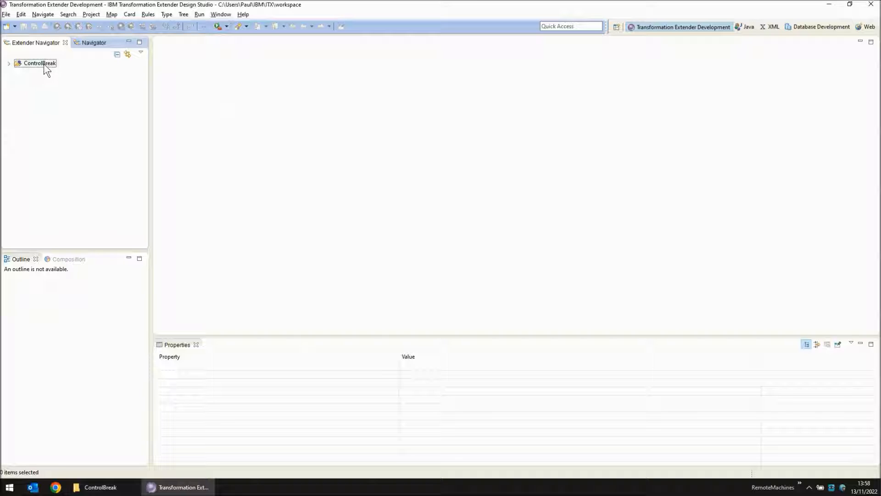
Expand the ControlBreak project in Extender Navigator to list its file folders.
{"action": "left_click", "coordinate": [8, 63]}
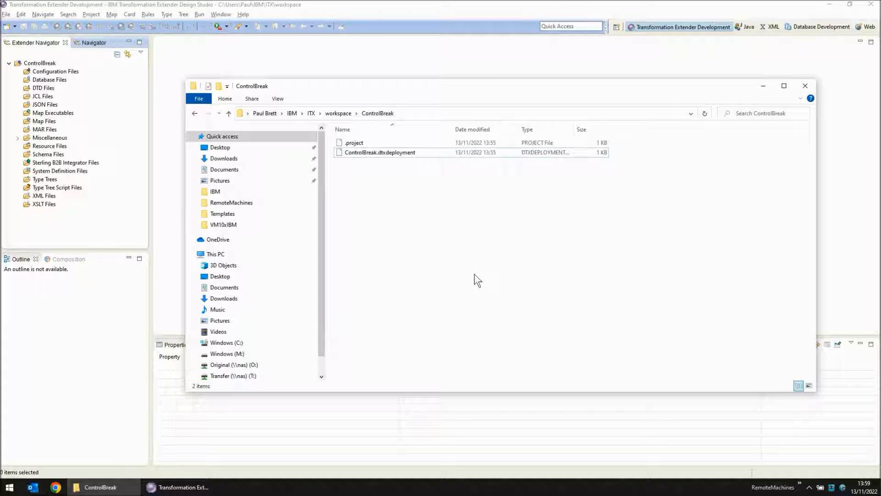
Create a new text document Input.txt in the ControlBreak folder and open it in Notepad.
{"action": "right_click", "coordinate": [477, 279]}
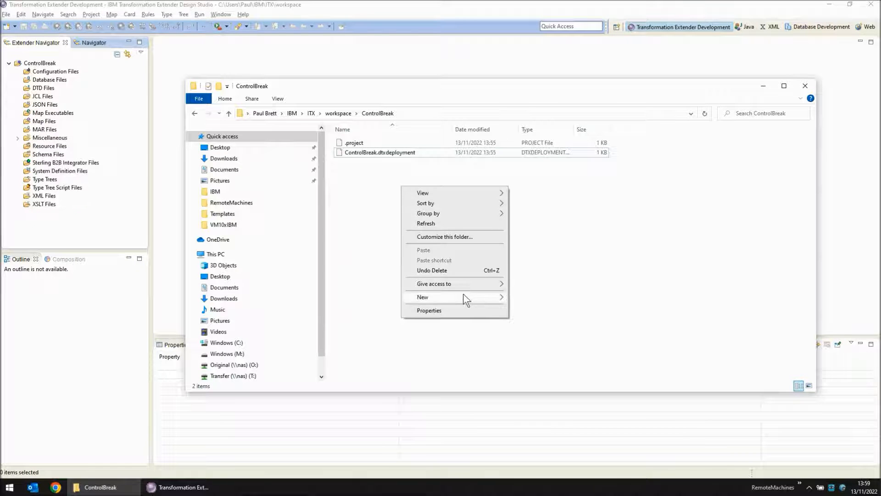
{"action": "left_click", "coordinate": [423, 296]}
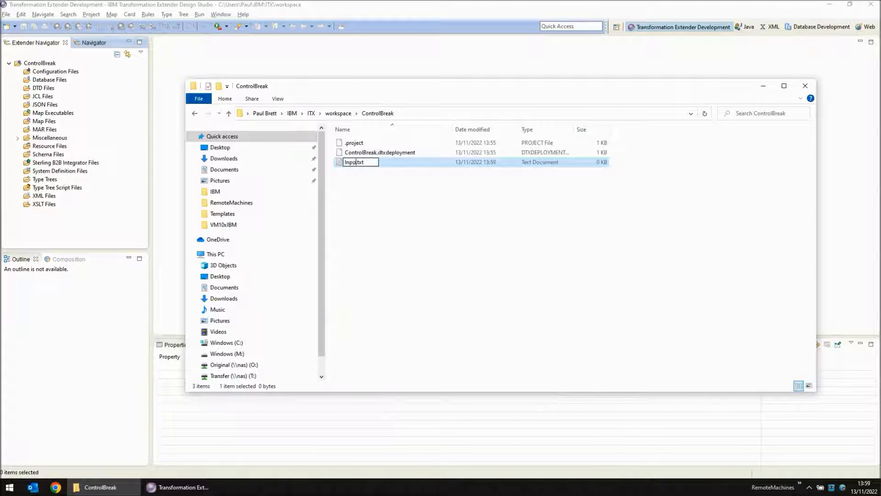
{"action": "double_click", "coordinate": [354, 162]}
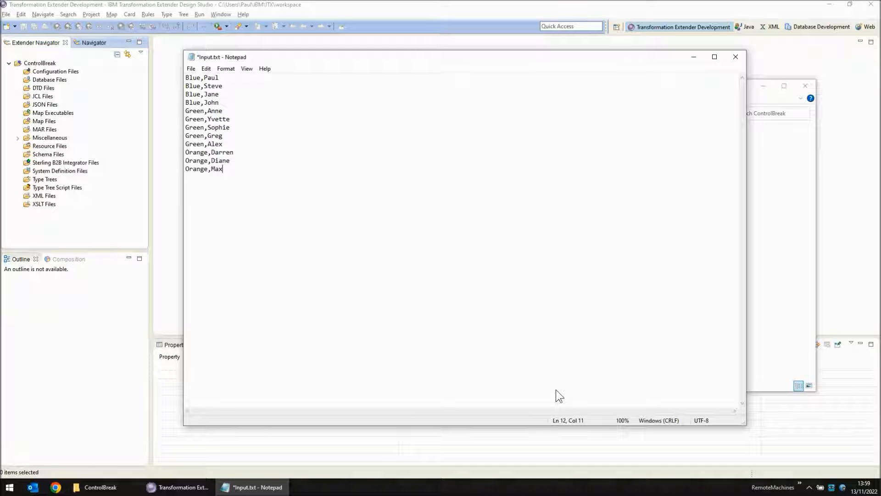
Open Input.txt from the ControlBreak project's Miscellaneous files in the editor.
{"action": "left_click", "coordinate": [735, 57]}
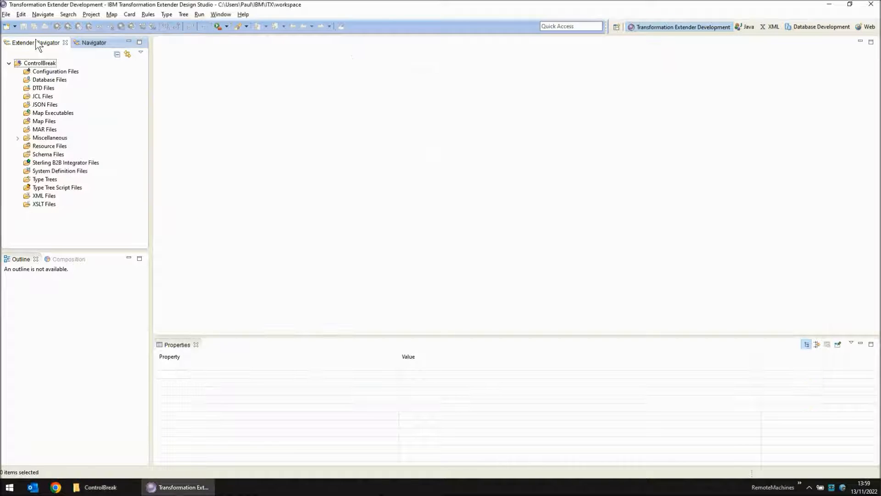
{"action": "right_click", "coordinate": [40, 62]}
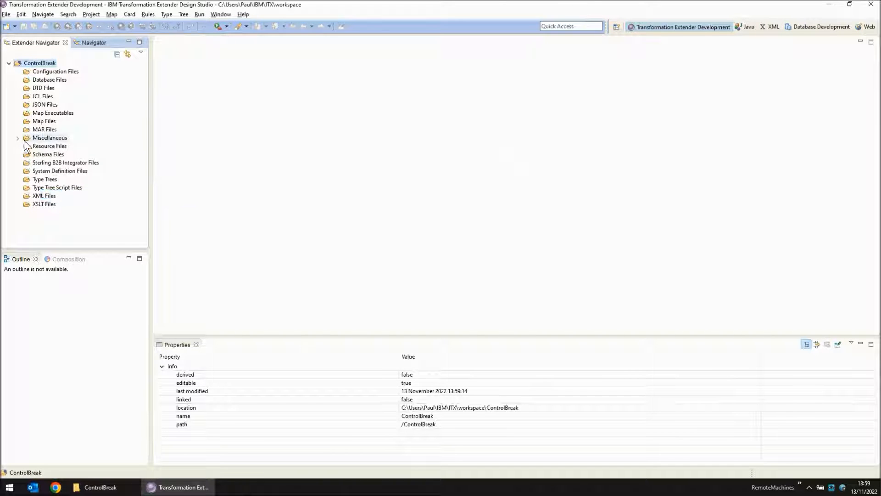
{"action": "left_click", "coordinate": [18, 137]}
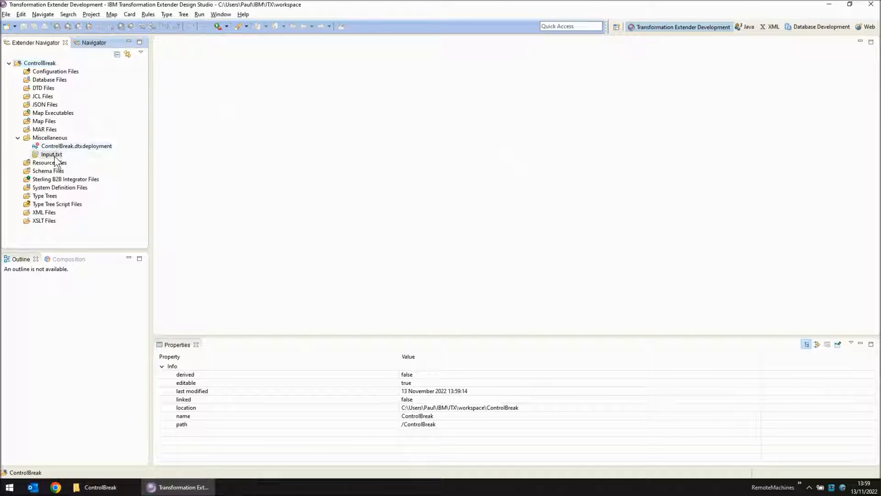
{"action": "double_click", "coordinate": [52, 154]}
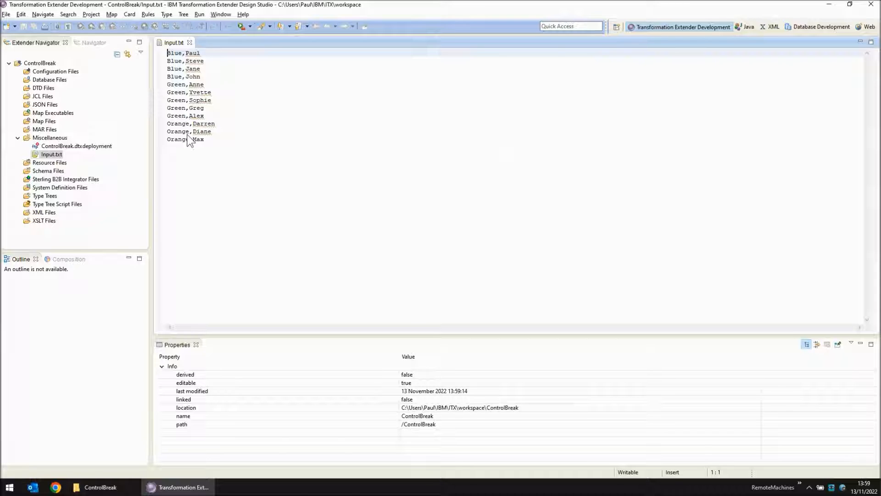
{"action": "mouse_move", "coordinate": [191, 53]}
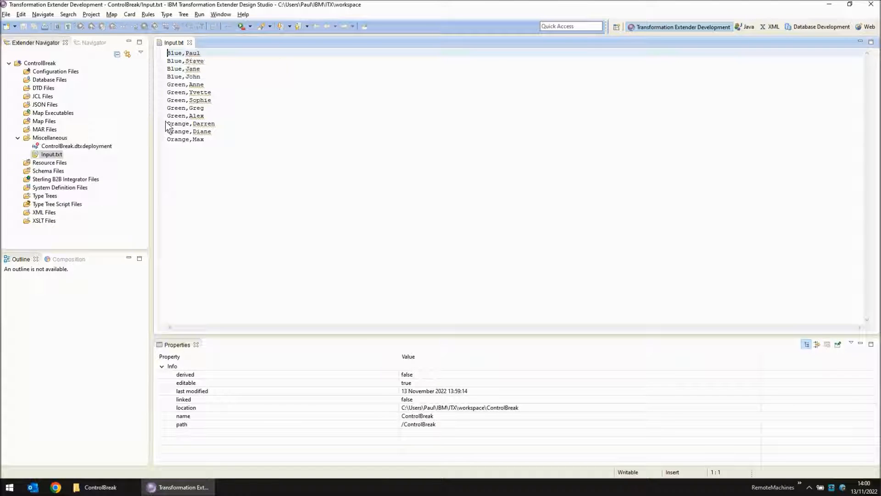
Create a new type tree Input.mtt with ControlBreak as its parent folder.
{"action": "right_click", "coordinate": [45, 195]}
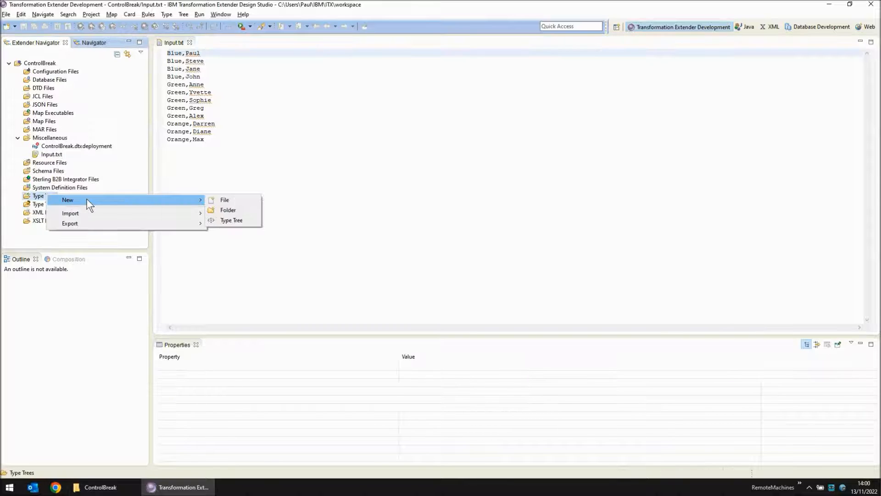
{"action": "left_click", "coordinate": [231, 220]}
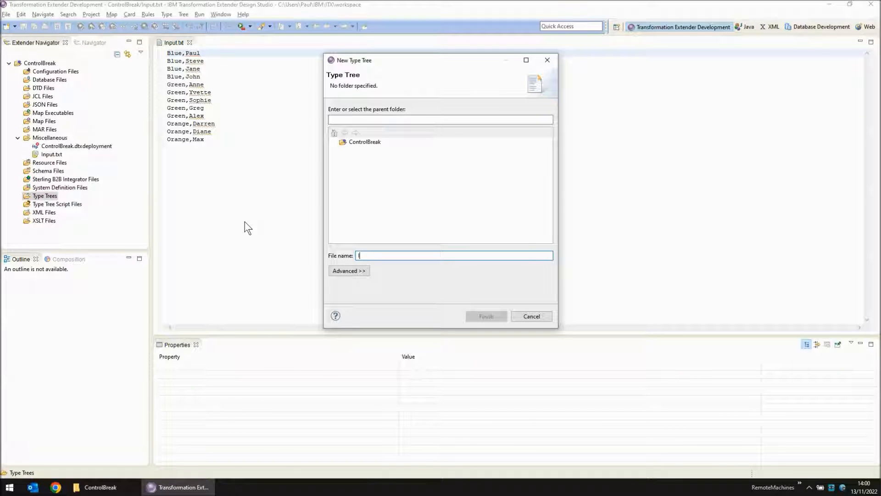
{"action": "type", "text": "Input.mtt"}
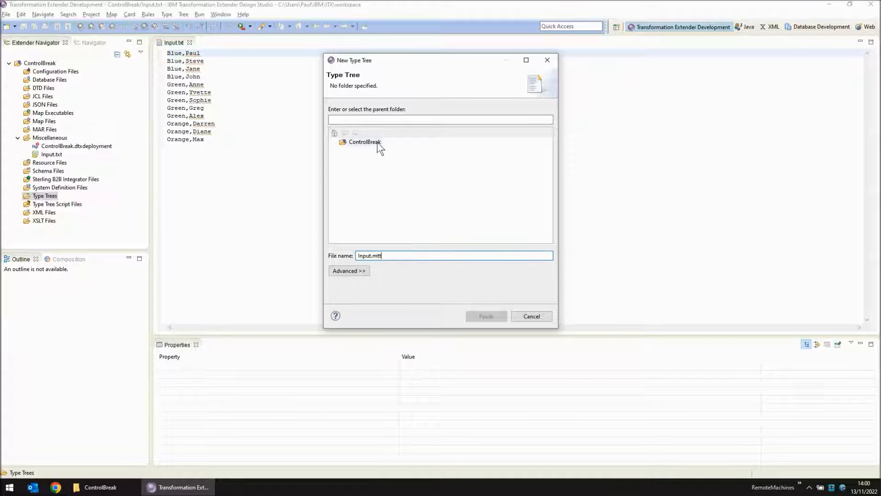
{"action": "left_click", "coordinate": [484, 316]}
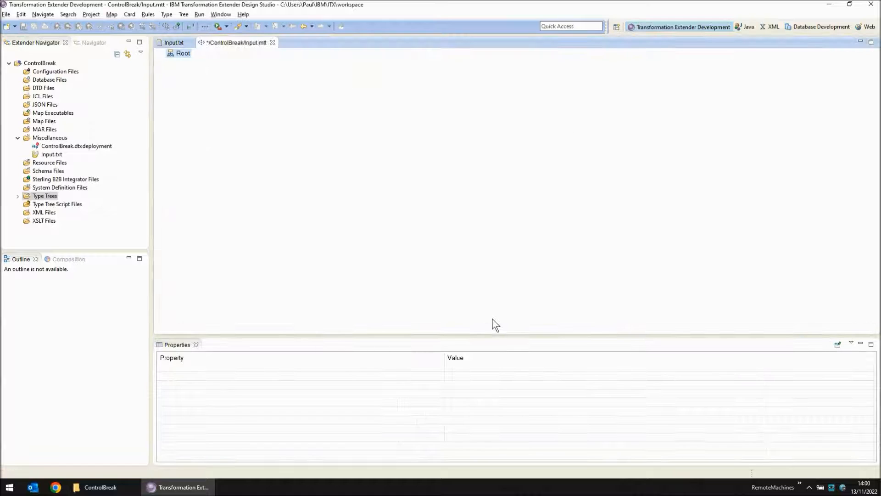
Add File, Row and Fields types under Root in the Input type tree.
{"action": "right_click", "coordinate": [182, 53]}
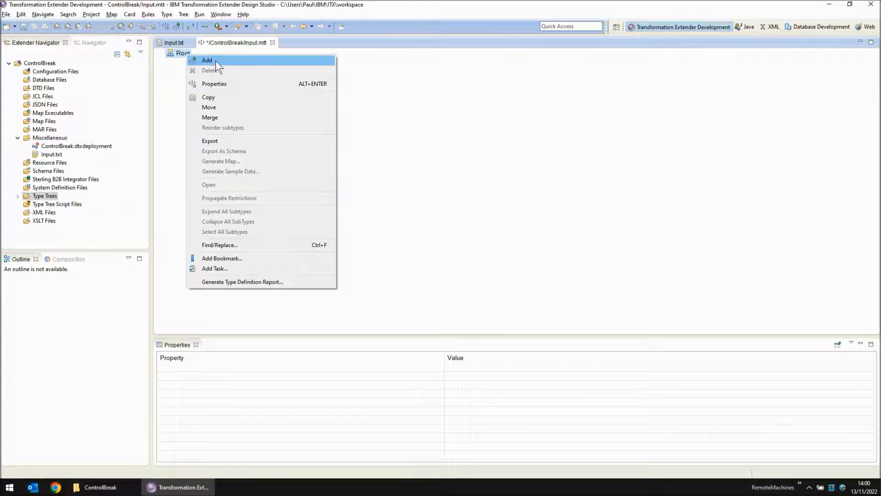
{"action": "left_click", "coordinate": [207, 60]}
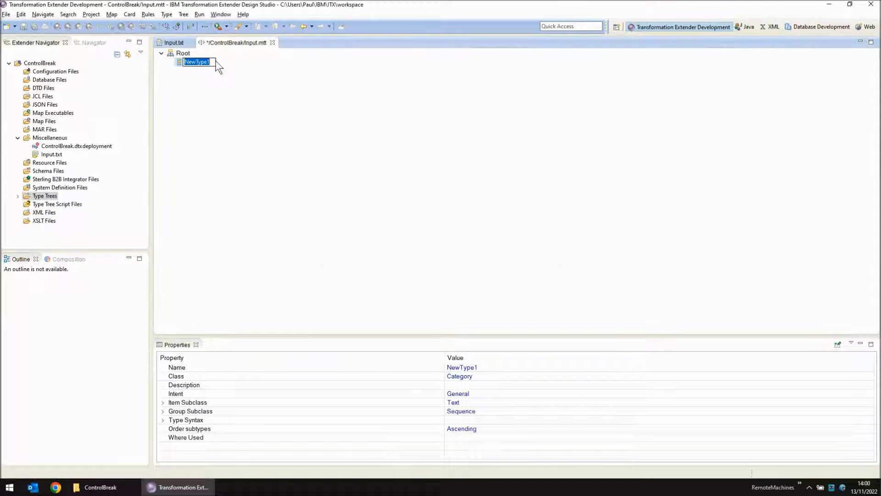
{"action": "type", "text": "File"}
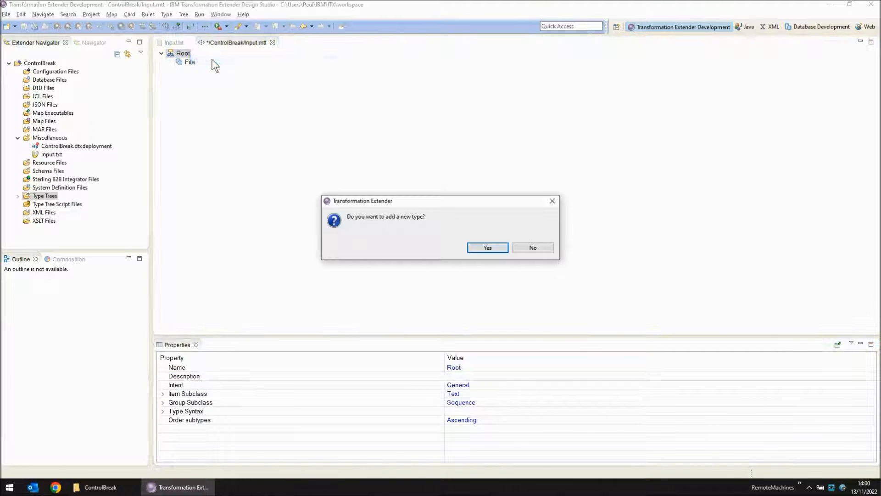
{"action": "left_click", "coordinate": [487, 248]}
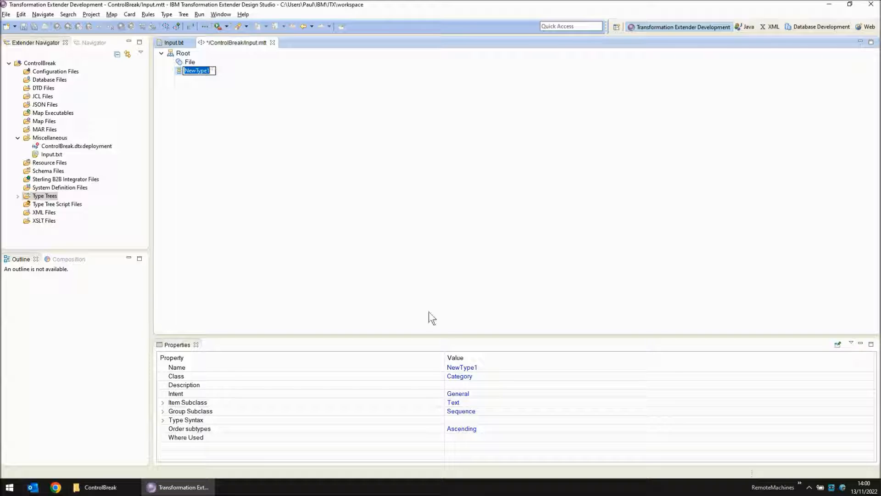
{"action": "type", "text": "Row"}
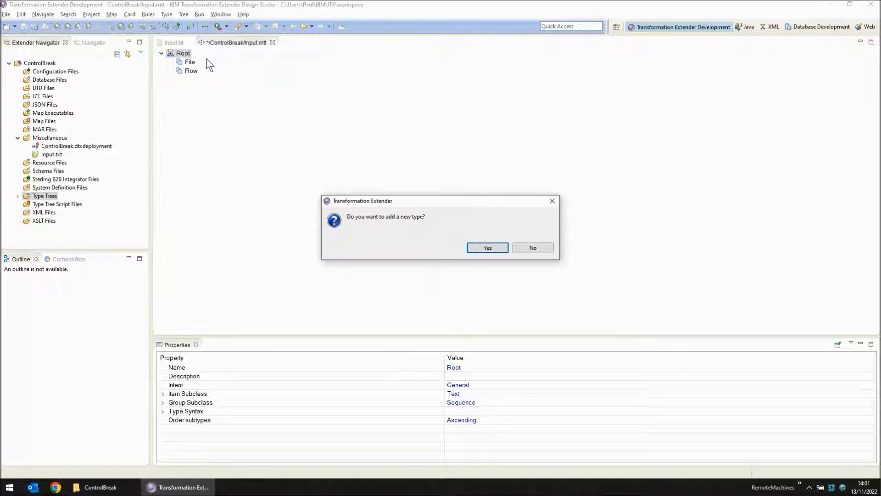
{"action": "left_click", "coordinate": [487, 248]}
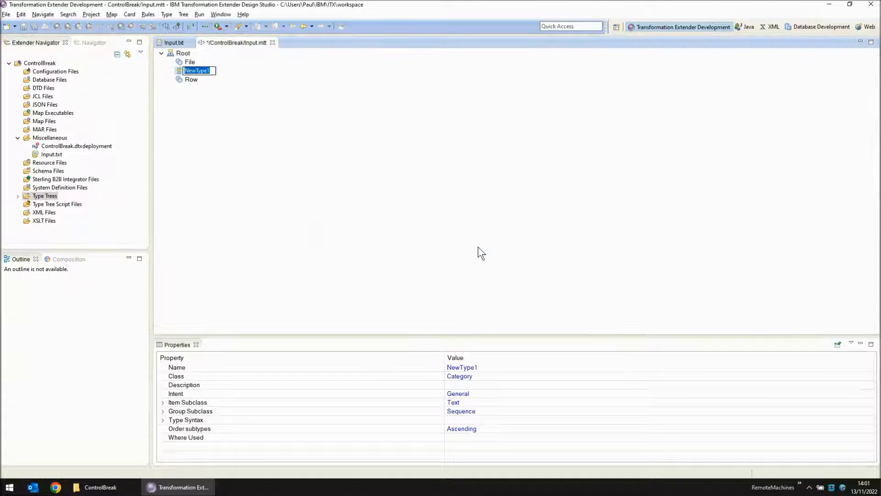
{"action": "type", "text": "Fields"}
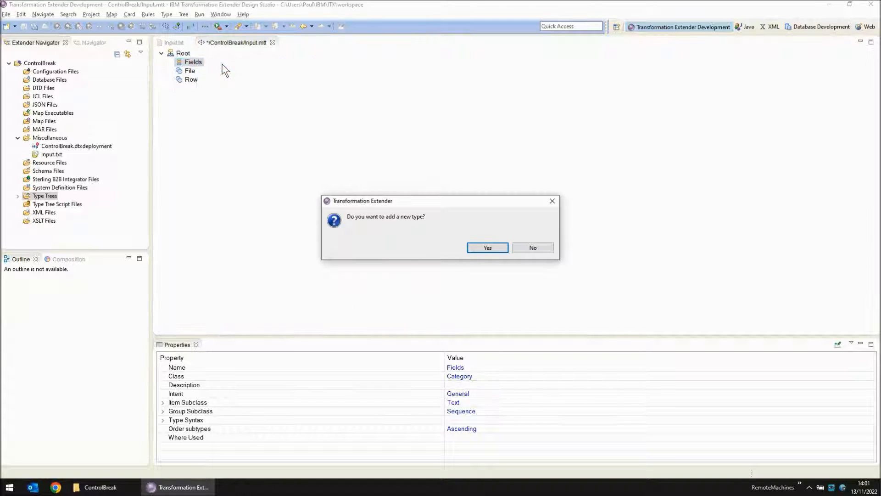
Add ColourGroup and FirstName under Fields, each with Class set to Item.
{"action": "left_click", "coordinate": [486, 247]}
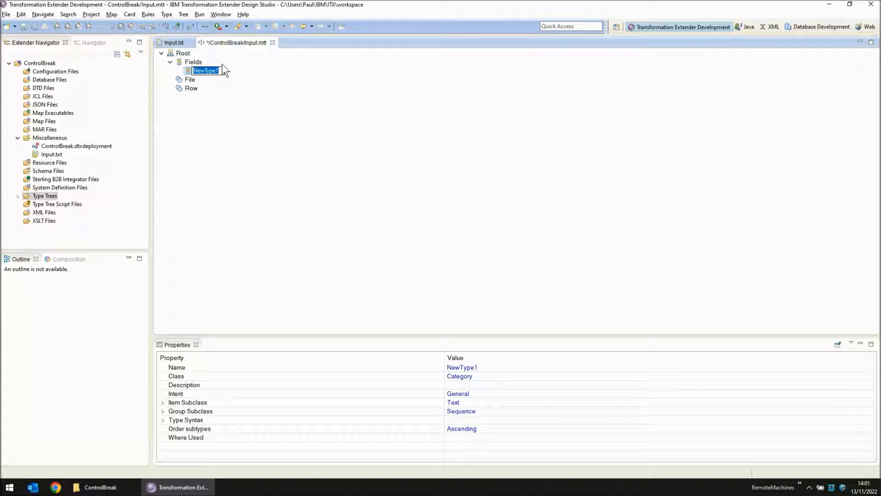
{"action": "type", "text": "ColourGroup"}
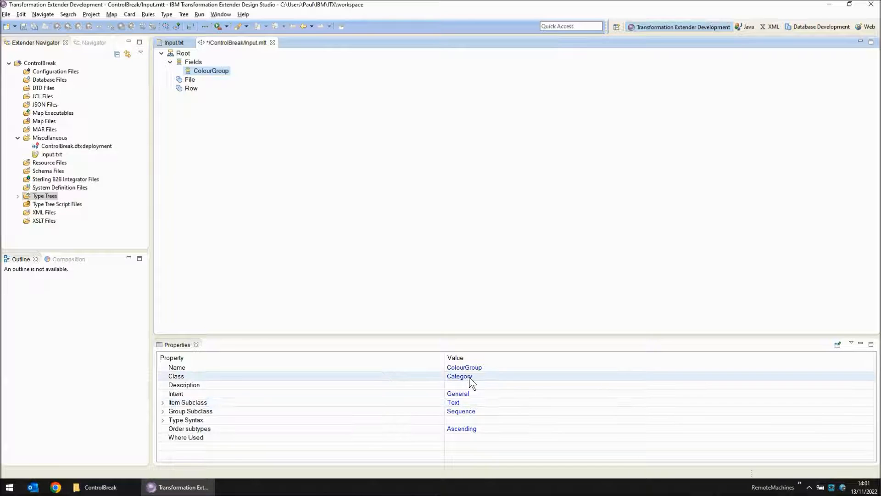
{"action": "left_click", "coordinate": [459, 377]}
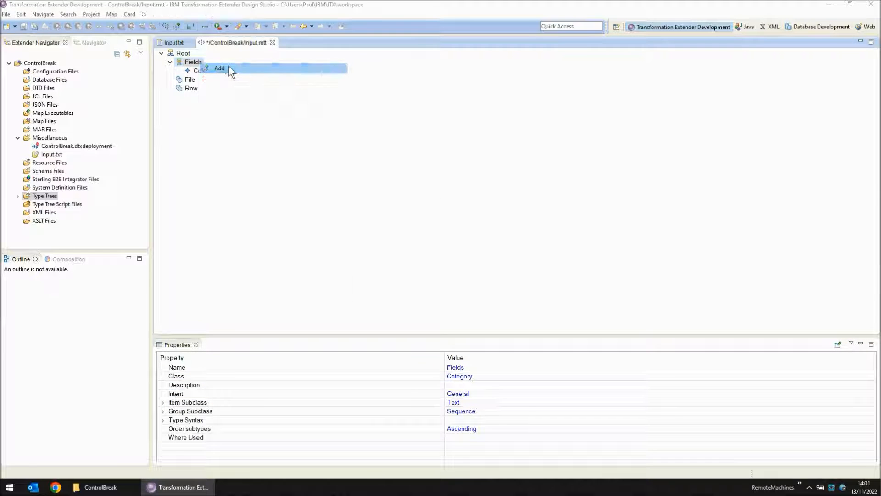
{"action": "left_click", "coordinate": [219, 68]}
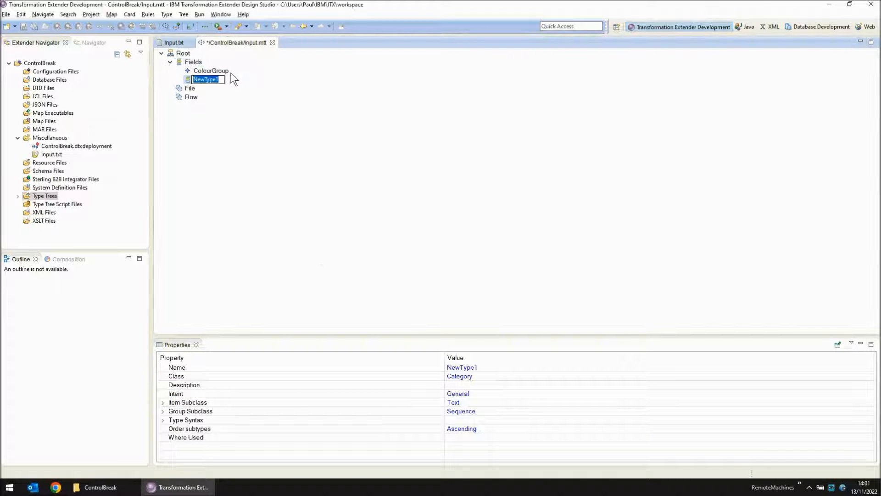
{"action": "type", "text": "FirstName"}
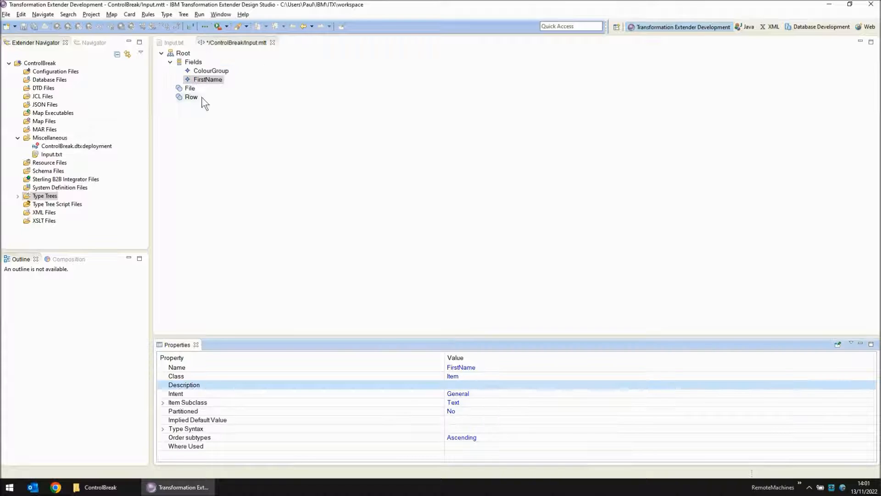
{"action": "mouse_move", "coordinate": [250, 122]}
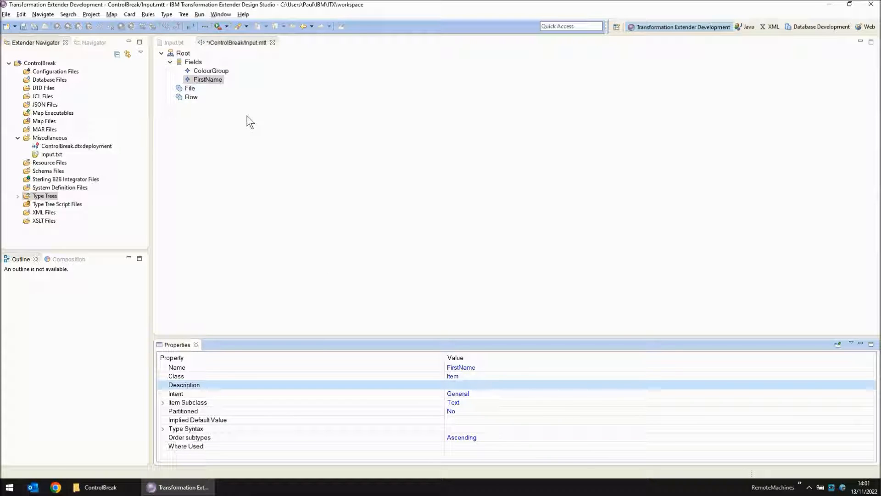
{"action": "mouse_move", "coordinate": [191, 96]}
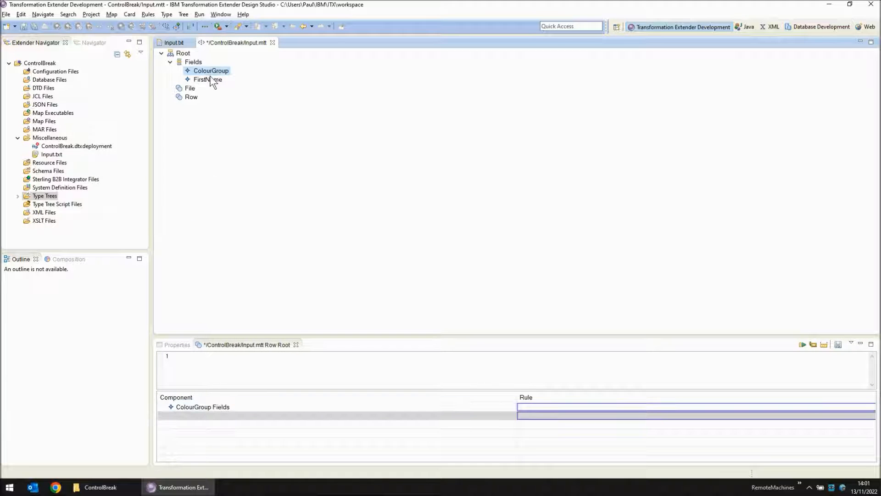
Set ColourGroup and FirstName to range 1:1 in Row's components, then save and close the list.
{"action": "left_click", "coordinate": [208, 79]}
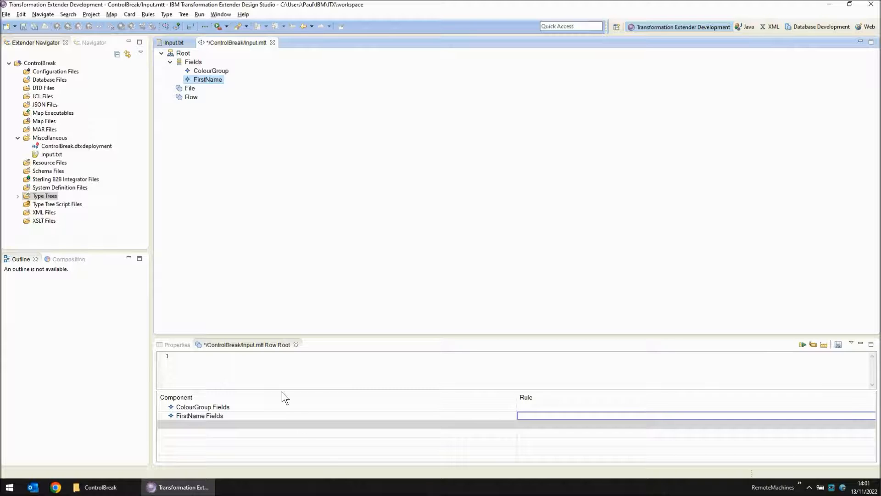
{"action": "right_click", "coordinate": [202, 406]}
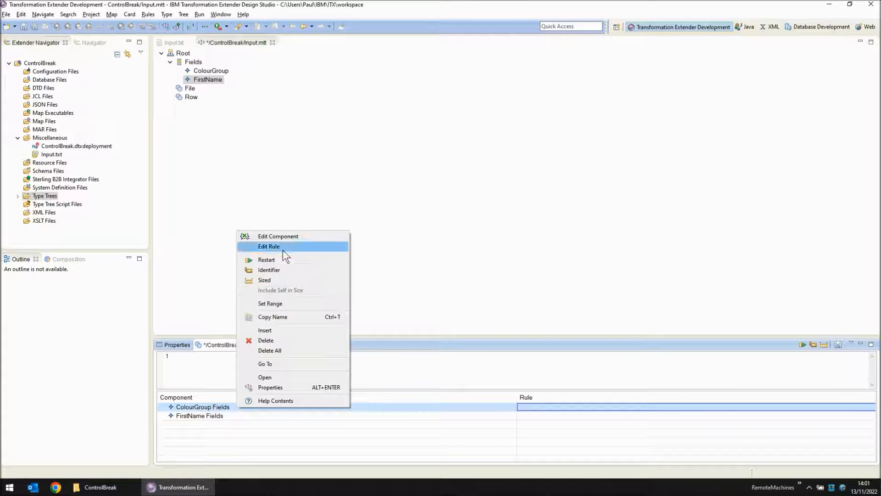
{"action": "left_click", "coordinate": [270, 303]}
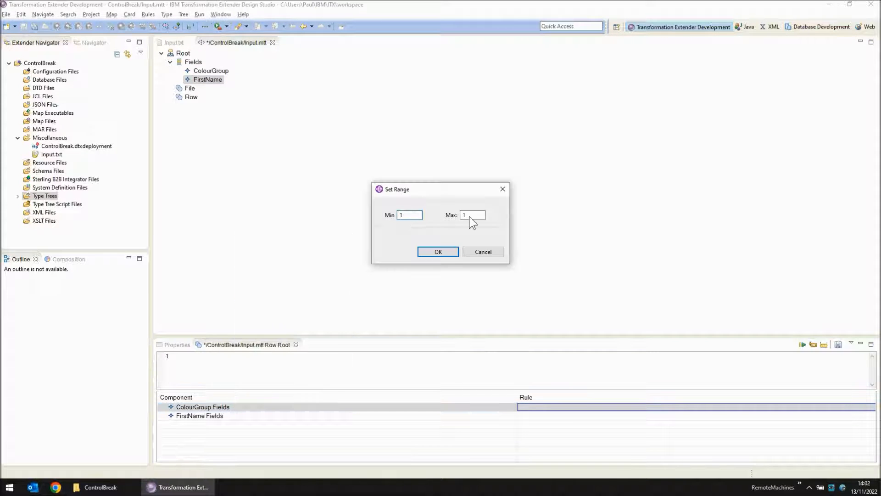
{"action": "left_click", "coordinate": [438, 251]}
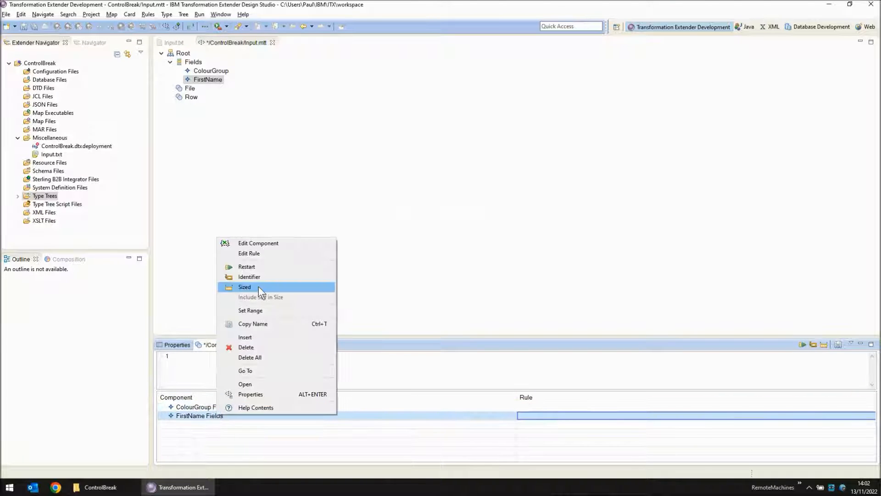
{"action": "left_click", "coordinate": [250, 310]}
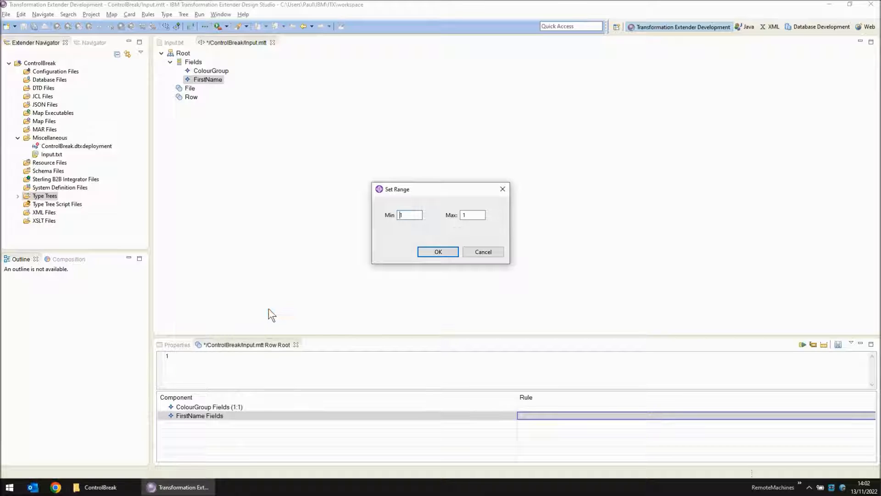
{"action": "left_click", "coordinate": [438, 252]}
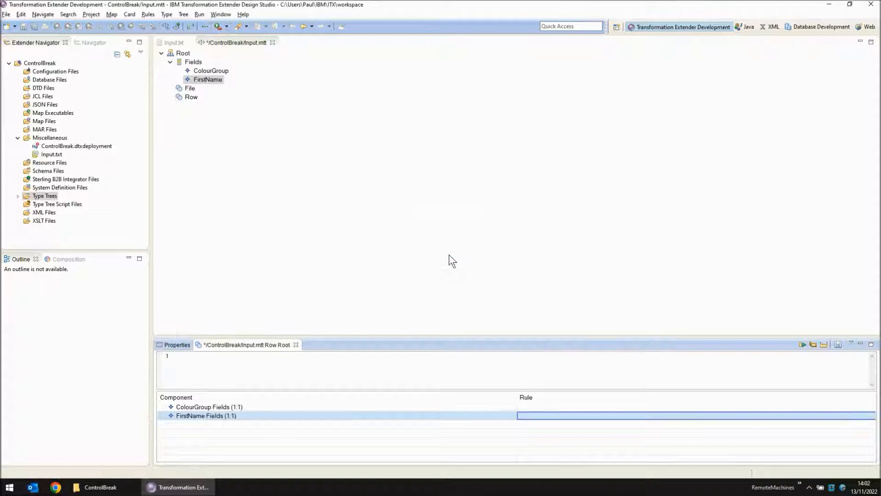
{"action": "mouse_move", "coordinate": [264, 347]}
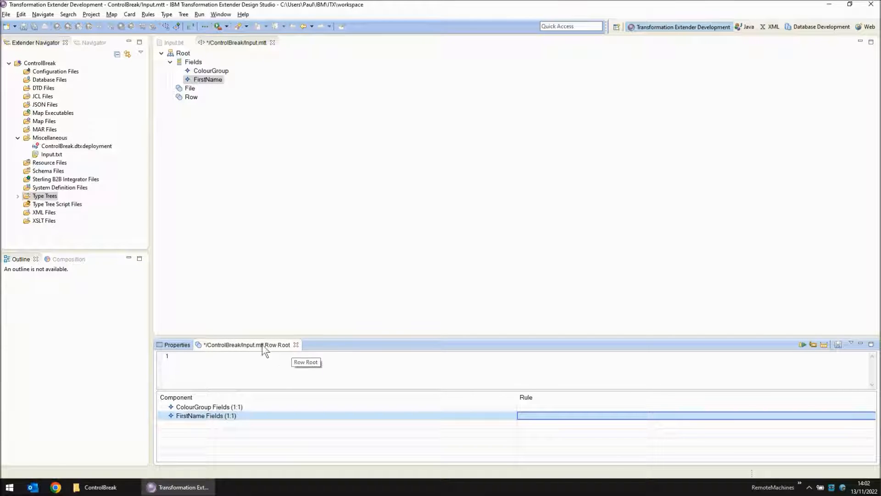
{"action": "left_click", "coordinate": [296, 344]}
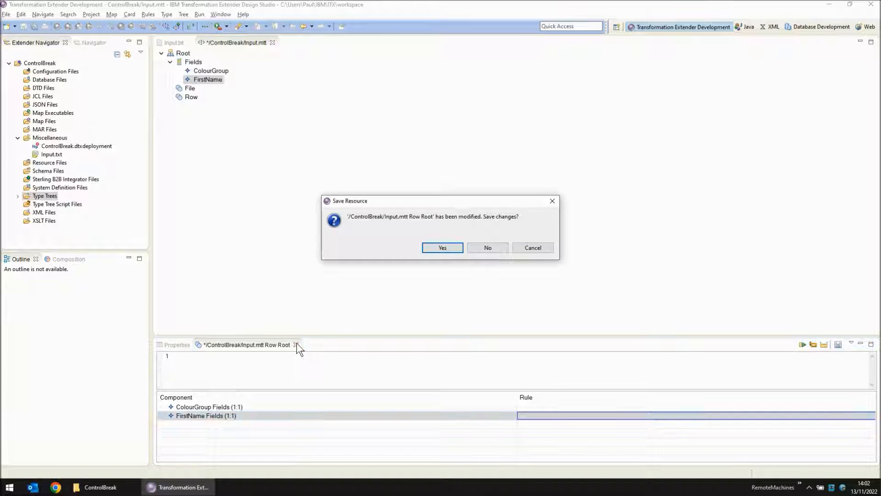
{"action": "left_click", "coordinate": [443, 247]}
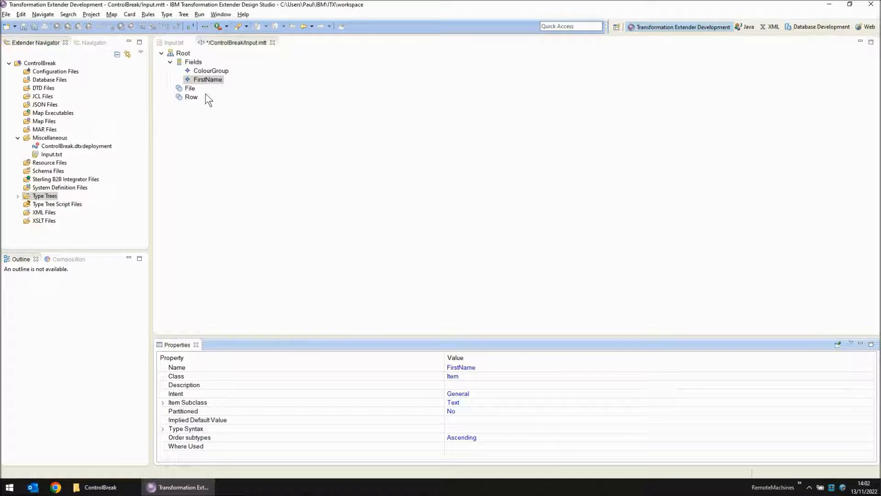
Set Row's range in File's components to Min 0, Max 5 and close the list.
{"action": "left_click", "coordinate": [190, 88]}
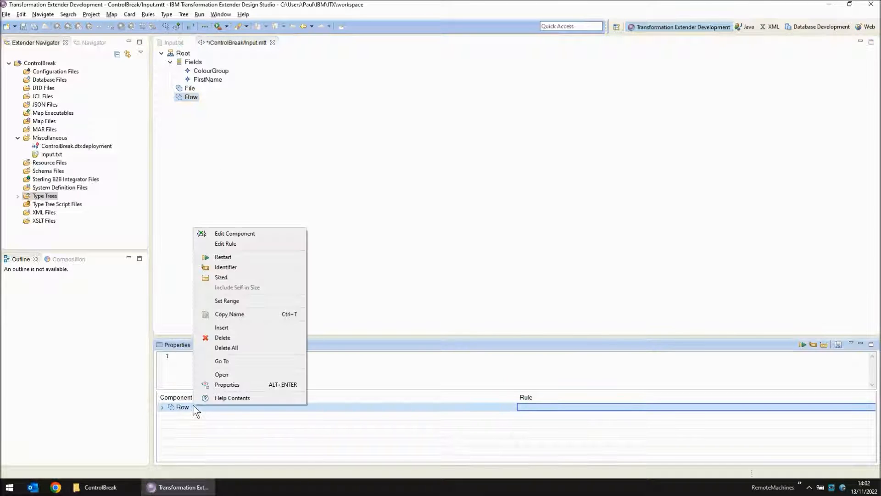
{"action": "left_click", "coordinate": [227, 301]}
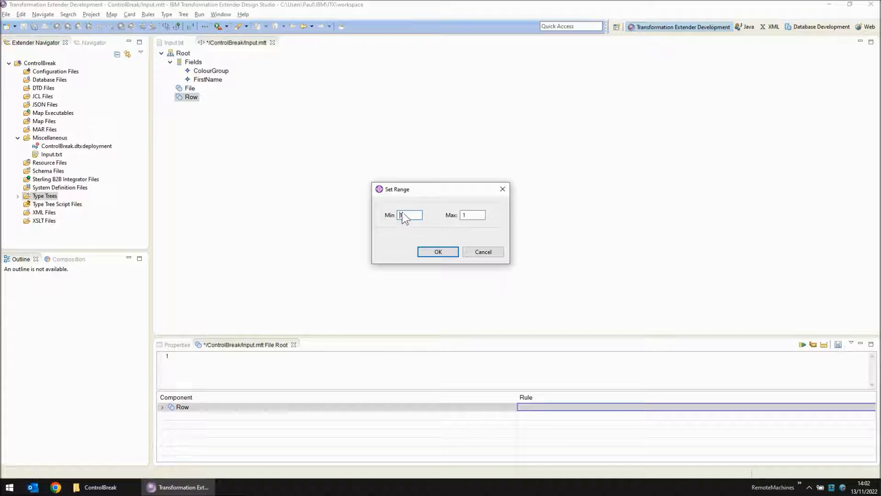
{"action": "type", "text": "0"}
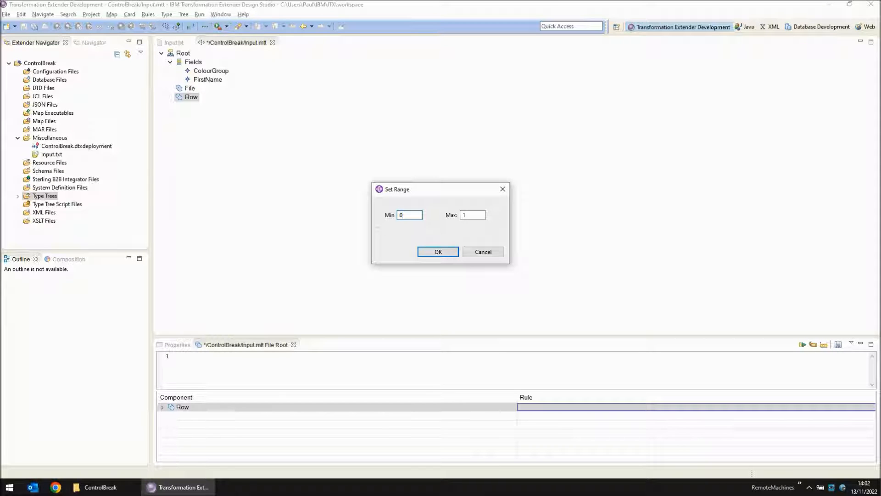
{"action": "left_click", "coordinate": [472, 215]}
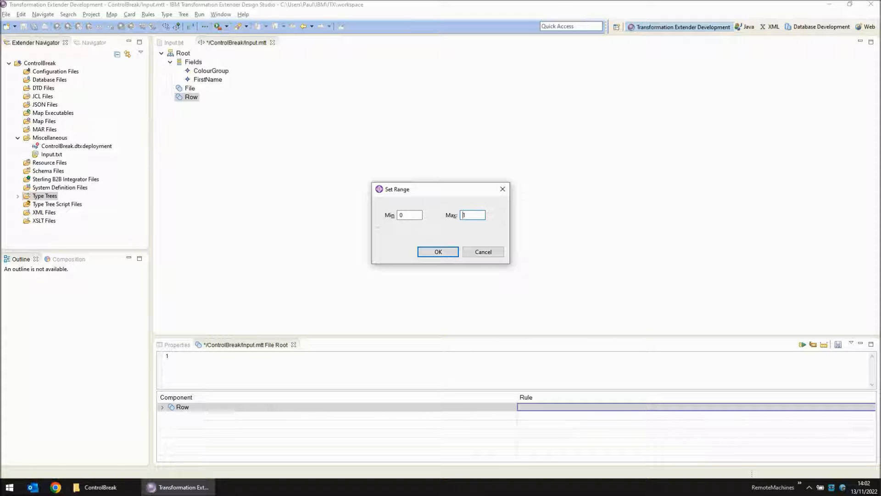
{"action": "type", "text": "5"}
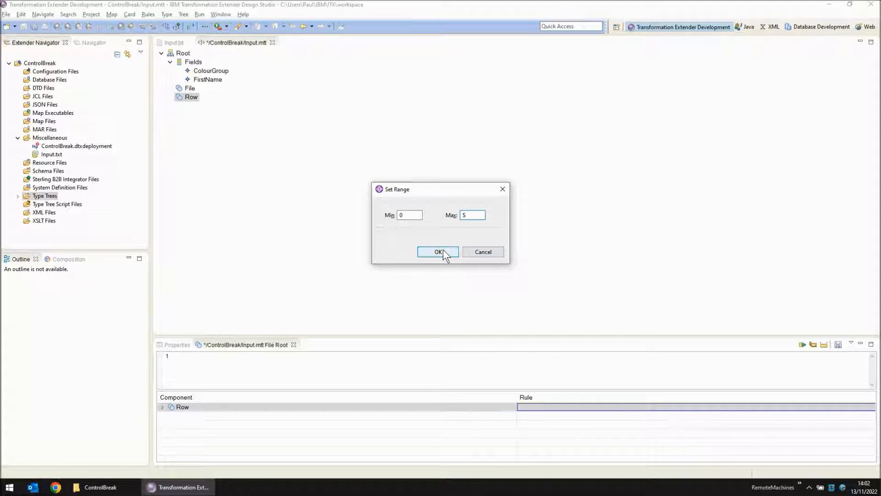
{"action": "left_click", "coordinate": [438, 252]}
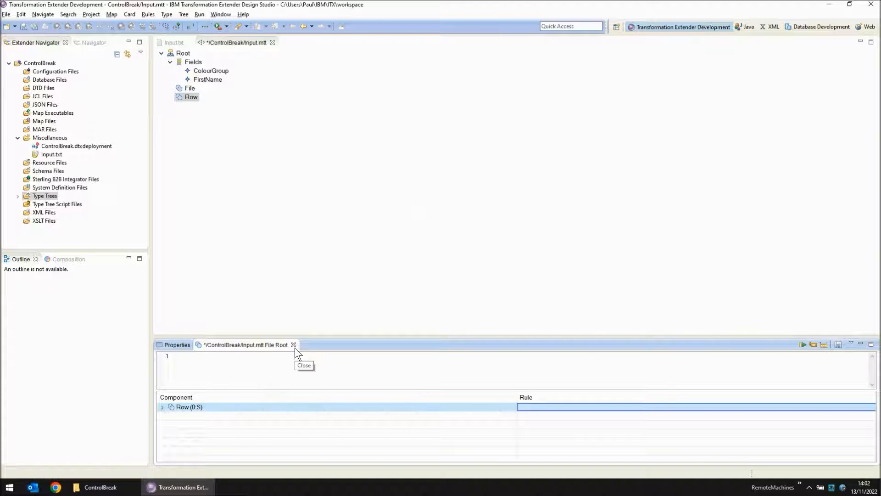
{"action": "left_click", "coordinate": [293, 344]}
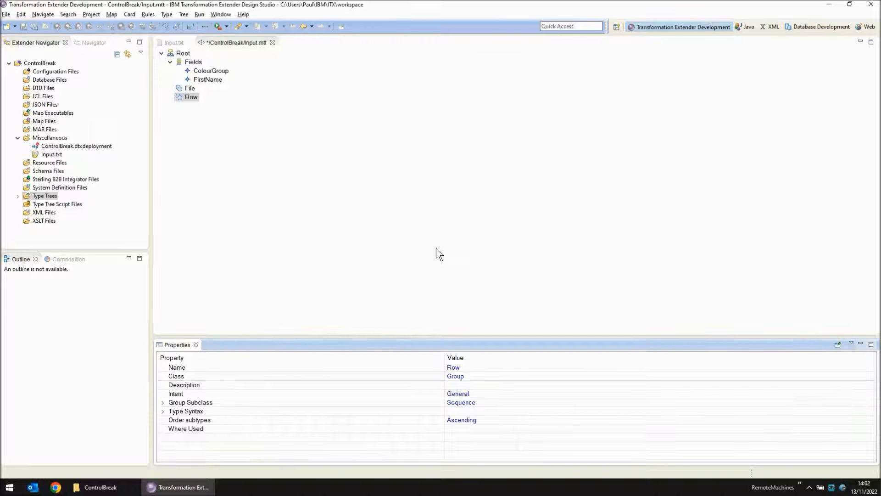
Set Row's format to Explicit with Delimited component syntax and a literal delimiter value.
{"action": "left_click", "coordinate": [189, 88]}
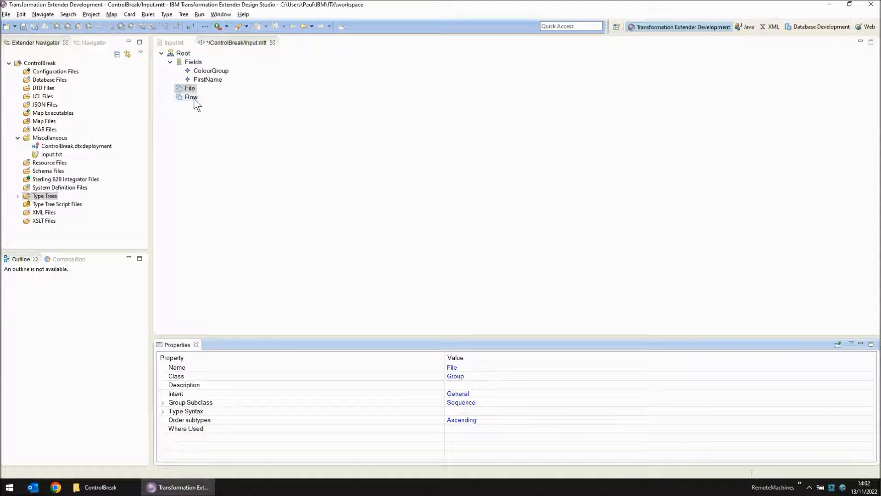
{"action": "left_click", "coordinate": [191, 96]}
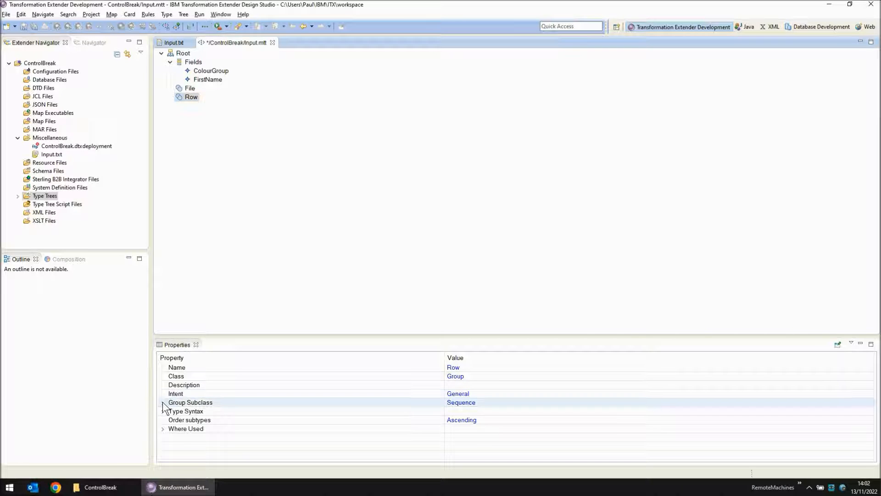
{"action": "left_click", "coordinate": [163, 402]}
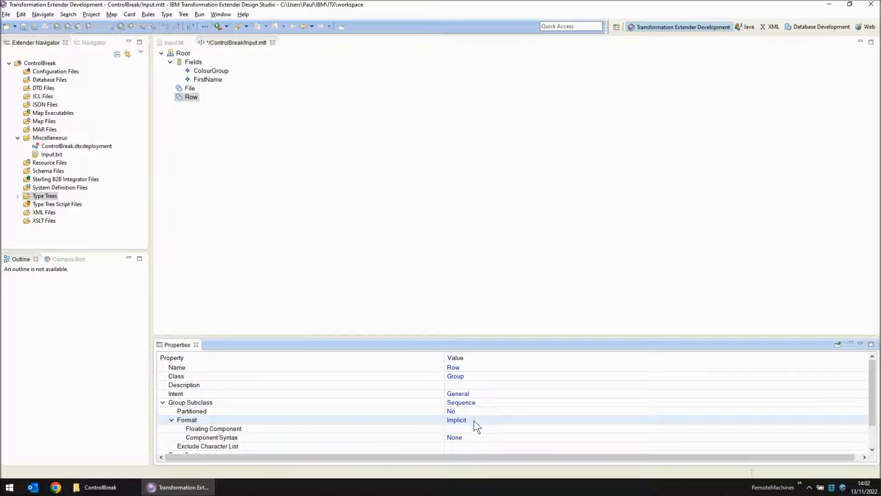
{"action": "left_click", "coordinate": [456, 420]}
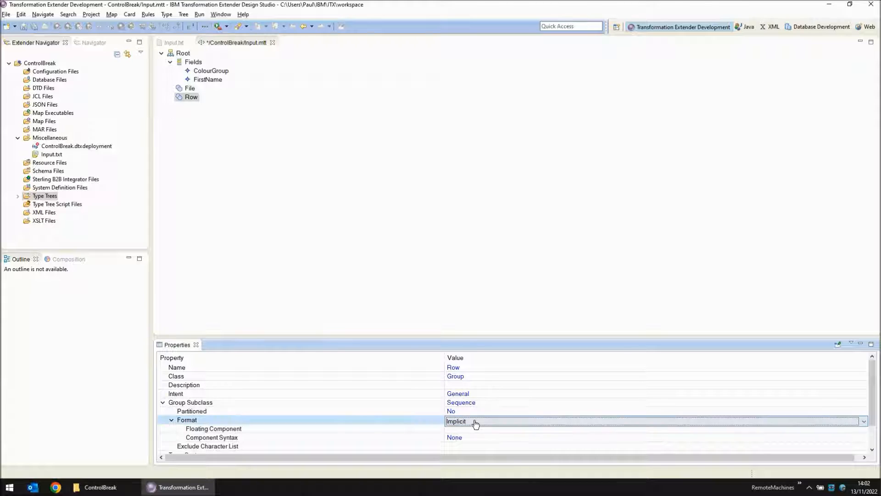
{"action": "left_click", "coordinate": [456, 420]}
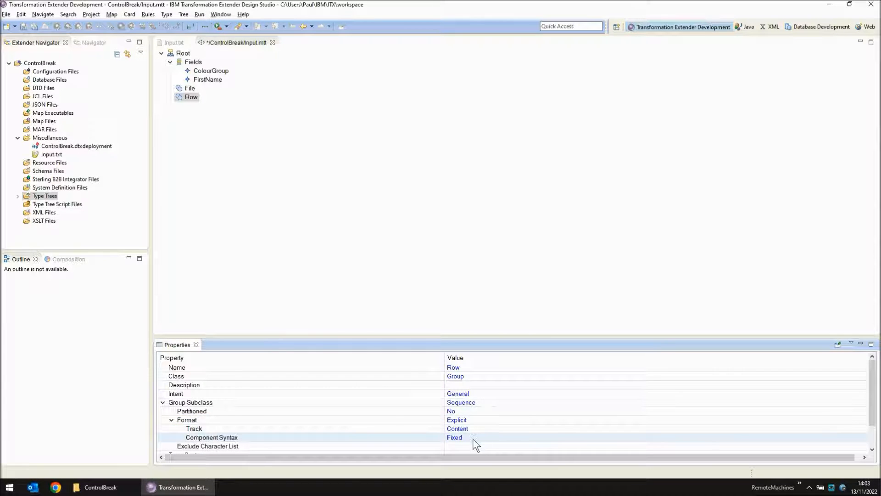
{"action": "left_click", "coordinate": [454, 436]}
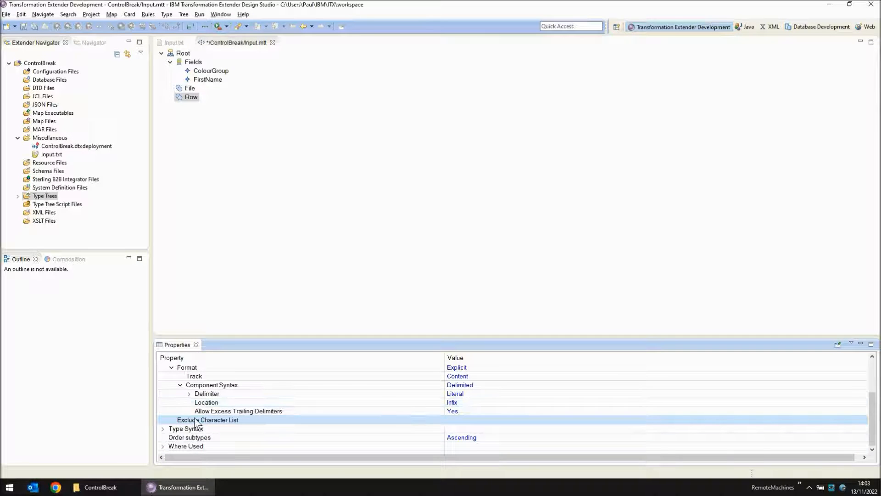
{"action": "mouse_move", "coordinate": [460, 406]}
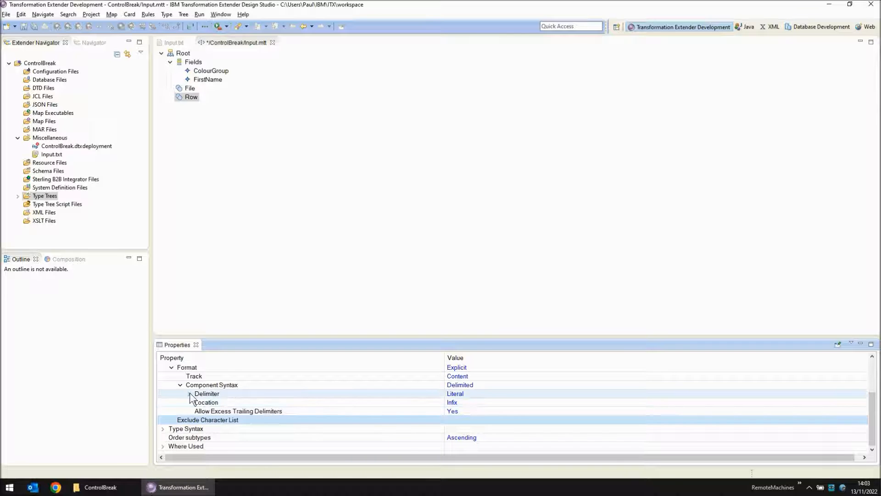
{"action": "left_click", "coordinate": [189, 393]}
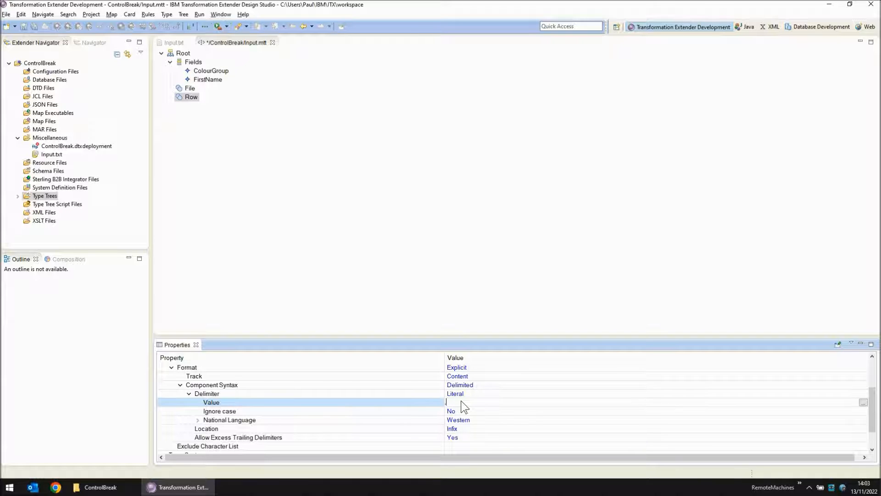
Set Row's Type Syntax terminator value to <NL>.
{"action": "scroll", "scroll_direction": "down", "scroll_amount": 3}
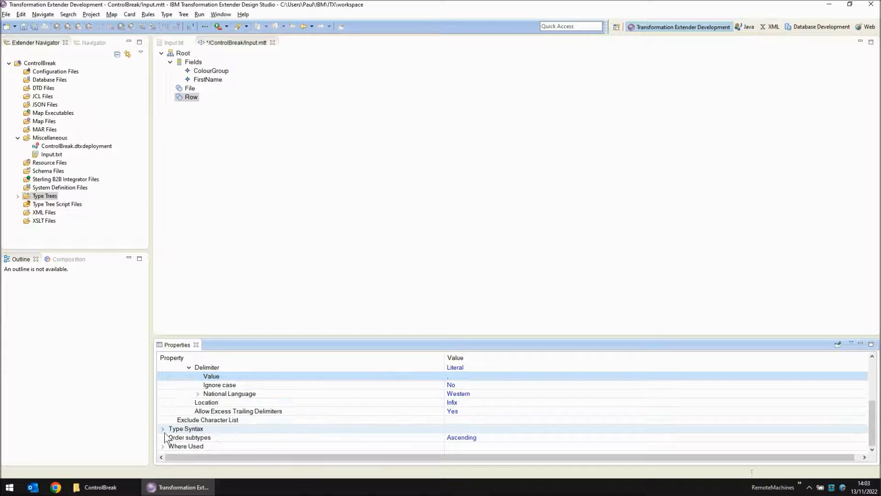
{"action": "left_click", "coordinate": [164, 428]}
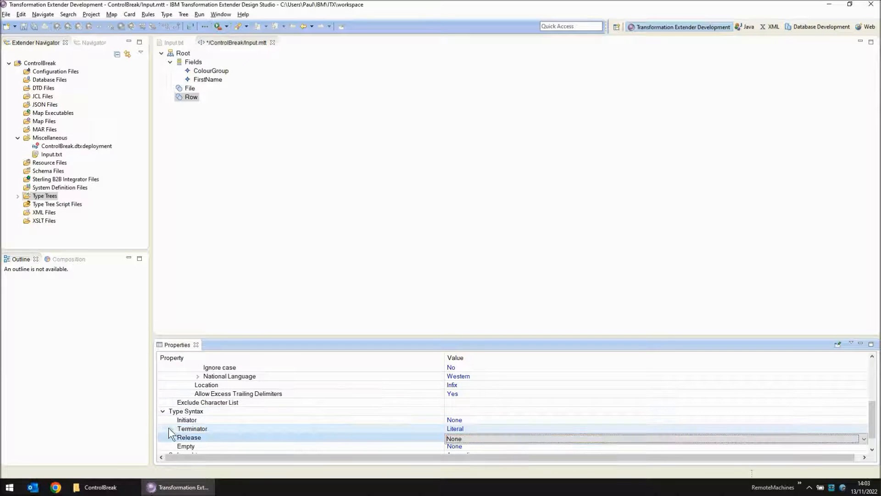
{"action": "left_click", "coordinate": [171, 419]}
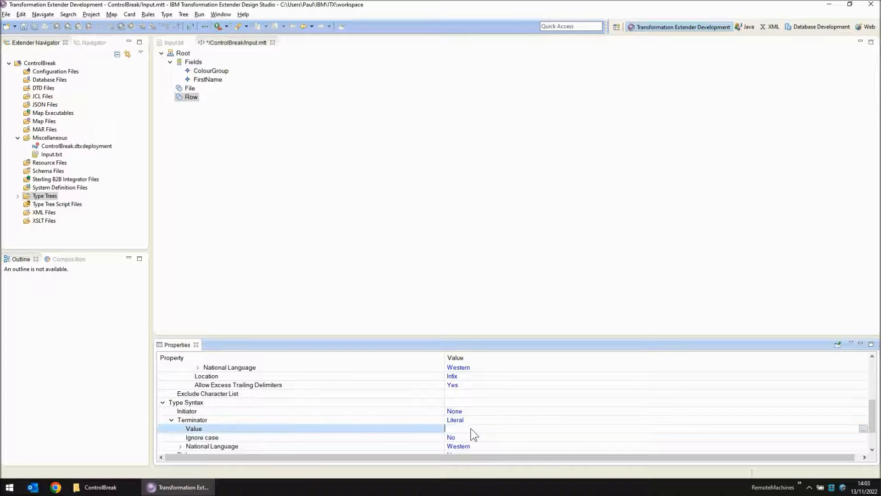
{"action": "type", "text": "<NL>"}
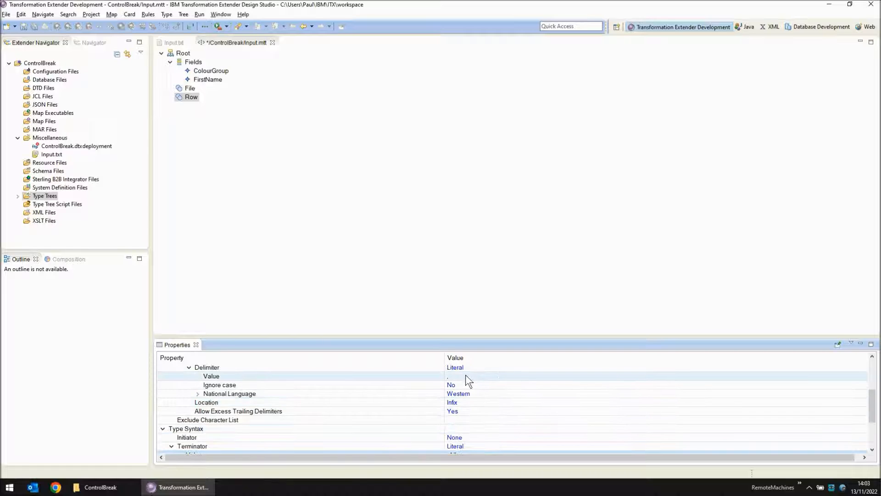
{"action": "scroll", "scroll_direction": "down", "scroll_amount": 3}
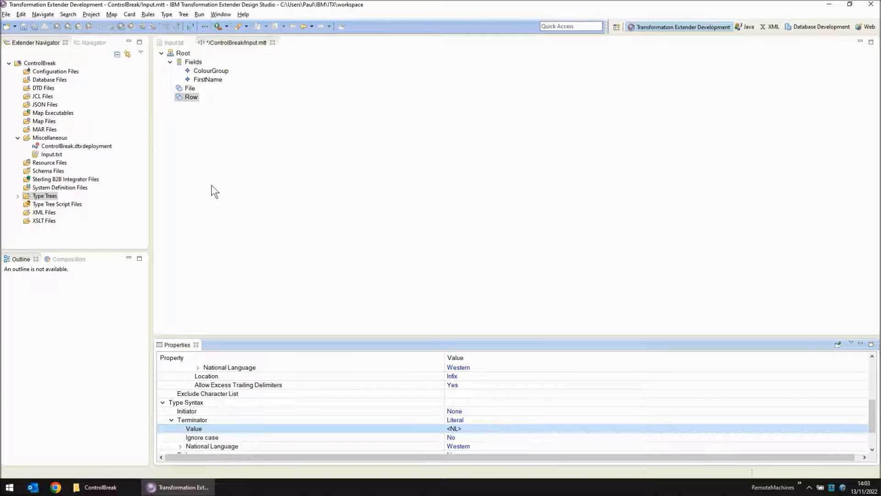
Analyze the Input type tree for errors, then save and close it, returning to Input.txt.
{"action": "left_click", "coordinate": [190, 89]}
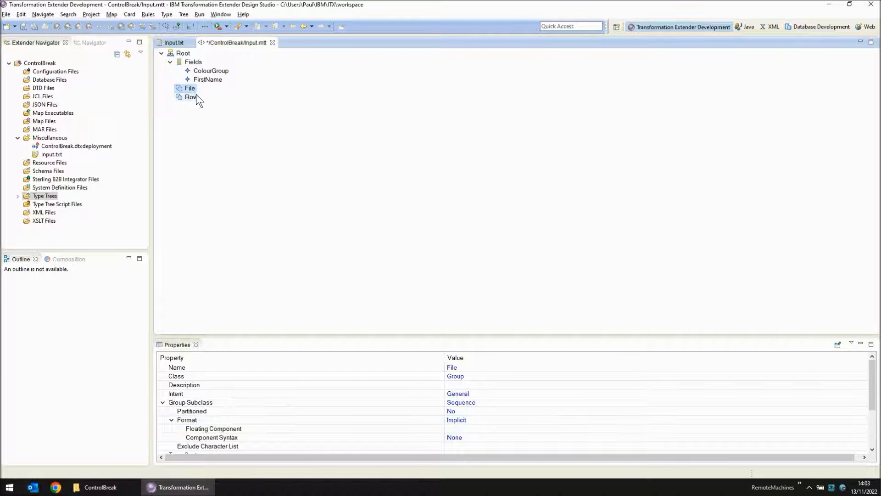
{"action": "mouse_move", "coordinate": [195, 104]}
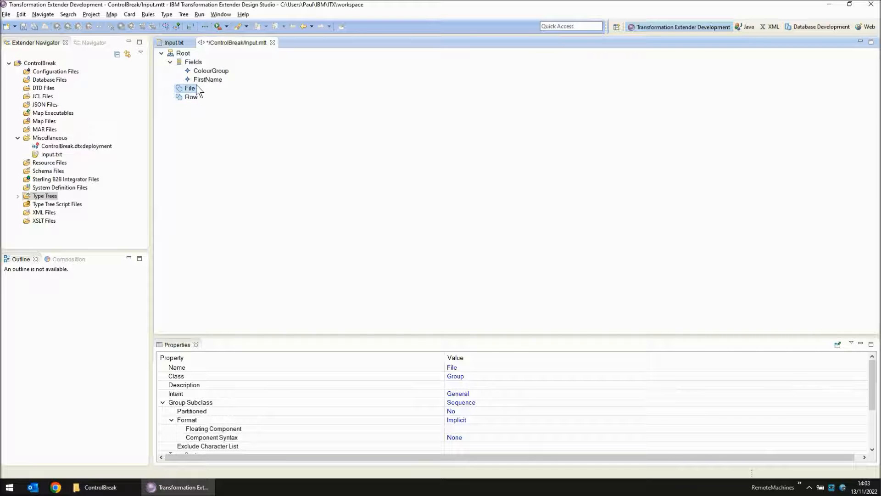
{"action": "left_click", "coordinate": [182, 14]}
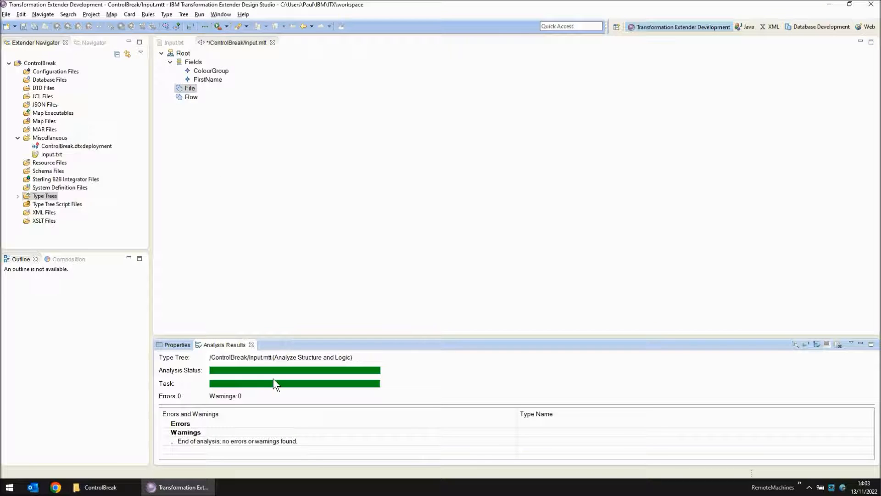
{"action": "left_click", "coordinate": [189, 88]}
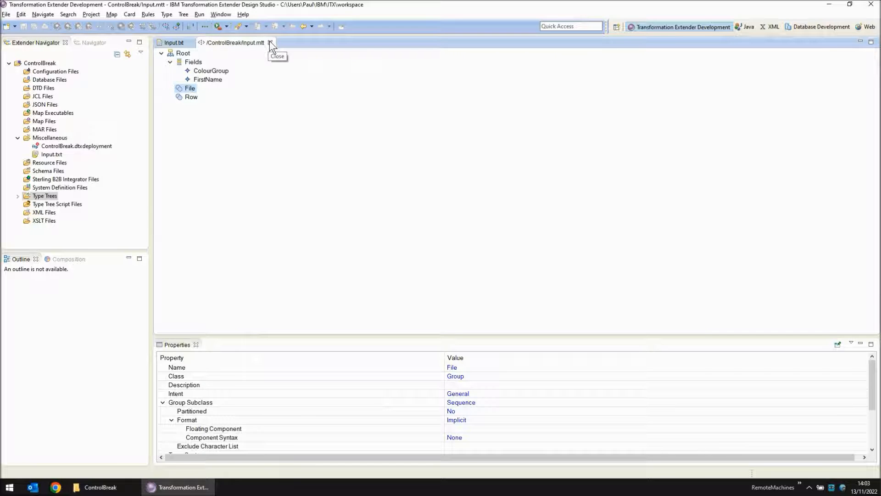
{"action": "left_click", "coordinate": [270, 43]}
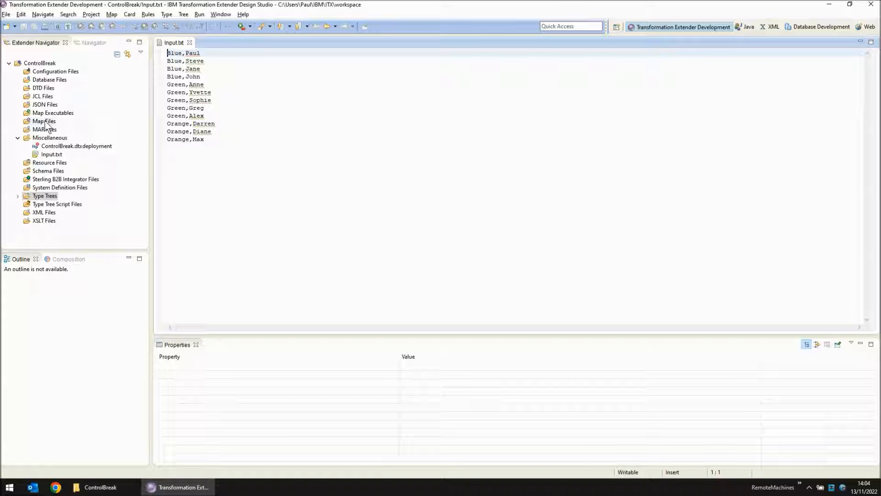
Create map source Test under ControlBreak and add a new map named Test1 to it.
{"action": "right_click", "coordinate": [44, 121]}
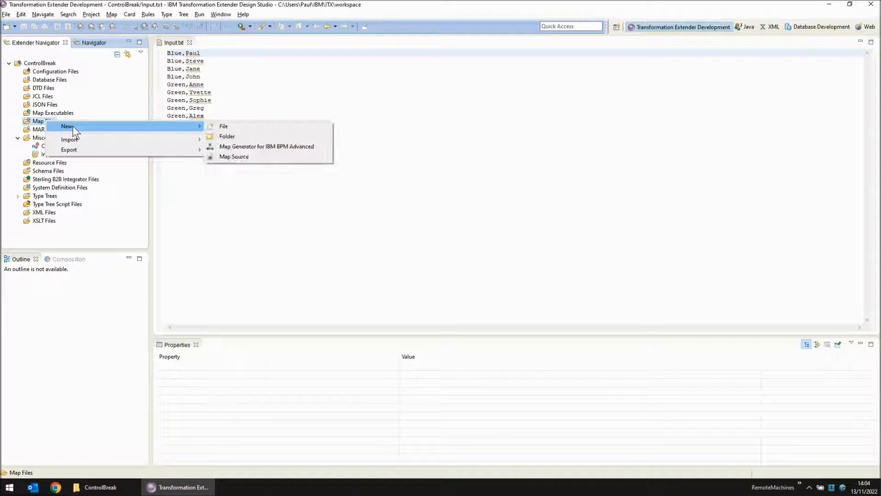
{"action": "left_click", "coordinate": [234, 156]}
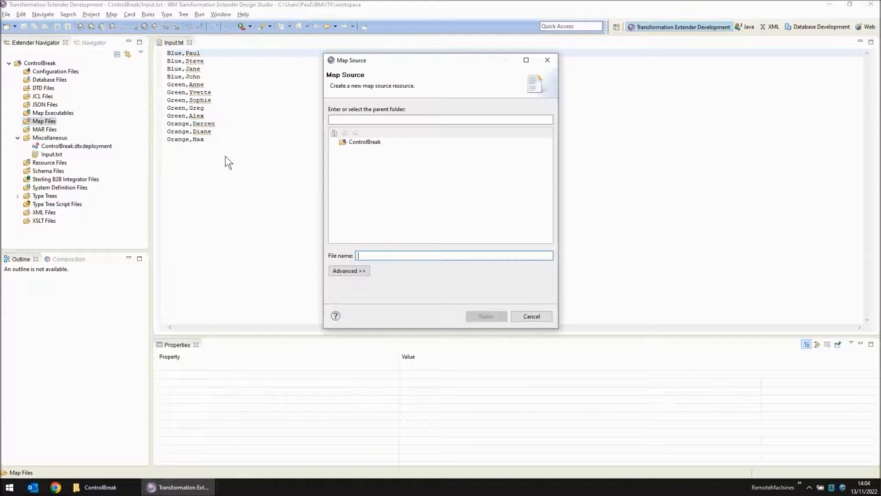
{"action": "left_click", "coordinate": [364, 141]}
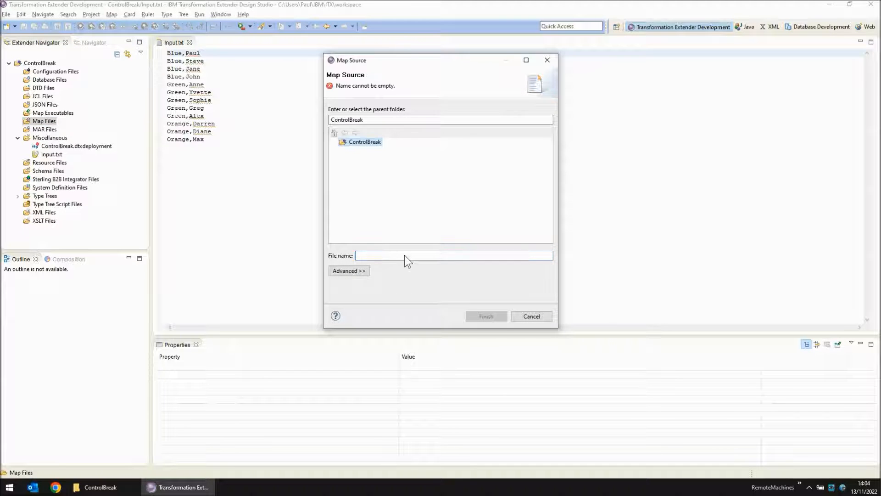
{"action": "type", "text": "Test."}
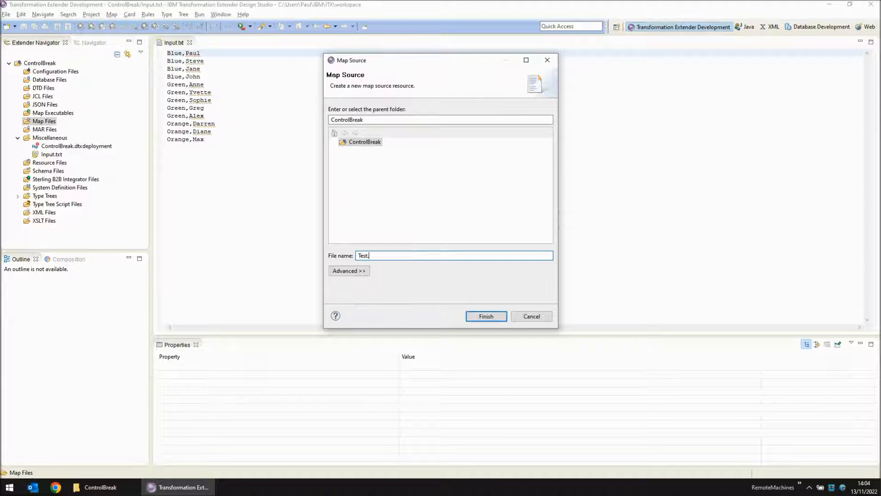
{"action": "left_click", "coordinate": [485, 315]}
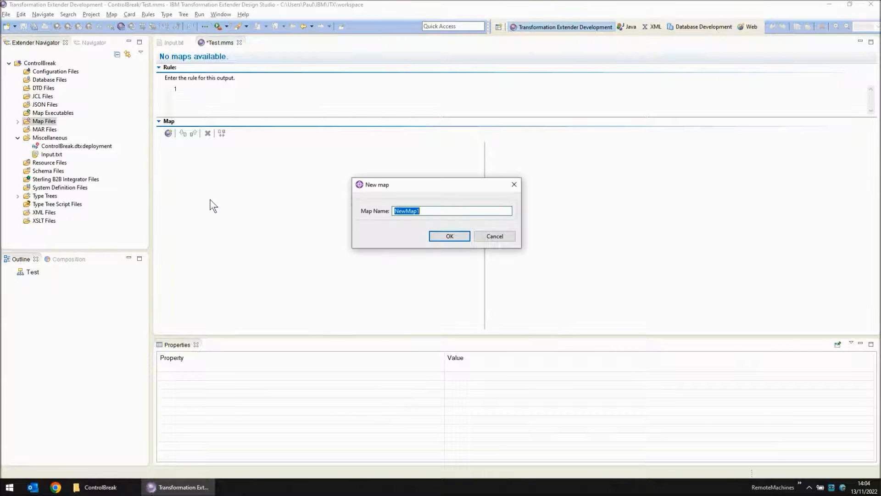
{"action": "type", "text": "Test I"}
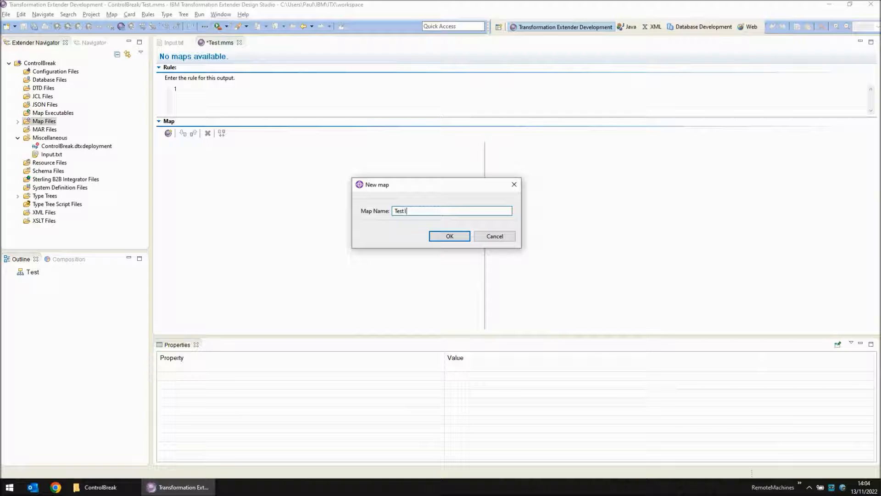
{"action": "left_click", "coordinate": [449, 236]}
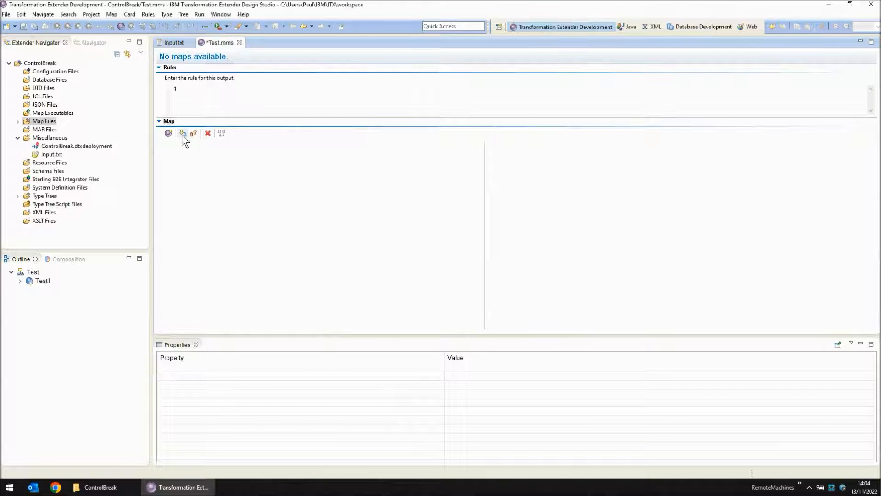
Add input card In1 typed File Root from Input.mtt, reading Input.txt.
{"action": "left_click", "coordinate": [182, 133]}
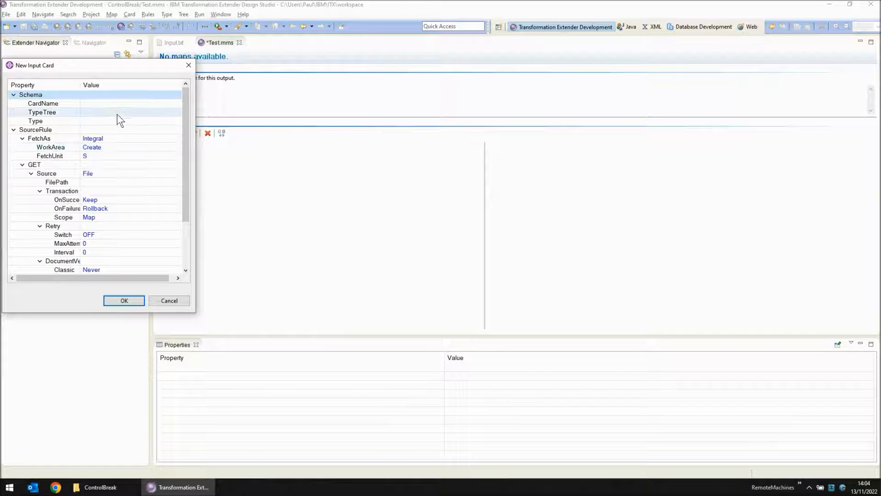
{"action": "type", "text": "In1"}
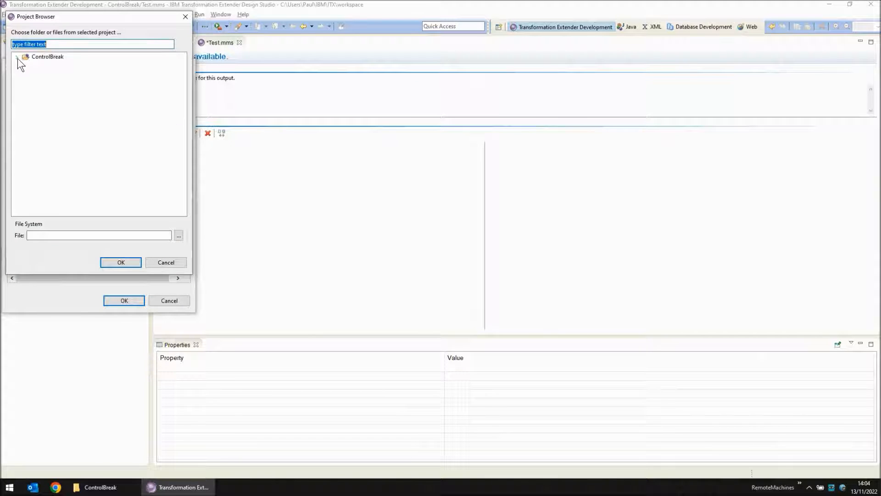
{"action": "left_click", "coordinate": [120, 261]}
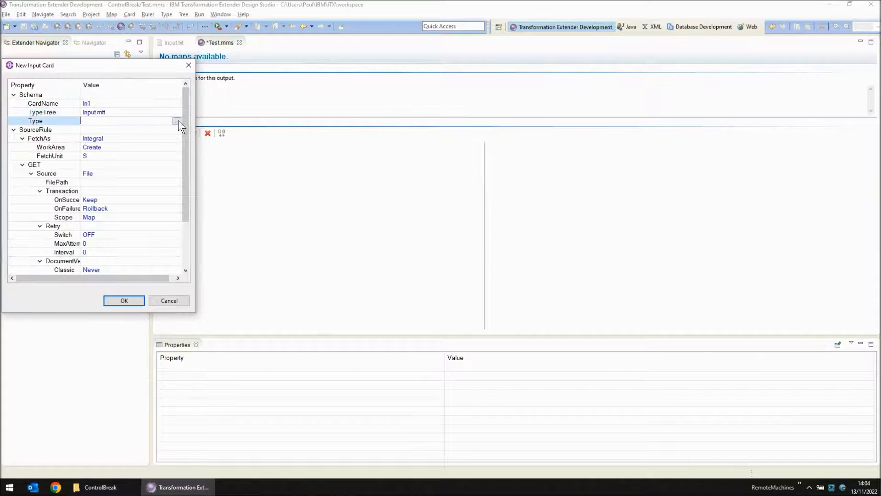
{"action": "left_click", "coordinate": [177, 121]}
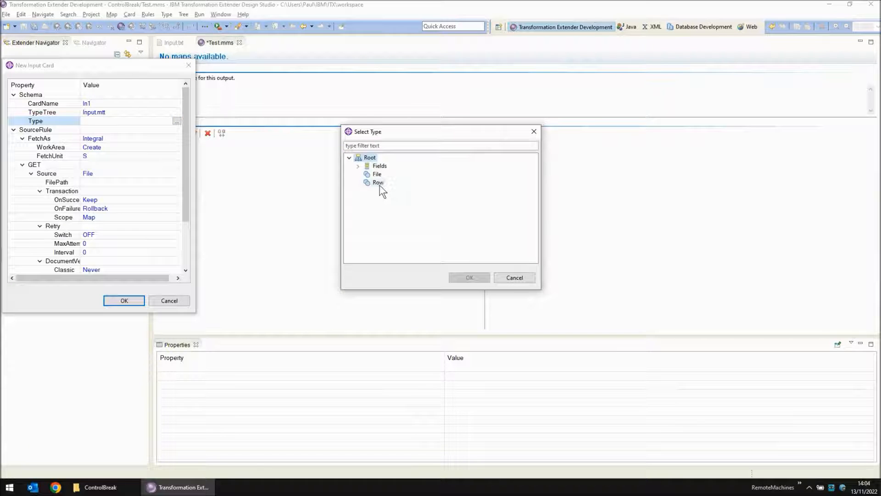
{"action": "left_click", "coordinate": [469, 277]}
{"action": "type", "text": "Input.txt"}
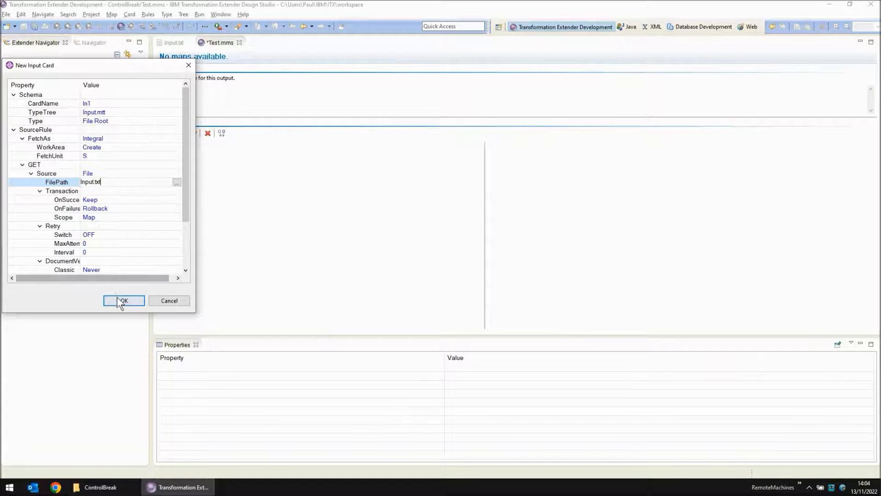
{"action": "left_click", "coordinate": [123, 301]}
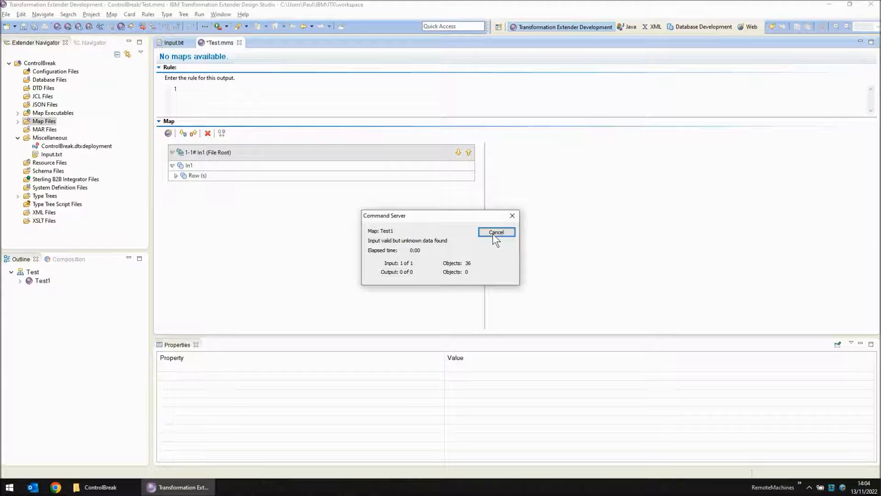
Switch MapTrace ON with InputContentTrace All and rerun Test1 to produce Test1.mtr.
{"action": "left_click", "coordinate": [496, 232]}
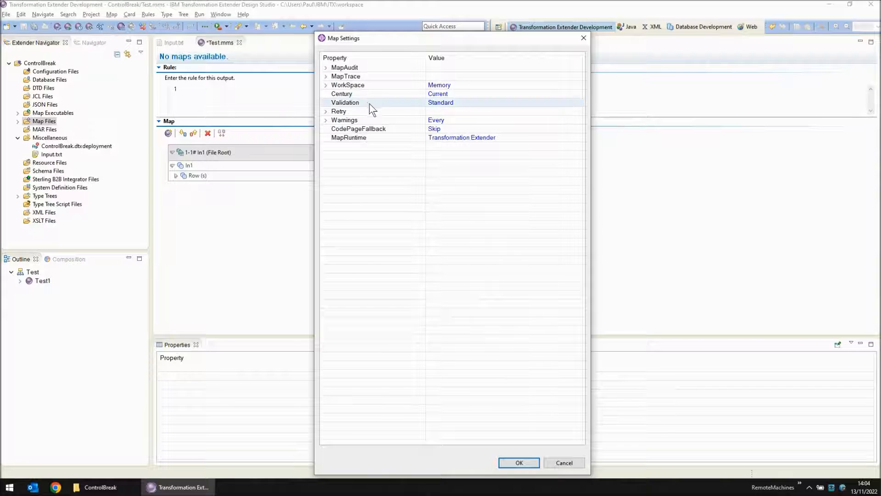
{"action": "left_click", "coordinate": [325, 76]}
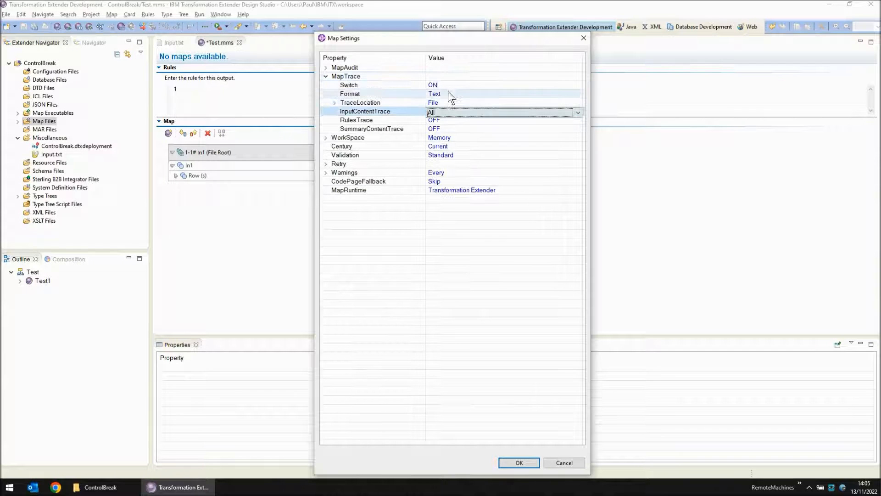
{"action": "mouse_move", "coordinate": [516, 462]}
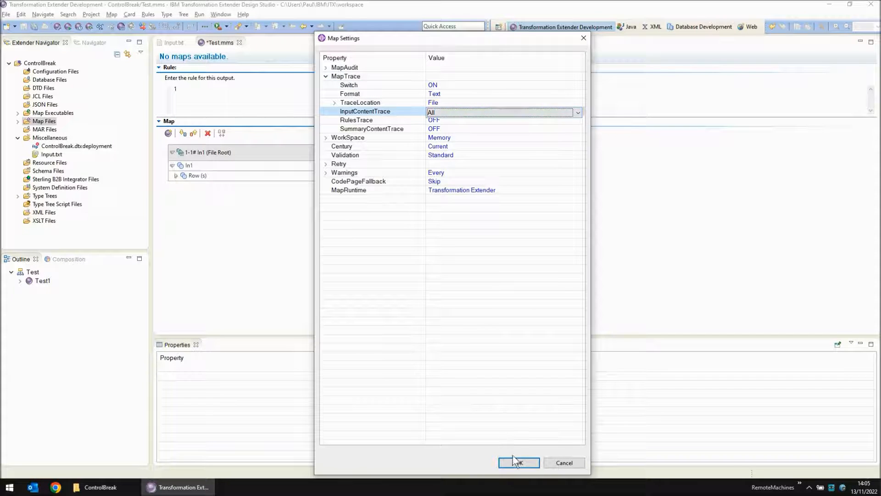
{"action": "left_click", "coordinate": [518, 461]}
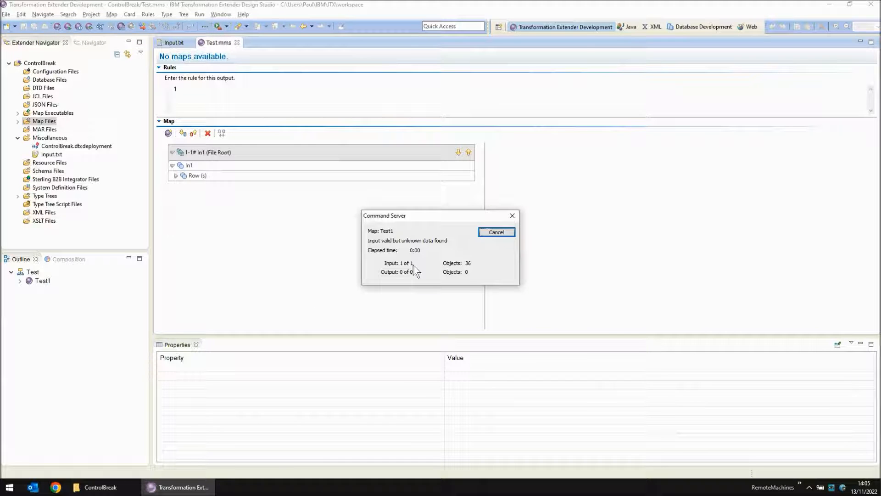
{"action": "left_click", "coordinate": [496, 232]}
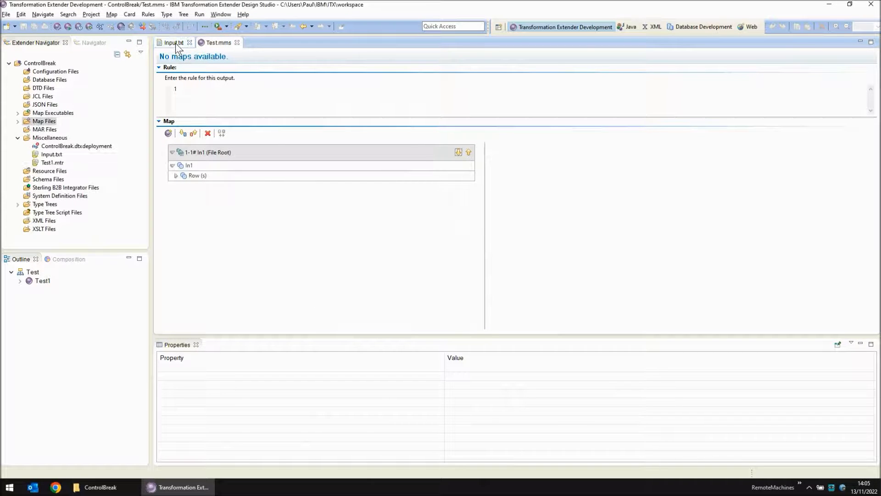
Place the Input.txt data beside the Test map editor in a split view.
{"action": "left_click", "coordinate": [173, 42]}
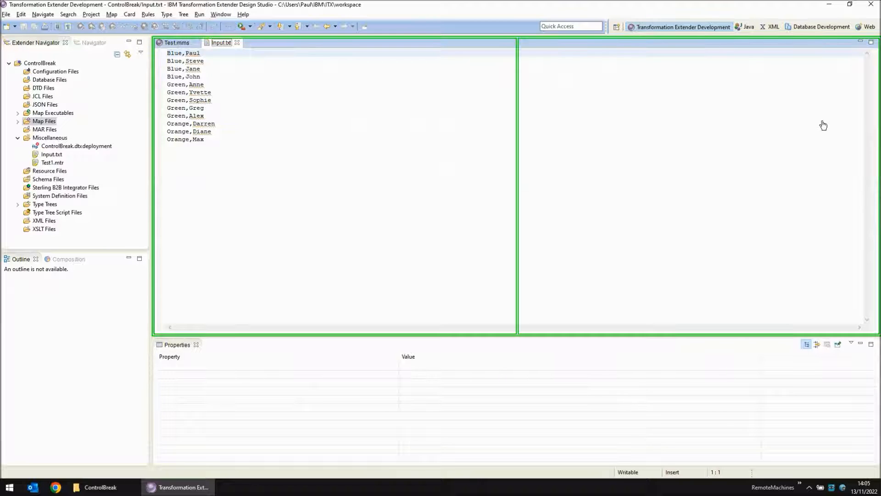
{"action": "left_click", "coordinate": [177, 42]}
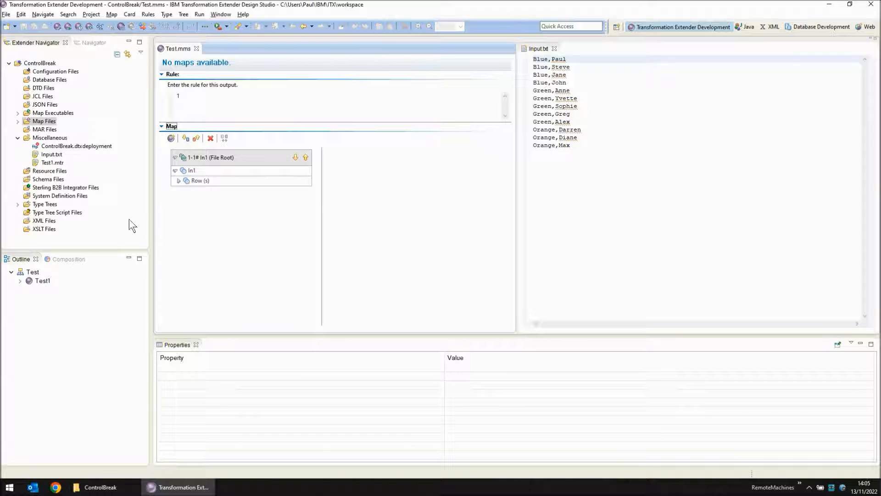
{"action": "mouse_move", "coordinate": [53, 169]}
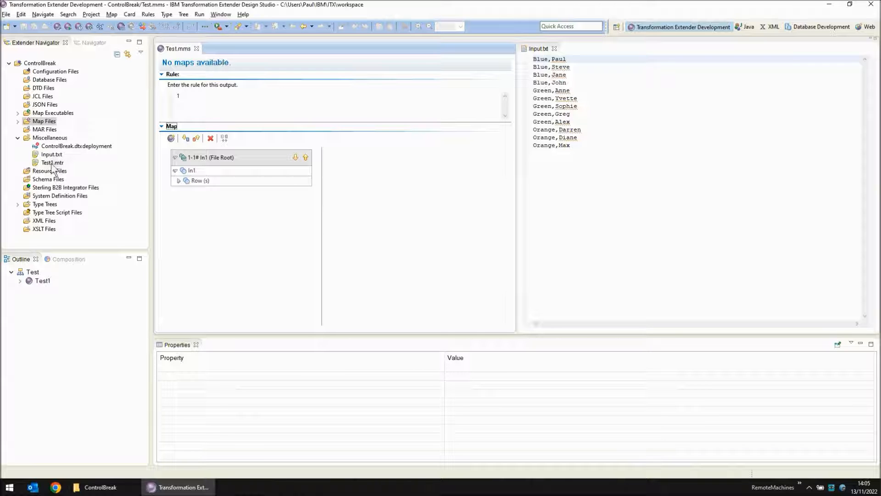
Open Test1.mtr and scroll to the final messages: INPUT 1 valid, 10 bytes unknown.
{"action": "double_click", "coordinate": [53, 163]}
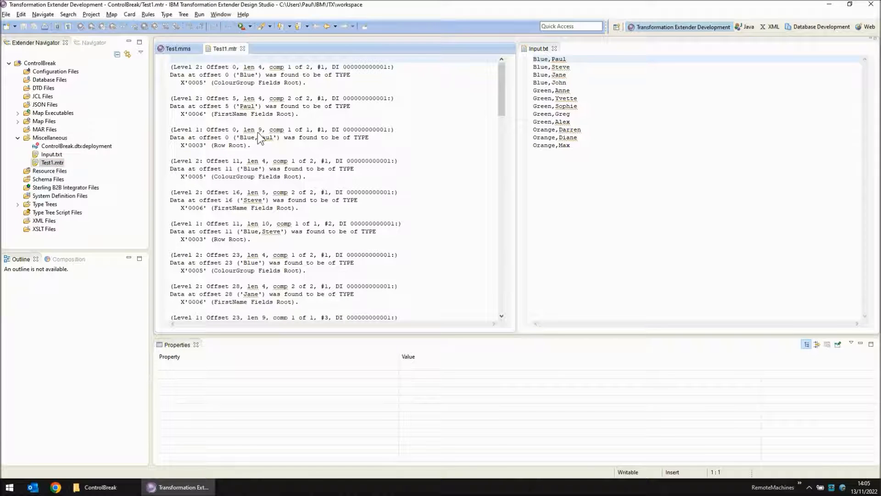
{"action": "mouse_move", "coordinate": [230, 94]}
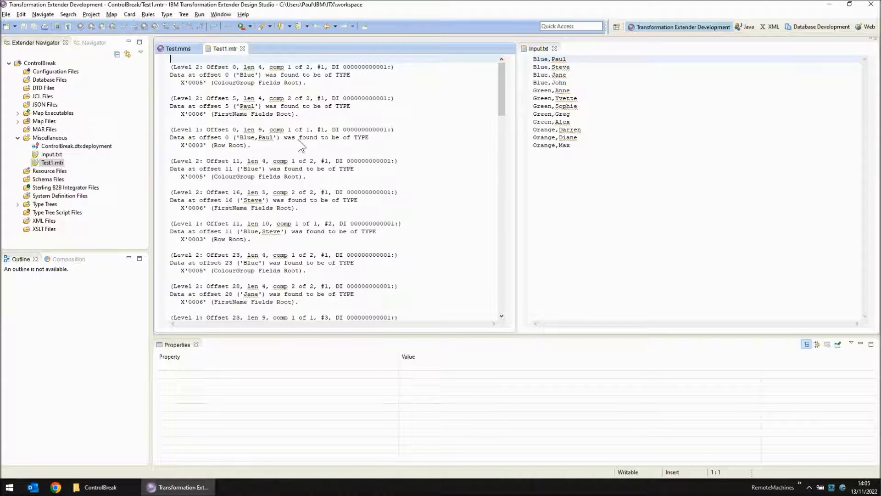
{"action": "double_click", "coordinate": [258, 137]}
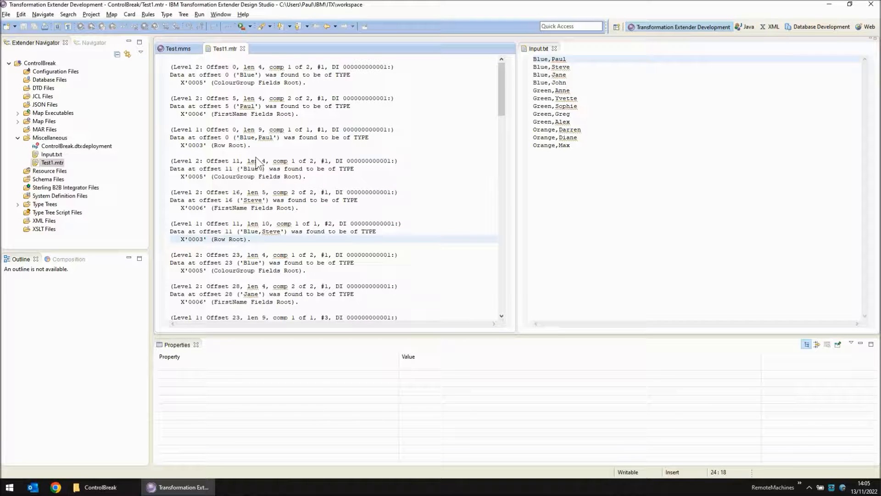
{"action": "scroll", "scroll_direction": "down", "scroll_amount": 3}
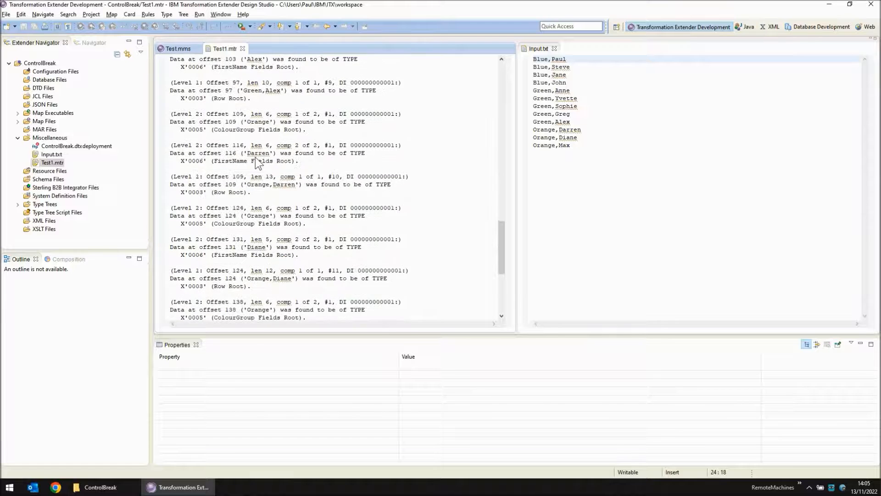
{"action": "scroll", "scroll_direction": "down", "scroll_amount": 3}
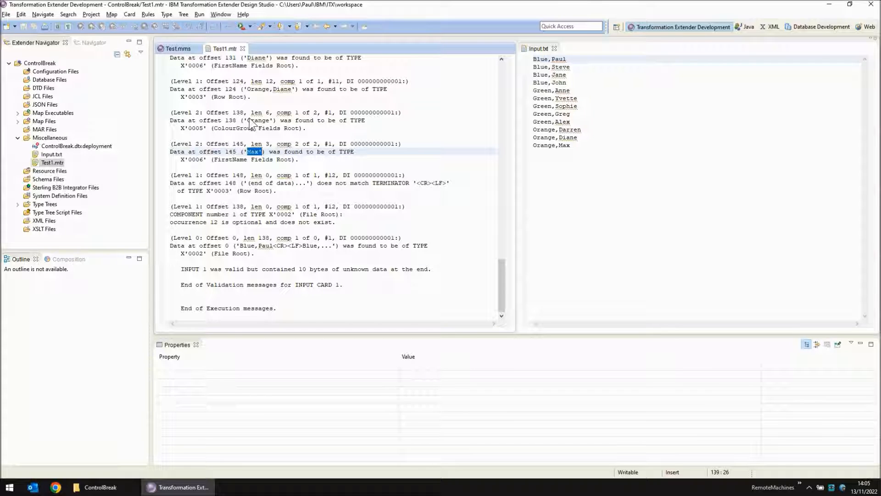
{"action": "mouse_move", "coordinate": [259, 177]}
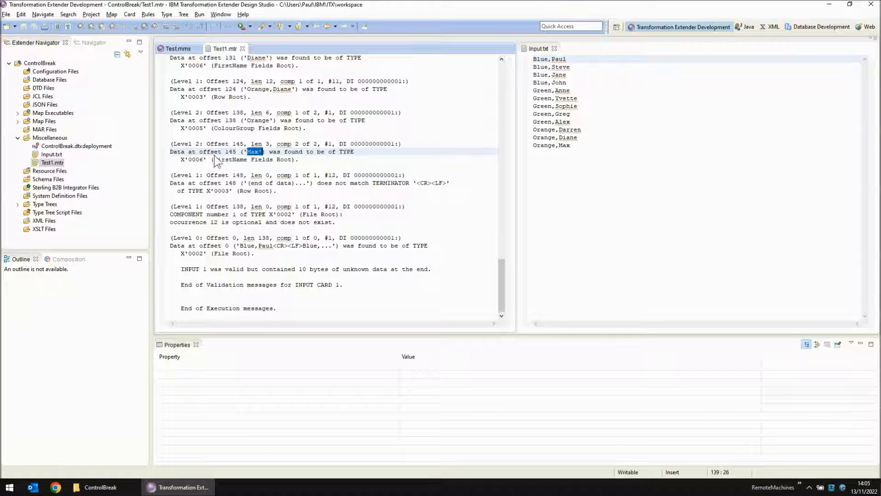
{"action": "mouse_move", "coordinate": [257, 164]}
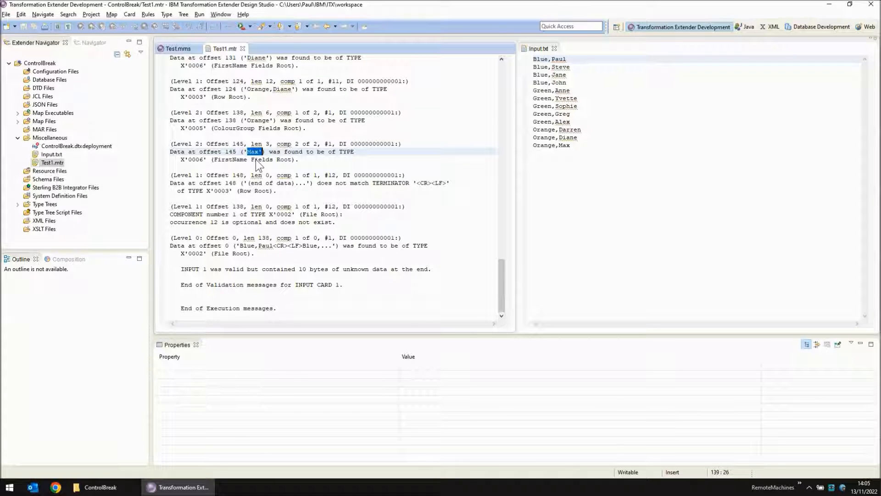
{"action": "mouse_move", "coordinate": [346, 190]}
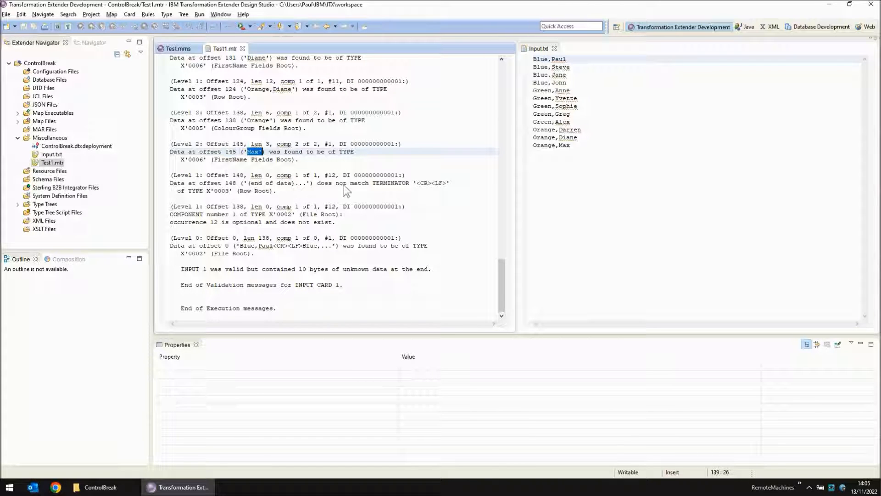
{"action": "mouse_move", "coordinate": [435, 190]}
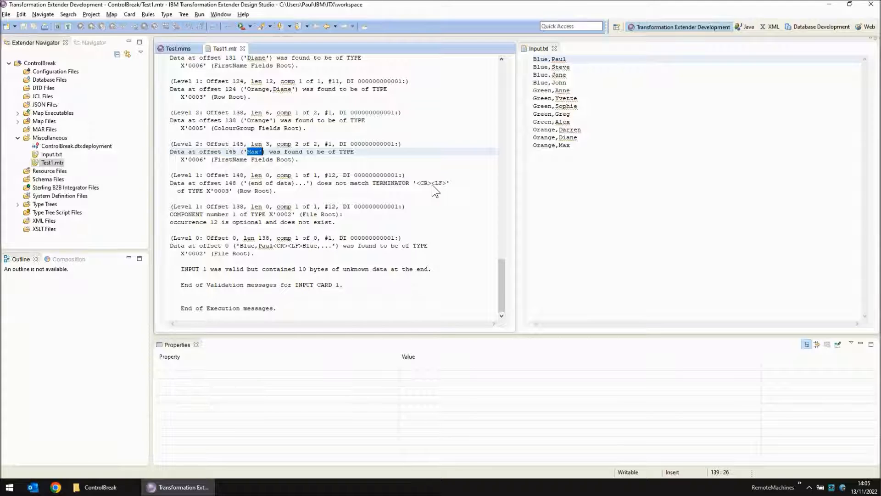
{"action": "mouse_move", "coordinate": [585, 156]}
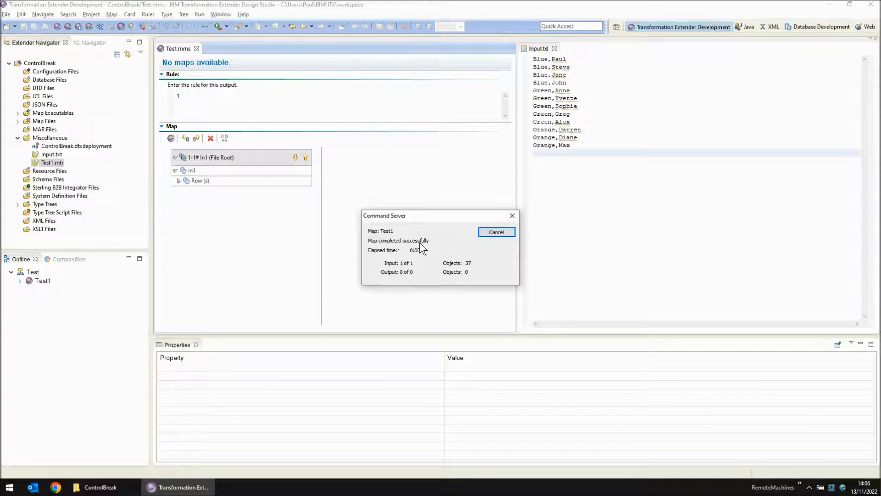
Dismiss the successful run status and expand Row under In1 to show its fields.
{"action": "left_click", "coordinate": [494, 231]}
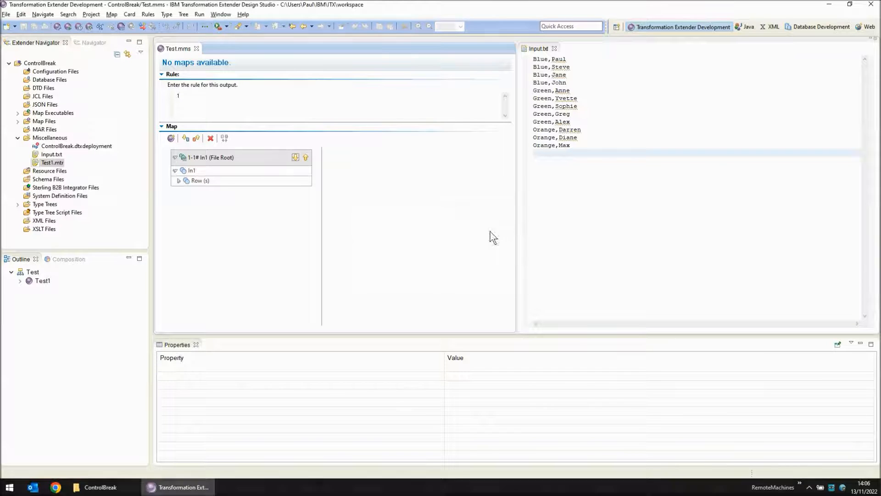
{"action": "left_click", "coordinate": [179, 181]}
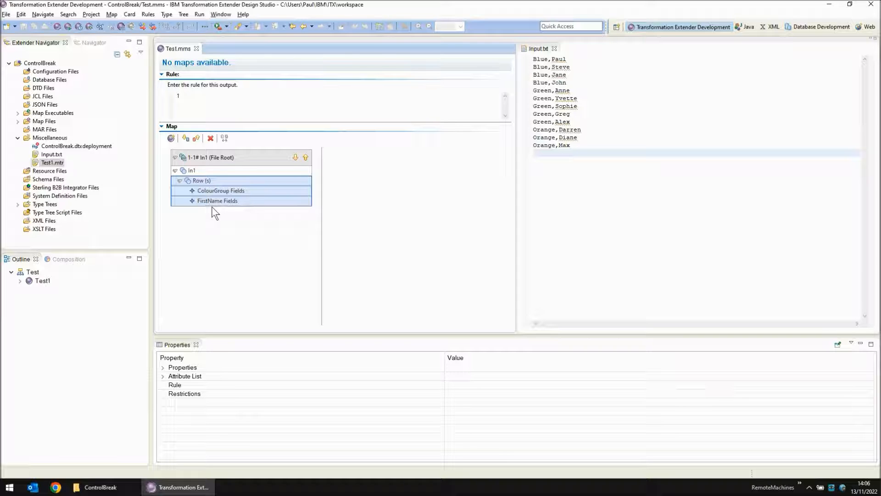
Create type tree Util.mtt in the ControlBreak project folder.
{"action": "left_click", "coordinate": [17, 203]}
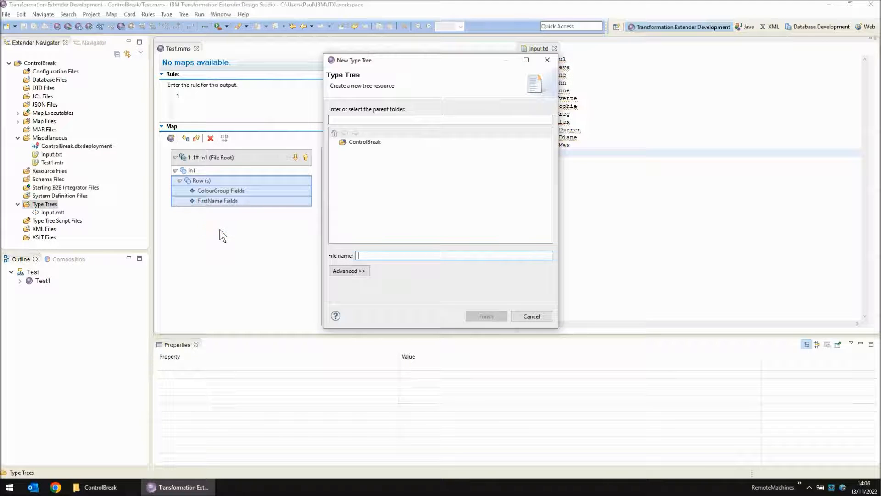
{"action": "type", "text": "Util"}
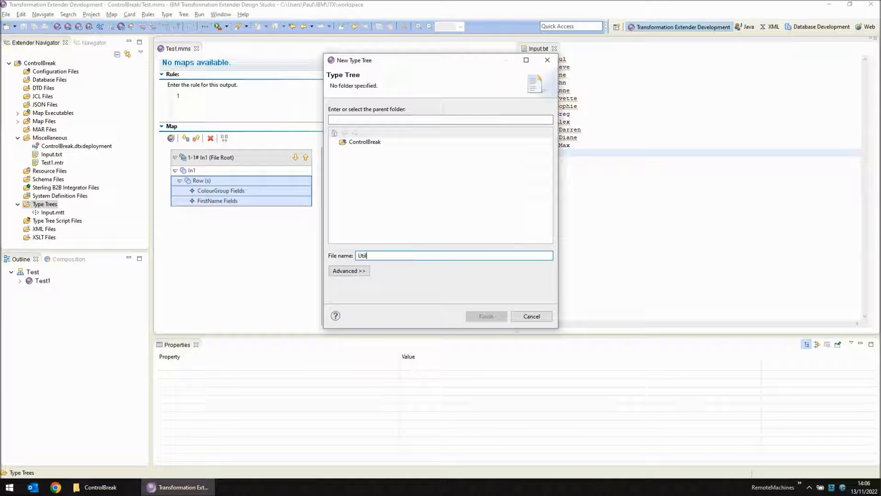
{"action": "left_click", "coordinate": [364, 141]}
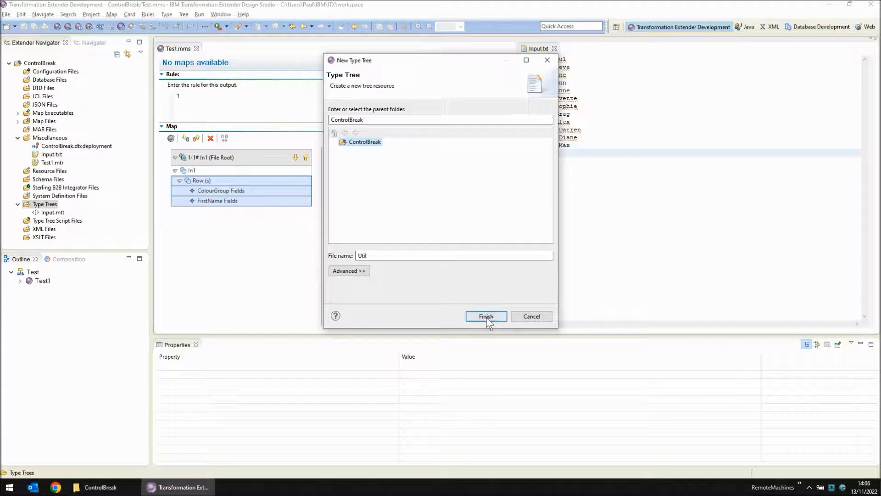
{"action": "left_click", "coordinate": [486, 316]}
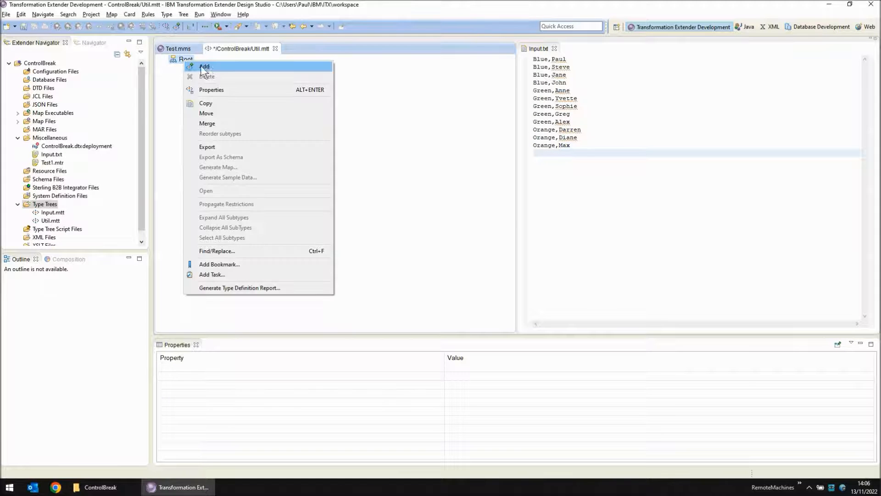
Add NumberItem under Root as an Item of subclass Number, then analyze, save and close Util.mtt.
{"action": "left_click", "coordinate": [204, 66]}
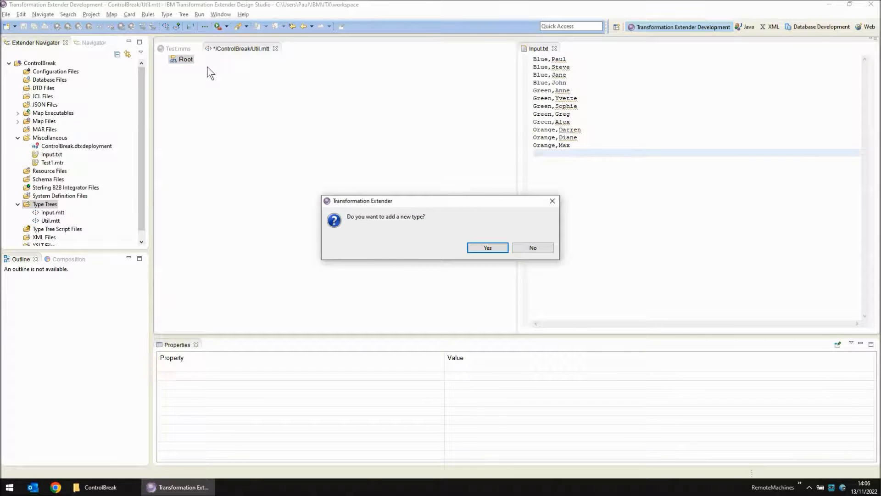
{"action": "left_click", "coordinate": [486, 247]}
{"action": "type", "text": "NumberItem"}
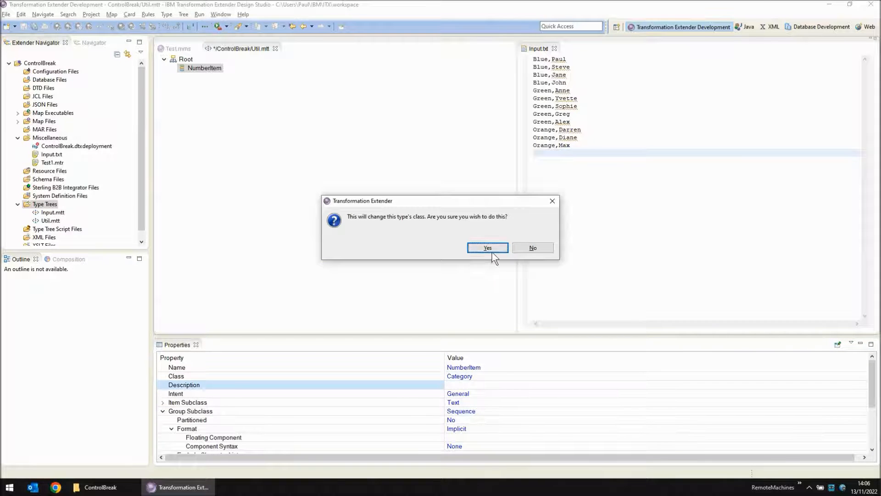
{"action": "left_click", "coordinate": [486, 248]}
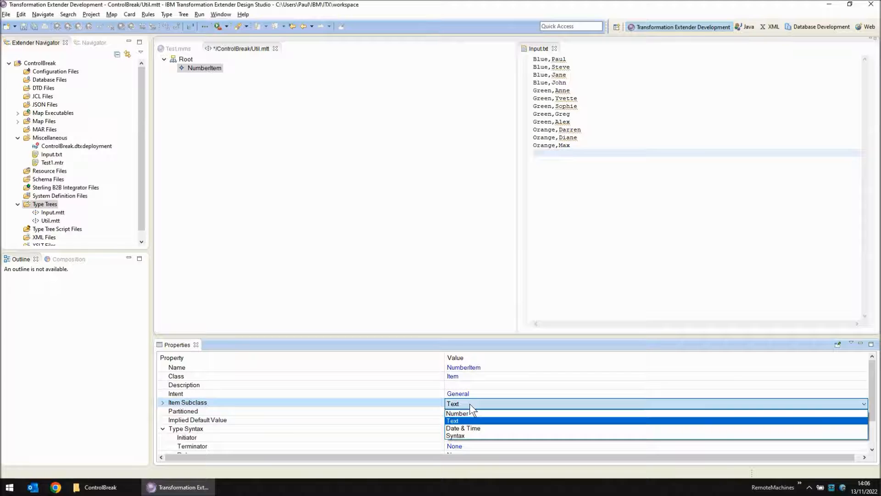
{"action": "left_click", "coordinate": [459, 412]}
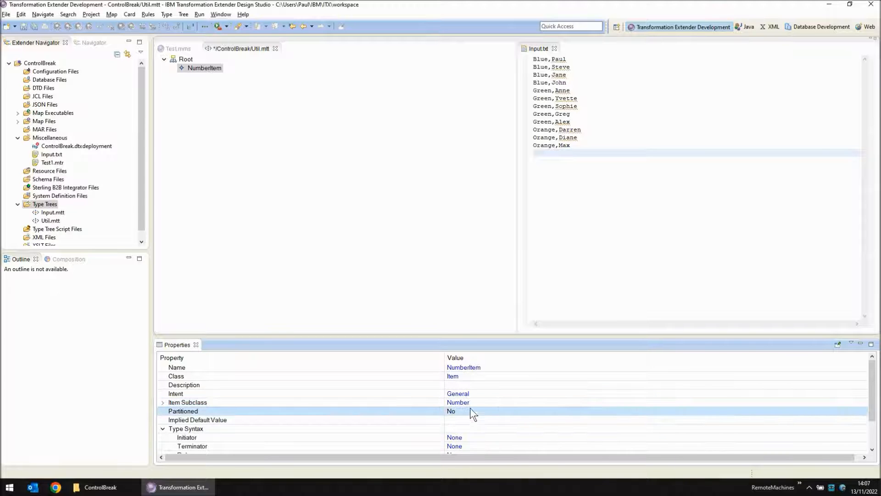
{"action": "left_click", "coordinate": [202, 67]}
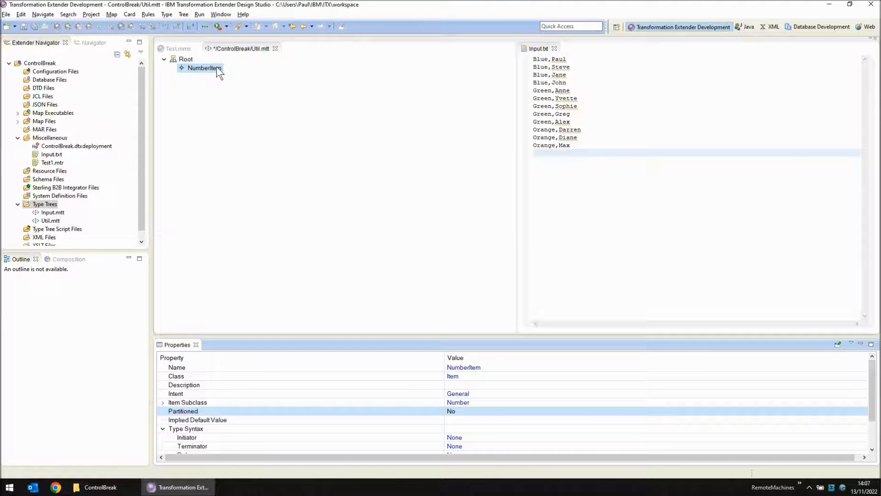
{"action": "mouse_move", "coordinate": [241, 49]}
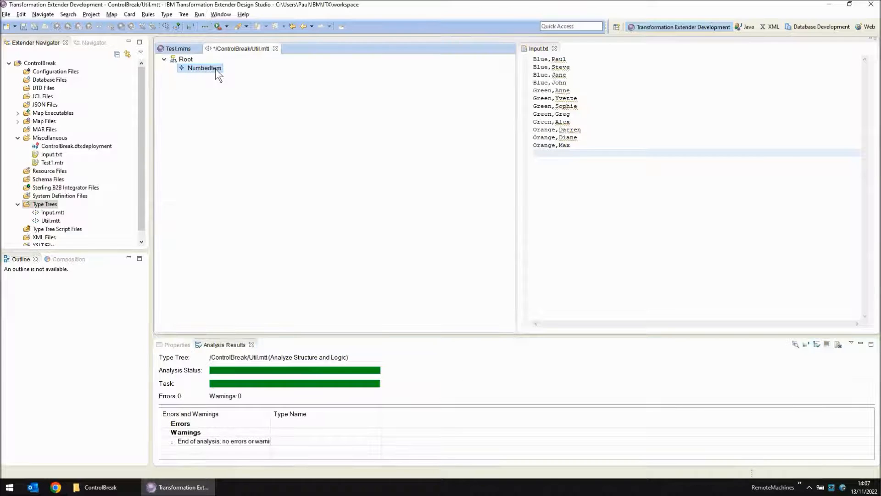
{"action": "mouse_move", "coordinate": [274, 49]}
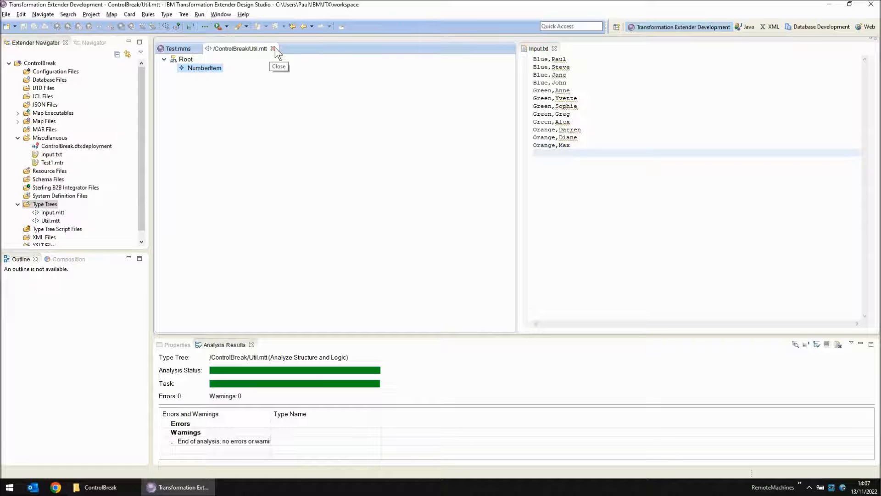
{"action": "left_click", "coordinate": [274, 49]}
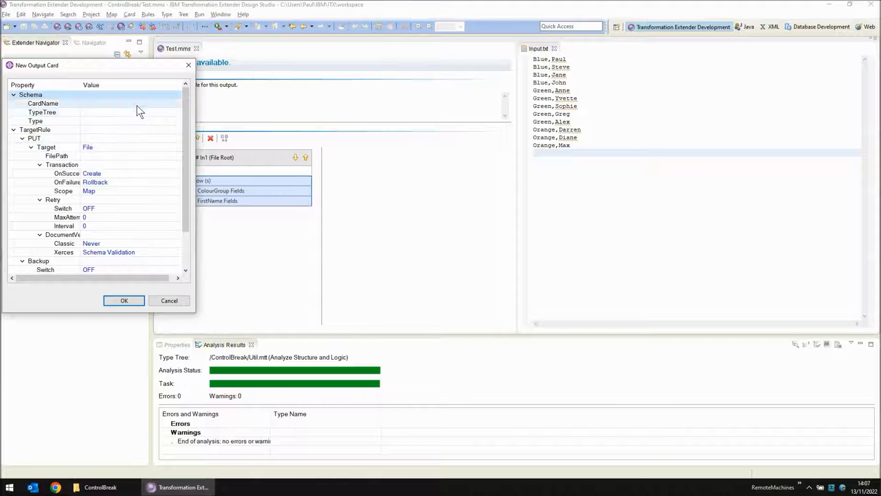
Name the output card Out and type it NumberItem Root from Util.mtt.
{"action": "type", "text": "Out"}
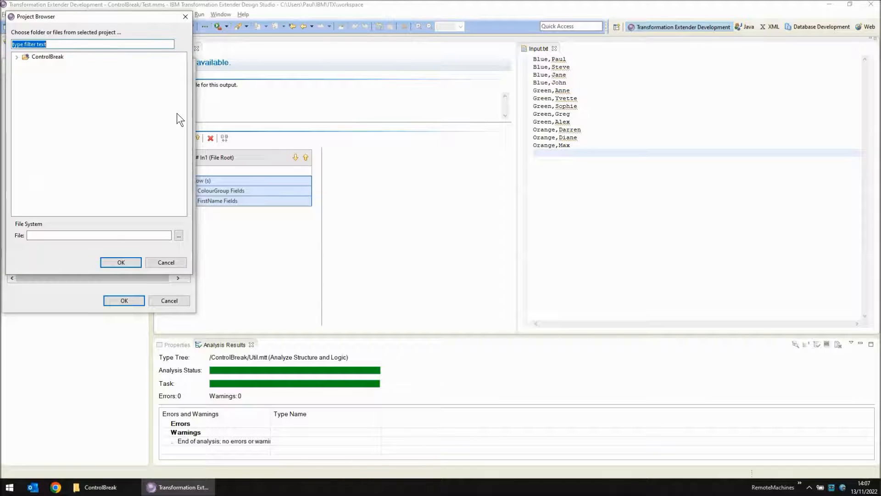
{"action": "left_click", "coordinate": [120, 262]}
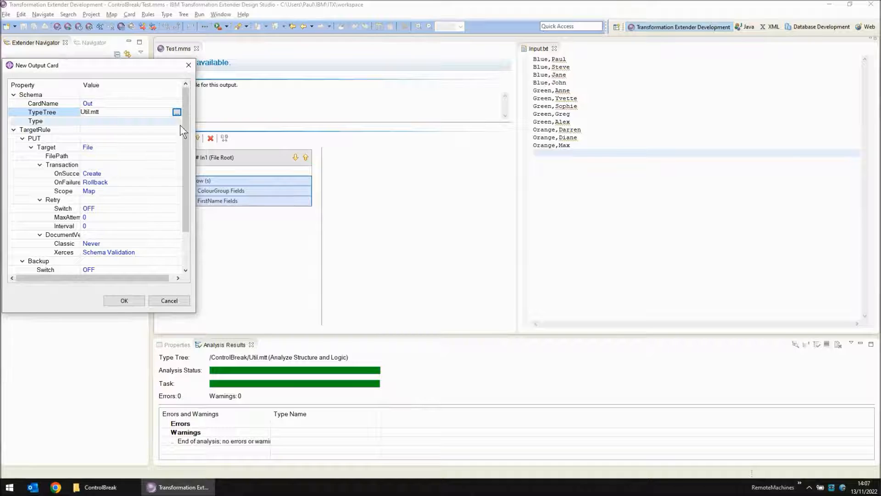
{"action": "left_click", "coordinate": [177, 121]}
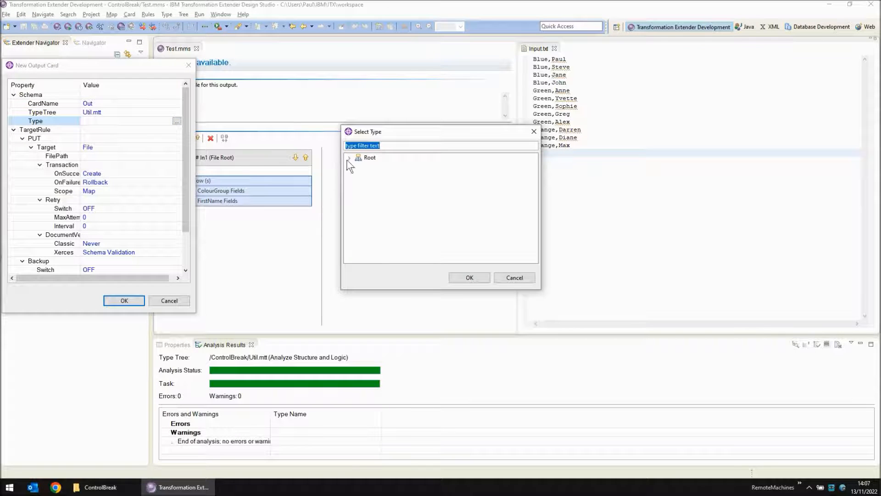
{"action": "left_click", "coordinate": [469, 277]}
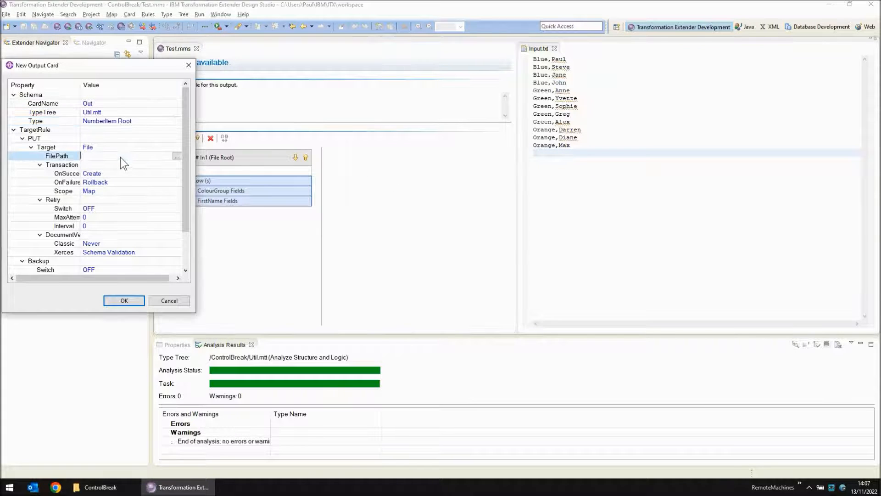
Set the card's file path to CountRows.txt and confirm the Out card.
{"action": "type", "text": "Cou"}
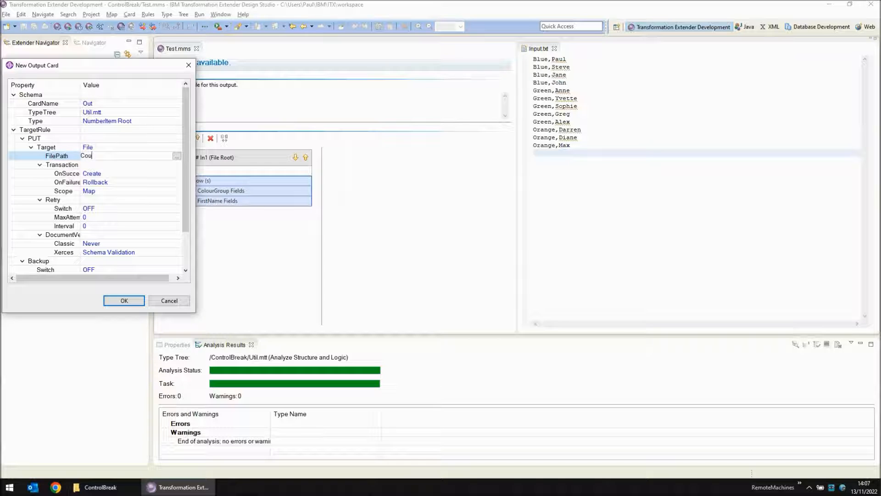
{"action": "type", "text": "ntRow"}
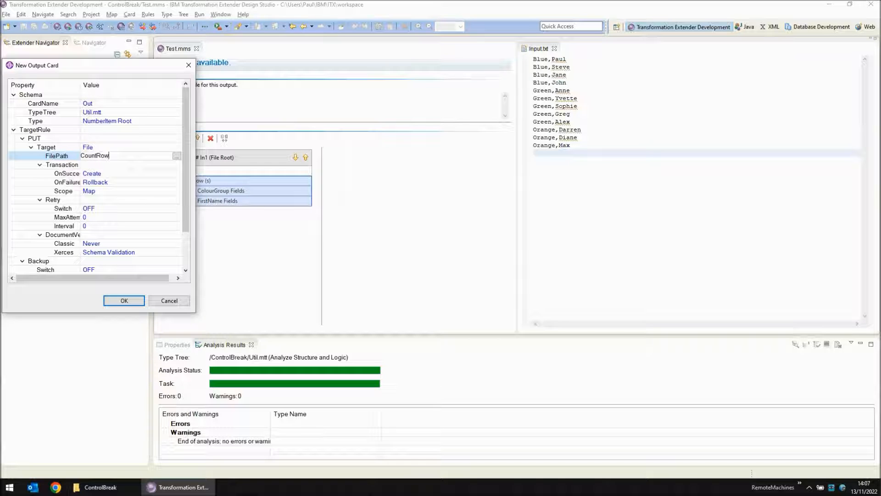
{"action": "type", "text": "s.txt"}
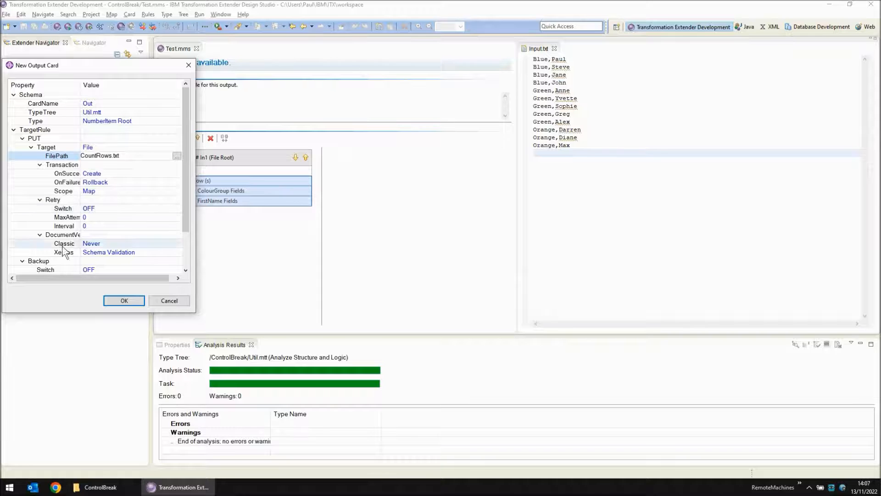
{"action": "left_click", "coordinate": [124, 300]}
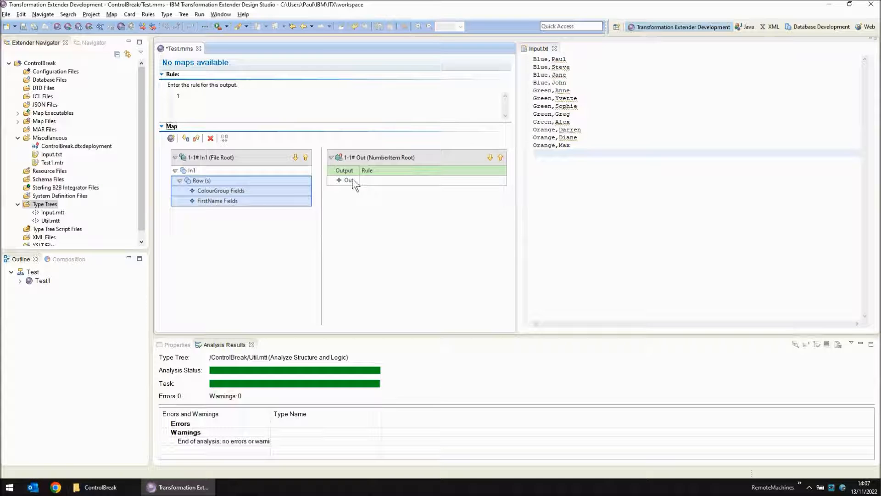
Enter rule =COUNT(Row:In1) for Out and run Test1, producing CountRows.txt.
{"action": "left_click", "coordinate": [349, 180]}
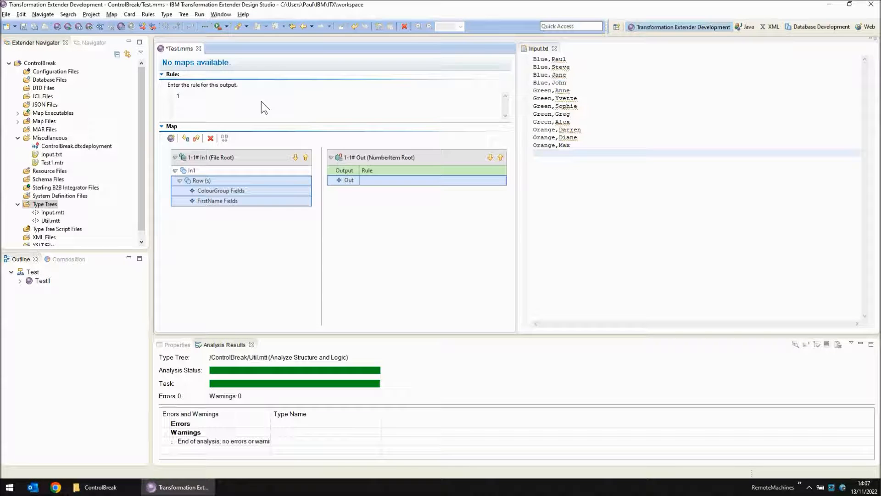
{"action": "type", "text": "=COUNT("}
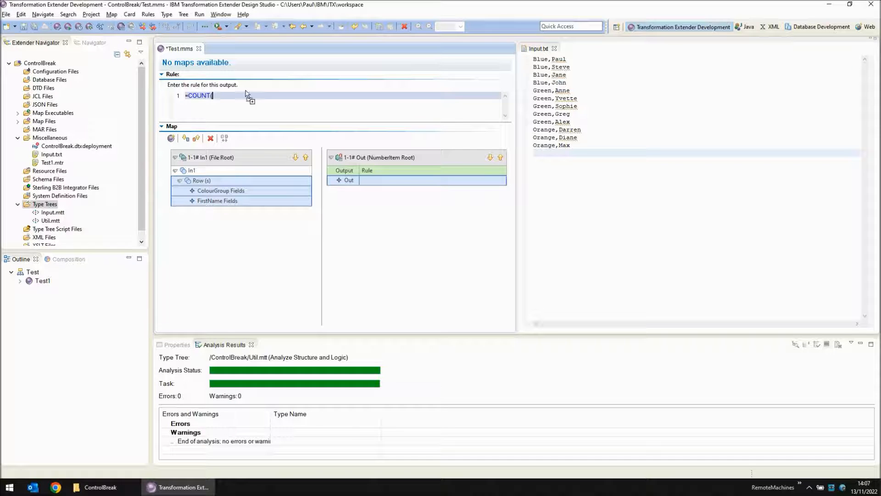
{"action": "type", "text": "Row:In1"}
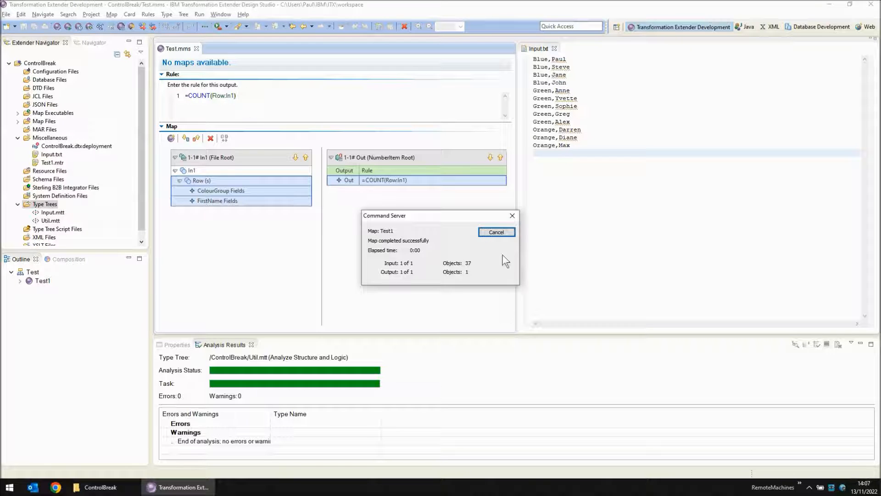
{"action": "left_click", "coordinate": [495, 232]}
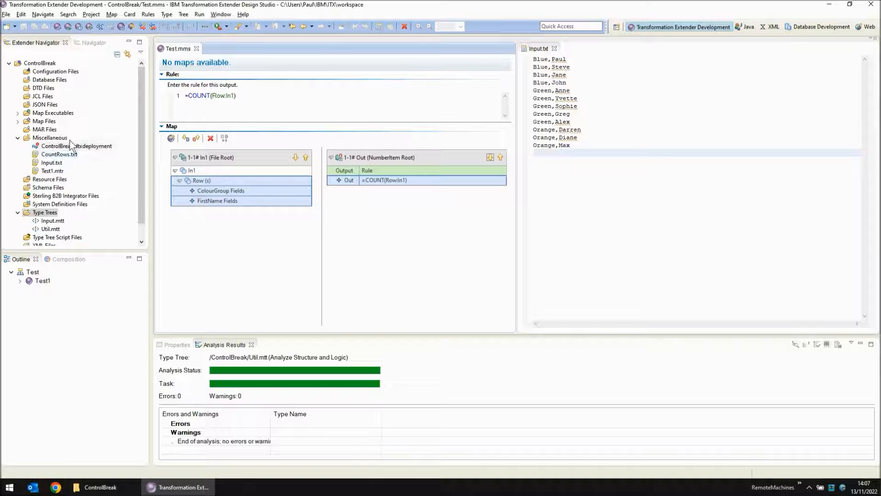
{"action": "left_click", "coordinate": [58, 154]}
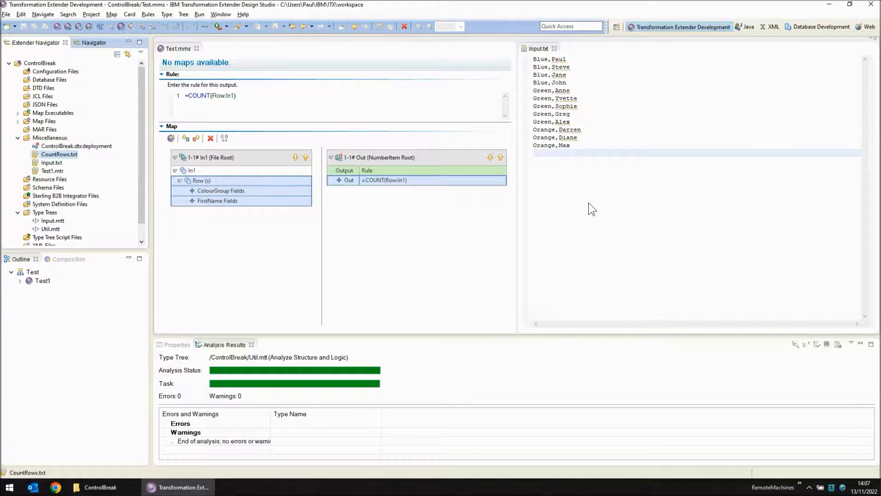
Open CountRows.txt showing 12 and stack Input.txt's rows below it.
{"action": "double_click", "coordinate": [58, 154]}
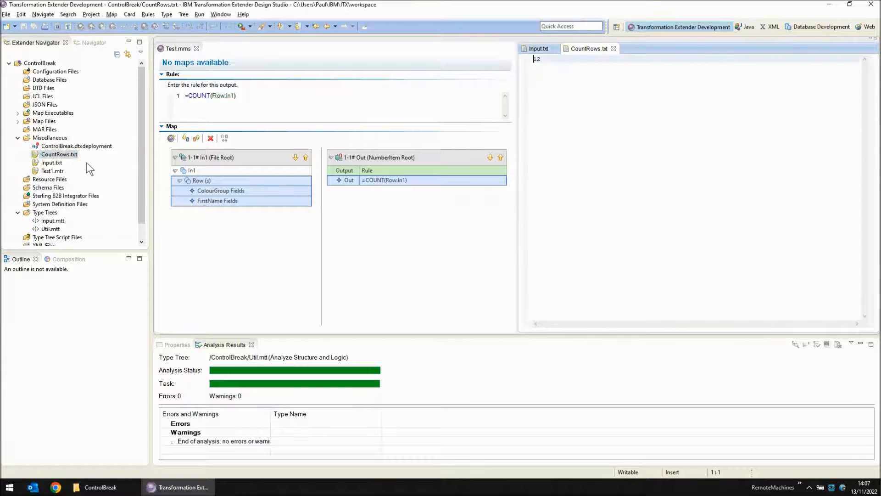
{"action": "left_click", "coordinate": [535, 49]}
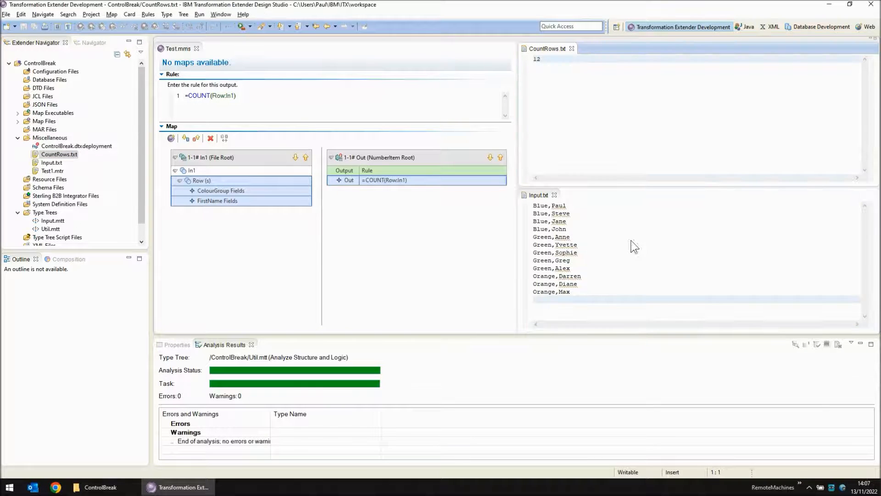
{"action": "left_click", "coordinate": [540, 59]}
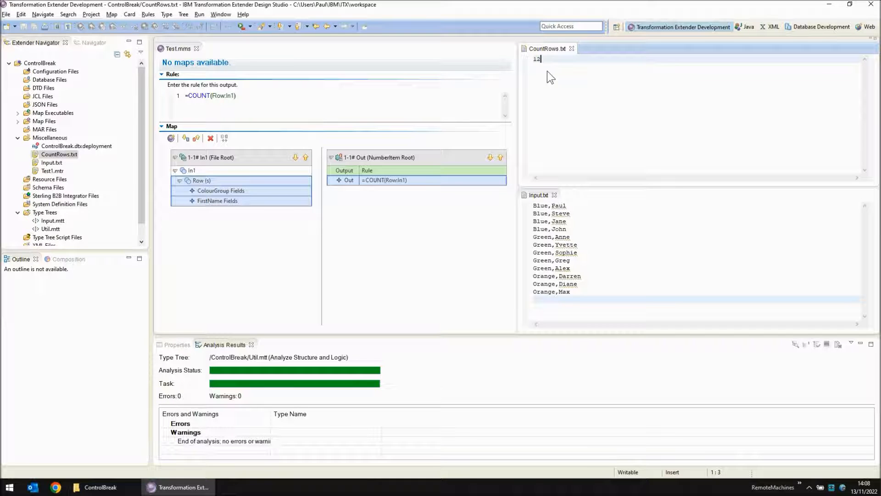
{"action": "mouse_move", "coordinate": [610, 253]}
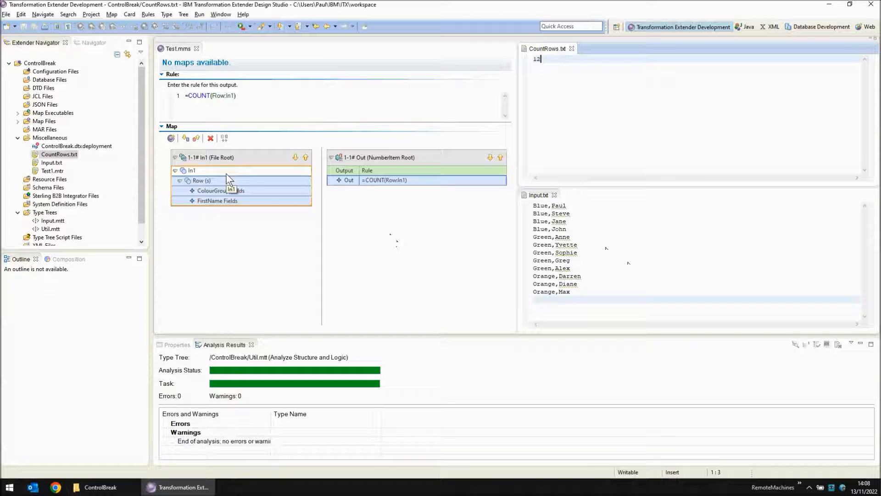
{"action": "mouse_move", "coordinate": [202, 181]}
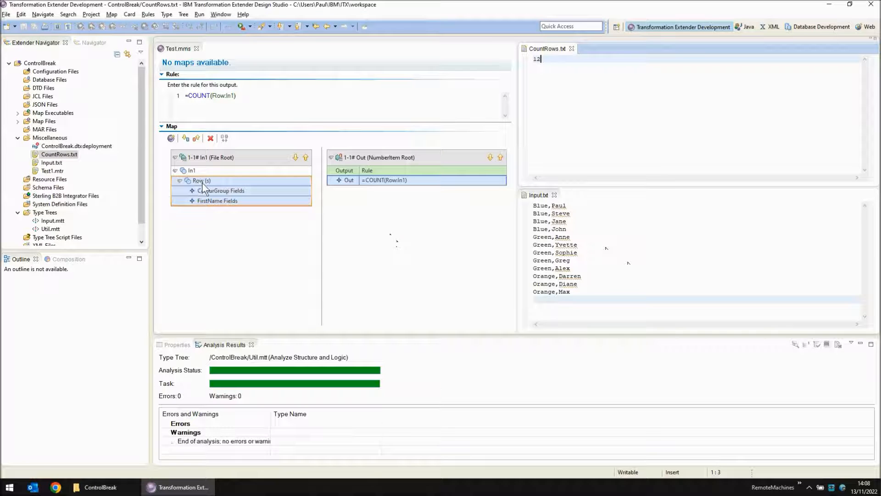
{"action": "mouse_move", "coordinate": [220, 191]}
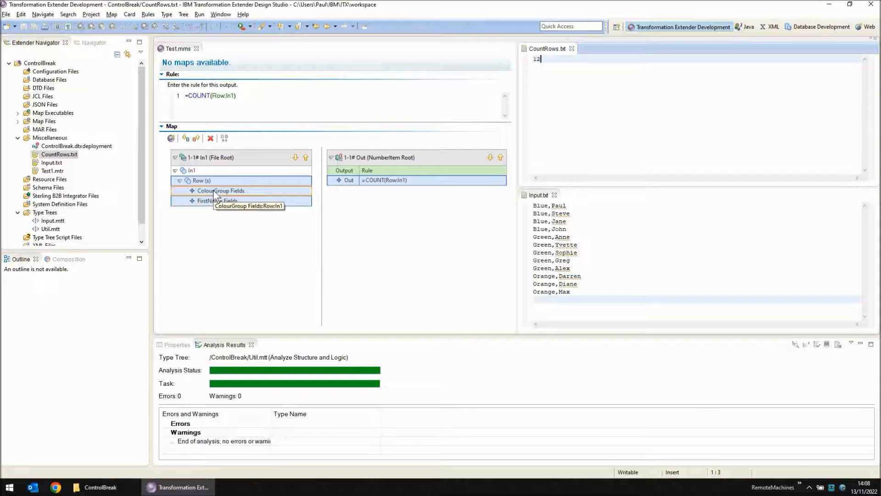
From the In1 card, open Input.mtt and add a new type named ColourGrouping under Root.
{"action": "right_click", "coordinate": [201, 181]}
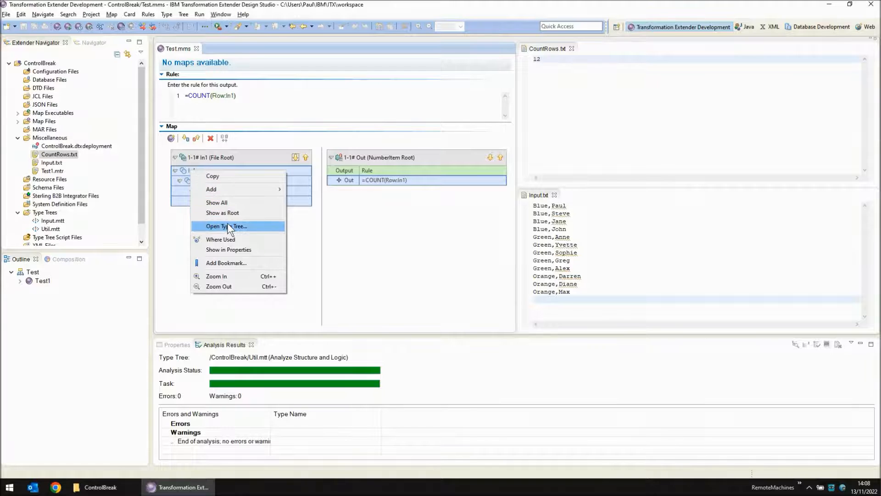
{"action": "left_click", "coordinate": [226, 226]}
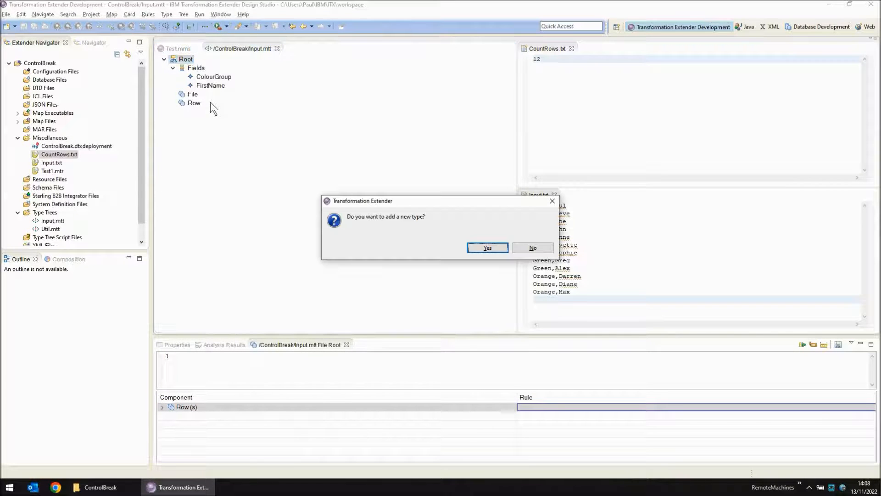
{"action": "left_click", "coordinate": [486, 248]}
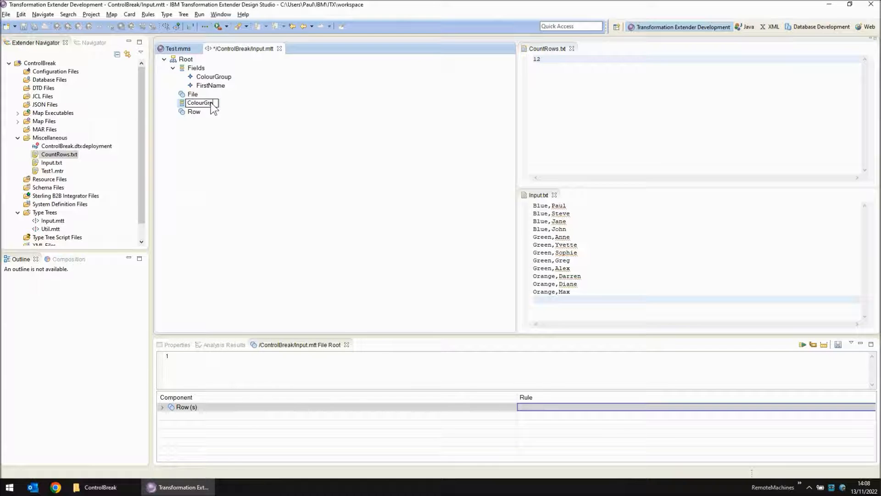
{"action": "type", "text": "ColourGrouping"}
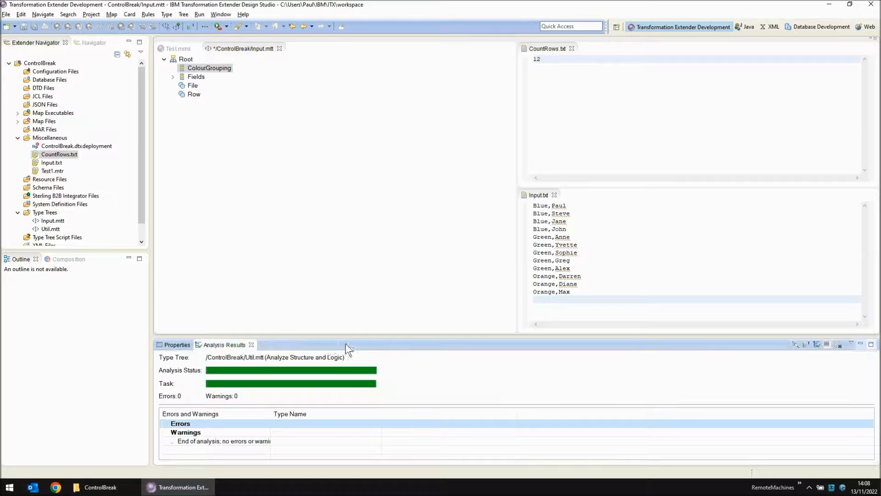
Change ColourGrouping's class to a group type and confirm.
{"action": "right_click", "coordinate": [209, 67]}
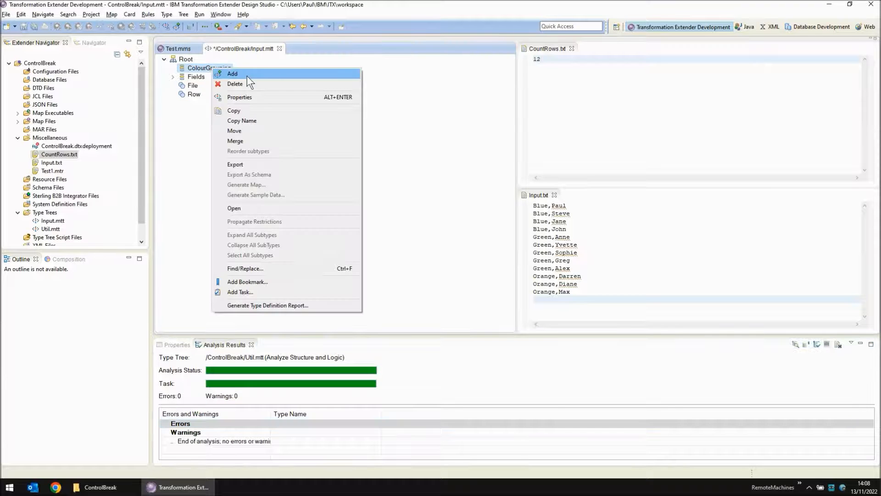
{"action": "left_click", "coordinate": [238, 96]}
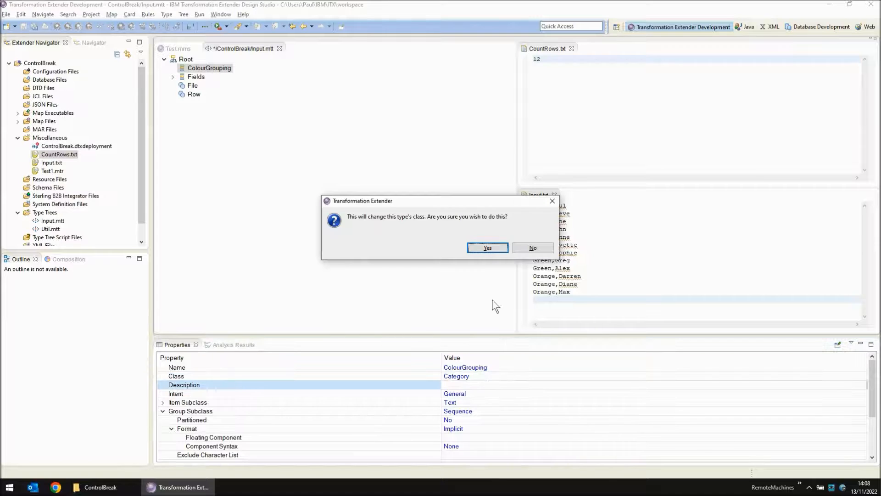
{"action": "left_click", "coordinate": [487, 248]}
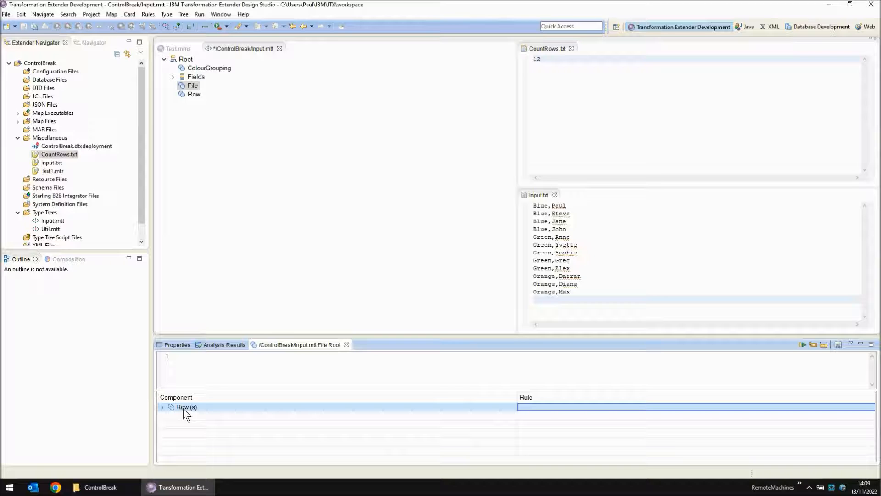
{"action": "mouse_move", "coordinate": [207, 91]}
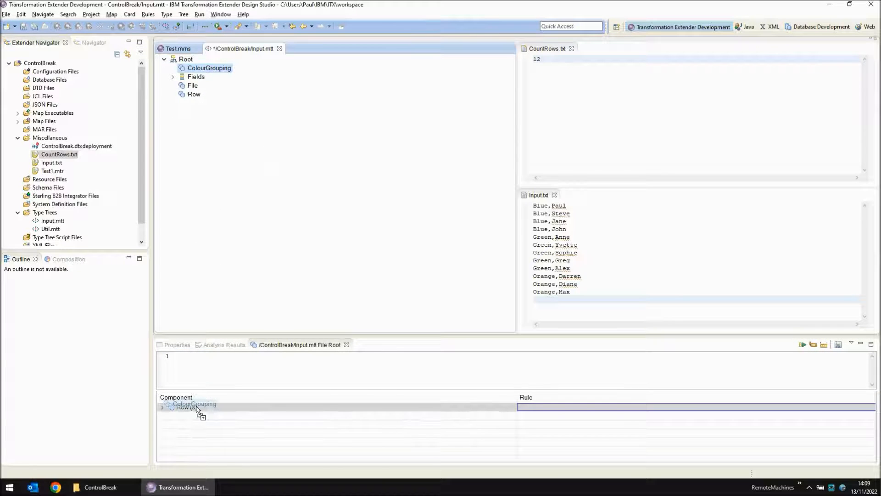
Set ColourGrouping's range in the File component list to (s).
{"action": "right_click", "coordinate": [194, 407]}
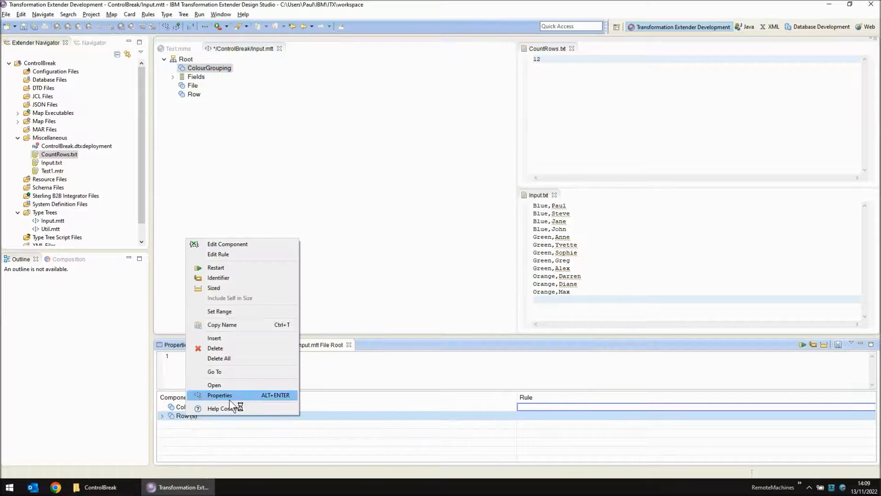
{"action": "left_click", "coordinate": [219, 311]}
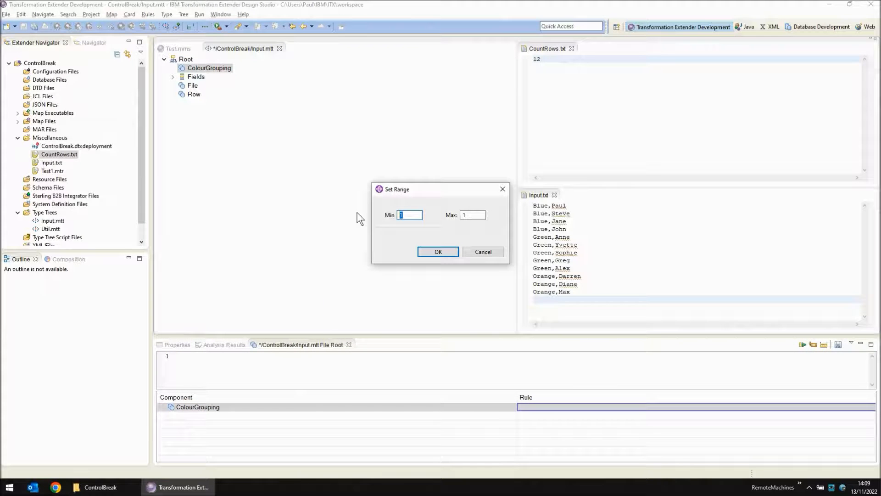
{"action": "left_click", "coordinate": [437, 251]}
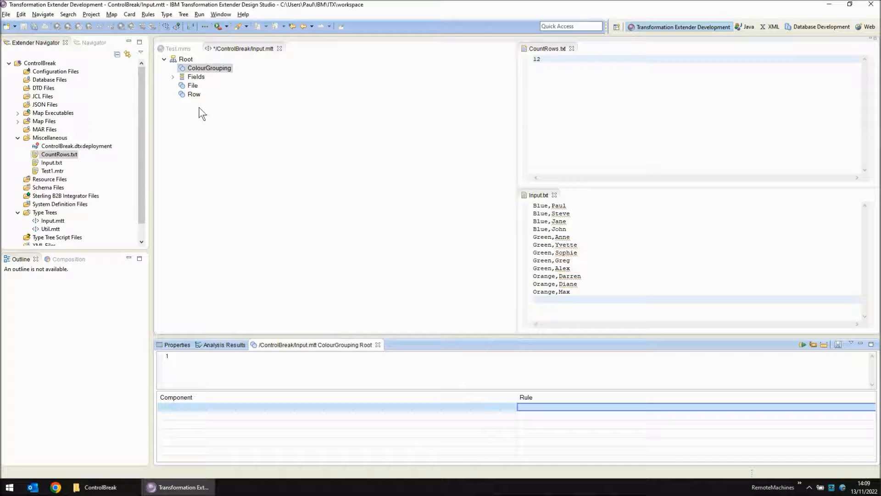
Add Row (0 to s) to ColourGrouping's components and expand File to show ColourGrouping > Row fields.
{"action": "left_click", "coordinate": [194, 94]}
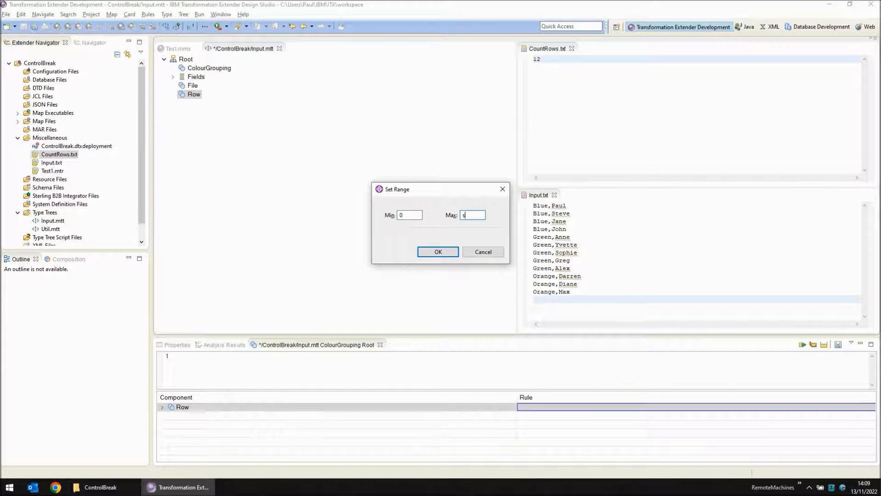
{"action": "left_click", "coordinate": [438, 251]}
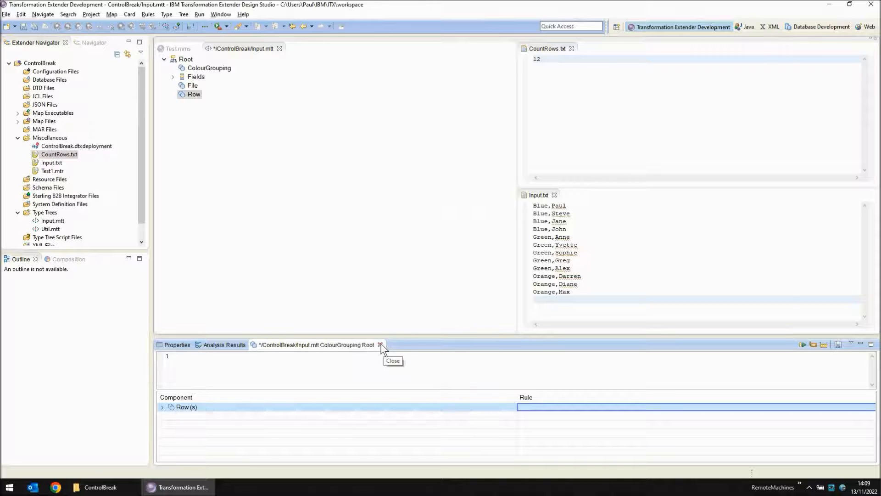
{"action": "left_click", "coordinate": [380, 344]}
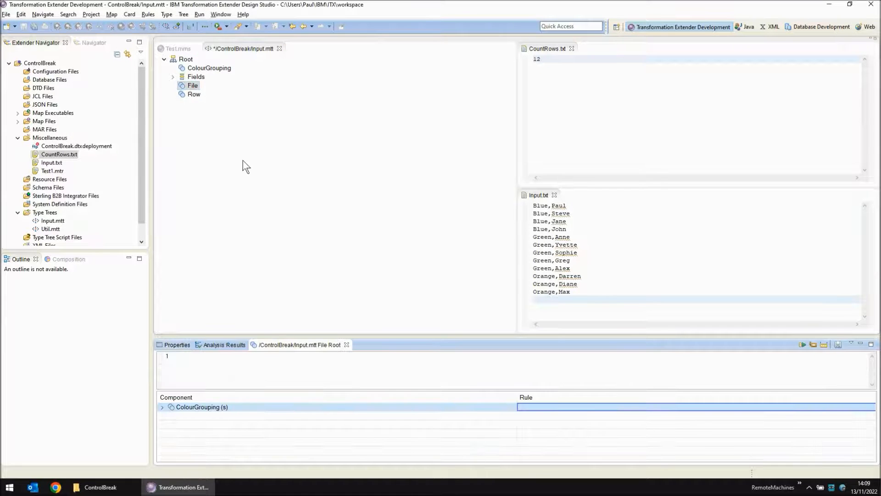
{"action": "left_click", "coordinate": [162, 407]}
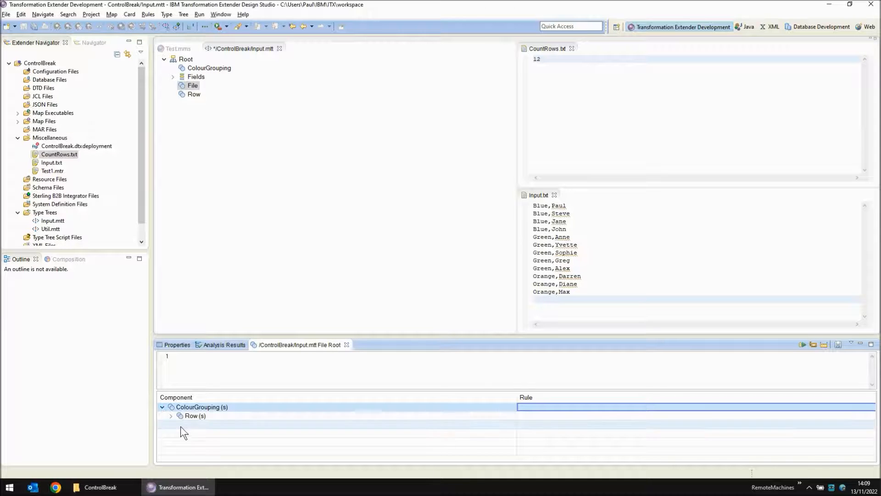
{"action": "left_click", "coordinate": [170, 415]}
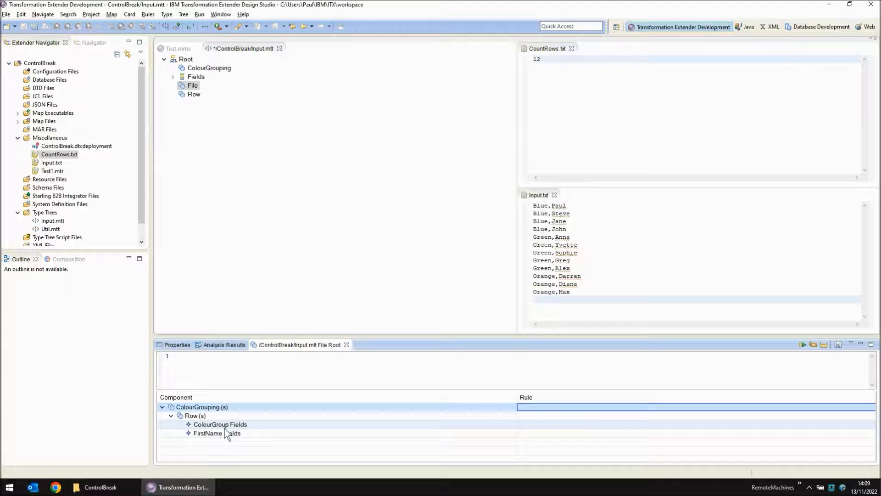
{"action": "mouse_move", "coordinate": [346, 344]}
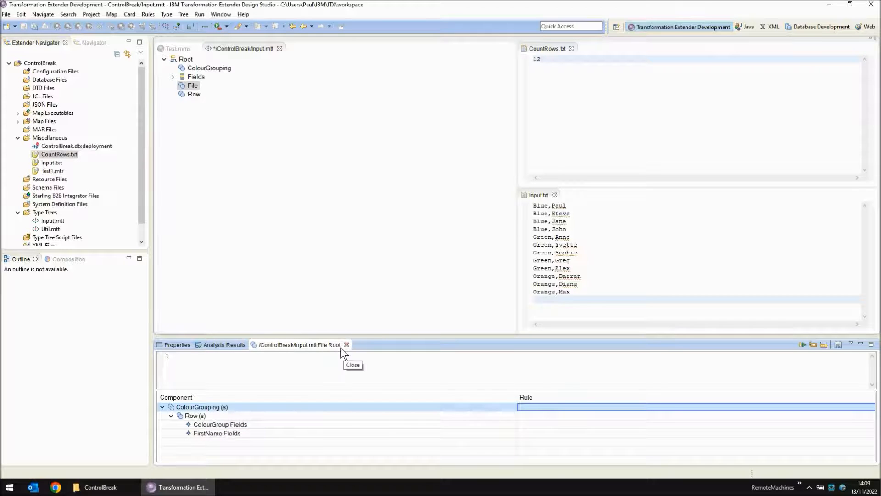
{"action": "mouse_move", "coordinate": [347, 346]}
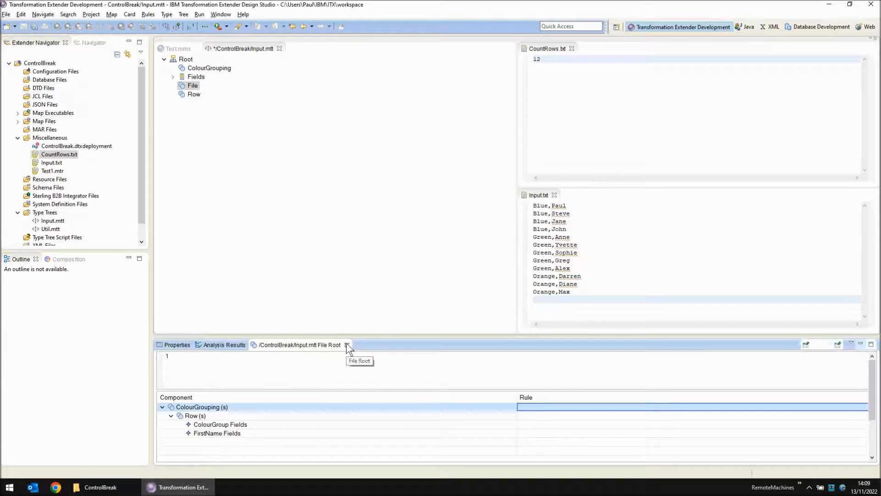
Give Row in ColourGrouping the component rule ColourGroup Fields:$=ColourGroup Fields:$[LAST].
{"action": "left_click", "coordinate": [208, 67]}
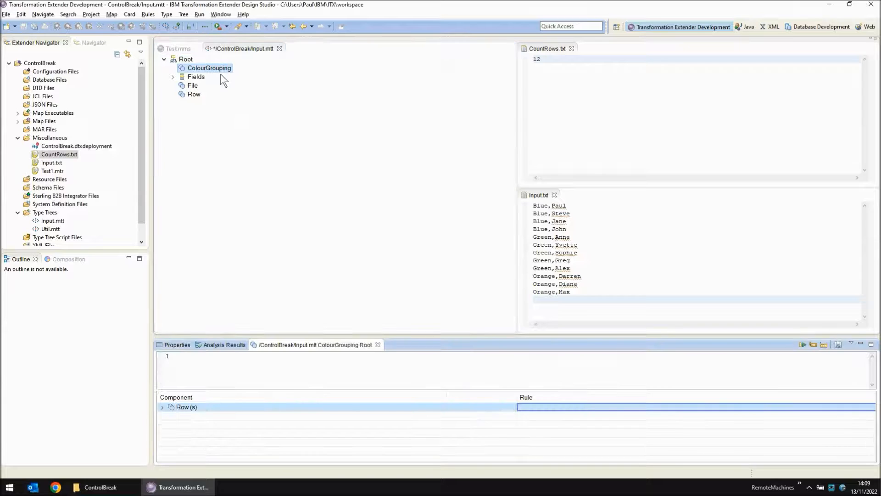
{"action": "left_click", "coordinate": [162, 407]}
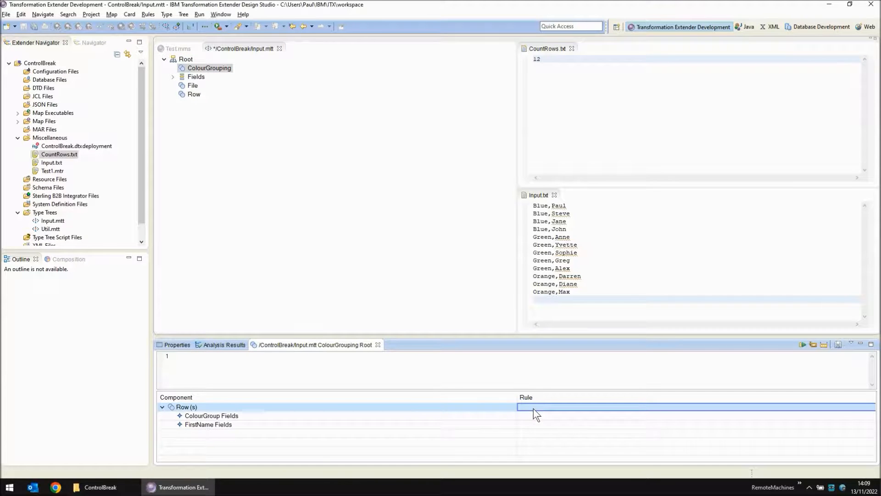
{"action": "mouse_move", "coordinate": [394, 377]}
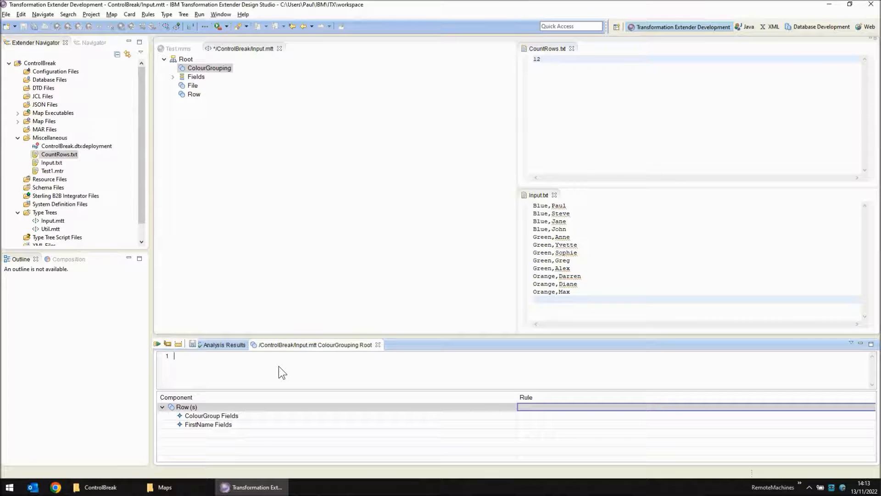
{"action": "type", "text": "ColourGroup Fields:$=ColourGroup Fields:$[LAST]"}
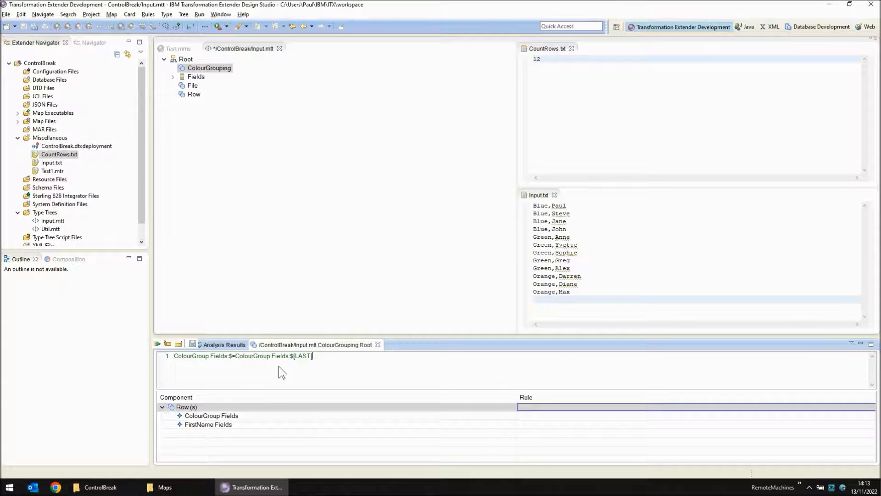
{"action": "mouse_move", "coordinate": [233, 362]}
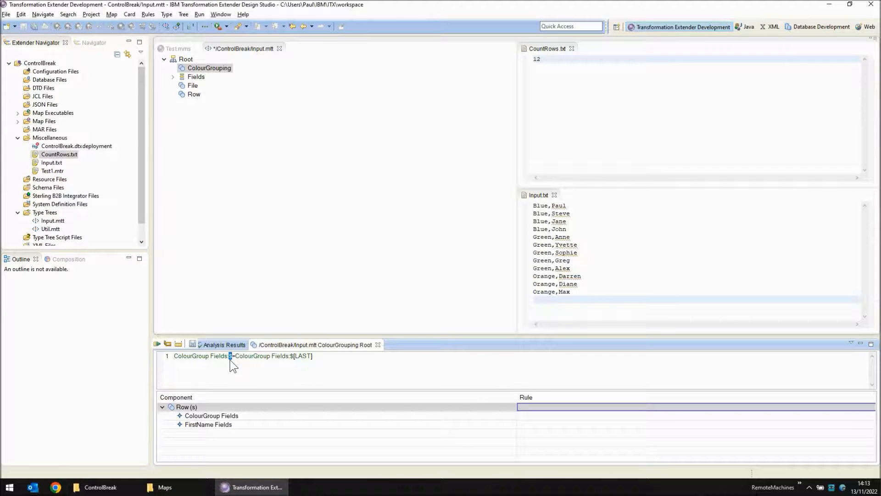
{"action": "mouse_move", "coordinate": [209, 362]}
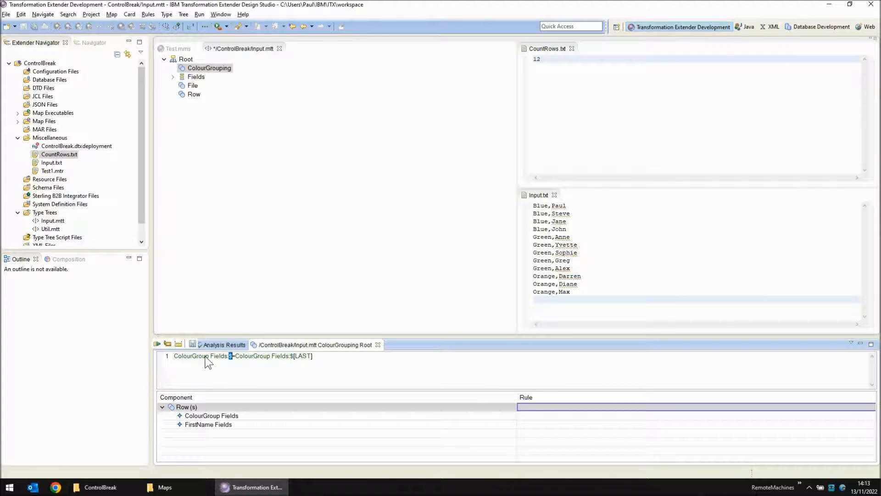
{"action": "mouse_move", "coordinate": [272, 363]}
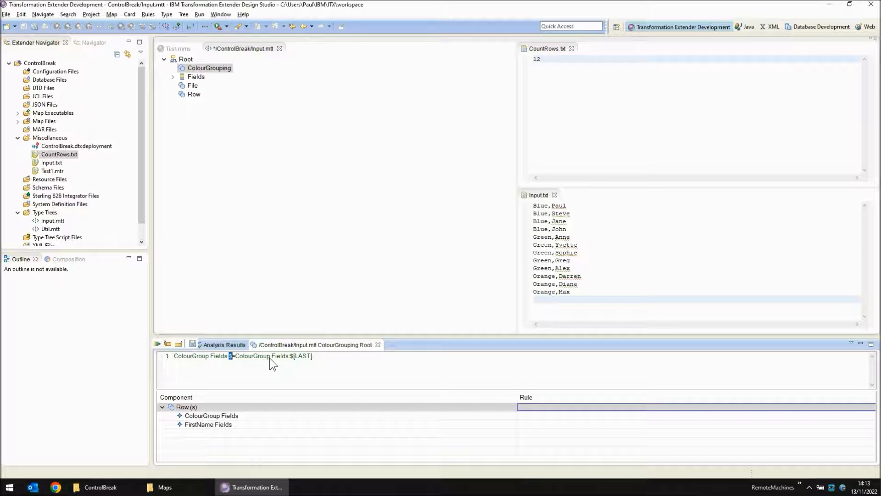
{"action": "mouse_move", "coordinate": [313, 362]}
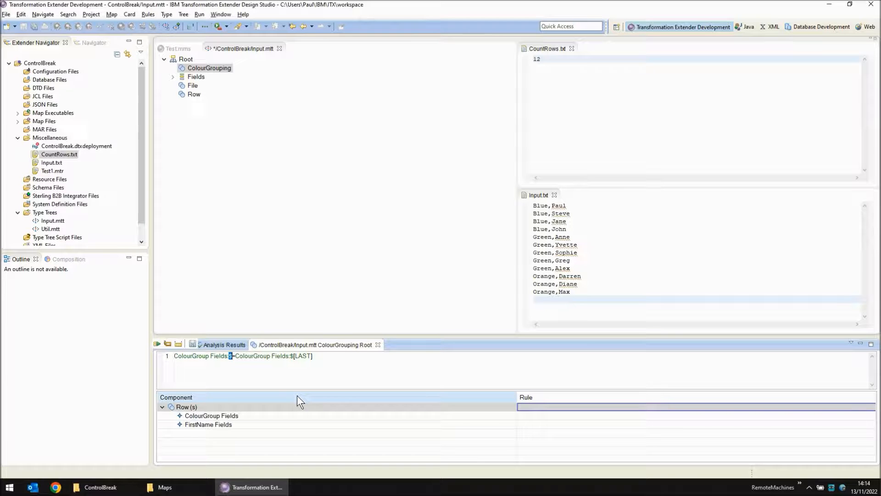
{"action": "left_click", "coordinate": [207, 424]}
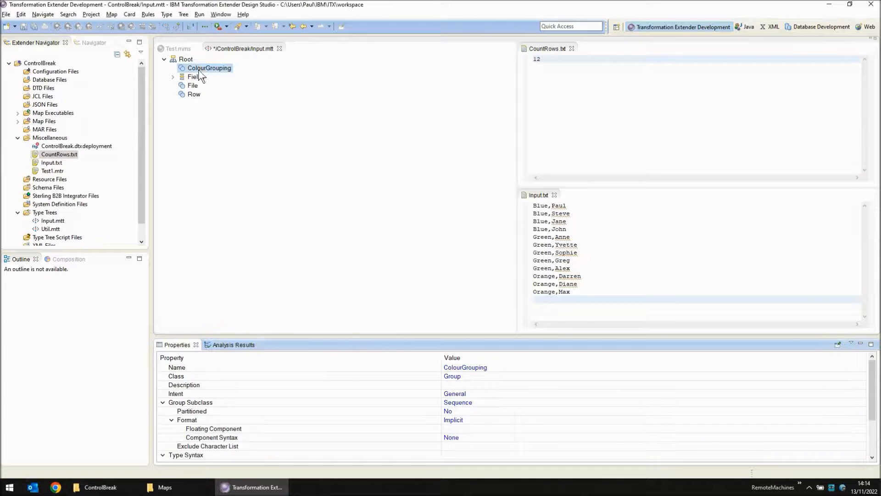
Analyse Input.mtt error-free, save it, update open maps and close the tree editor.
{"action": "left_click", "coordinate": [177, 49]}
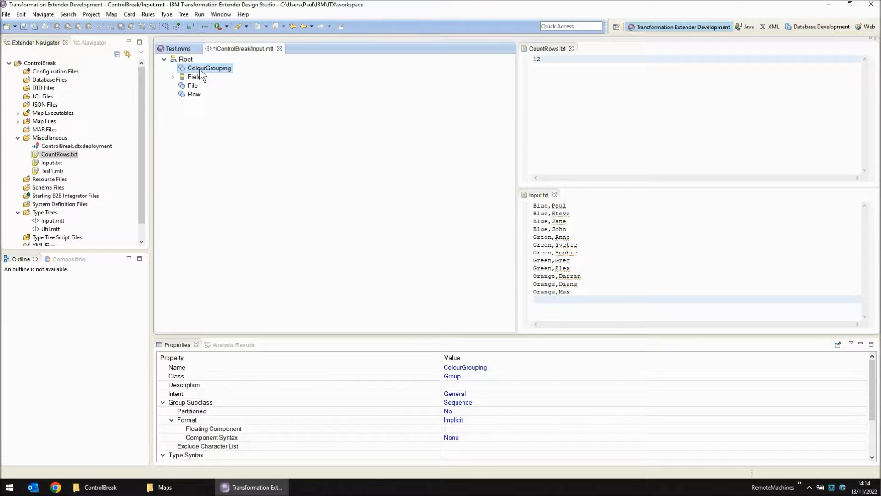
{"action": "left_click", "coordinate": [225, 345]}
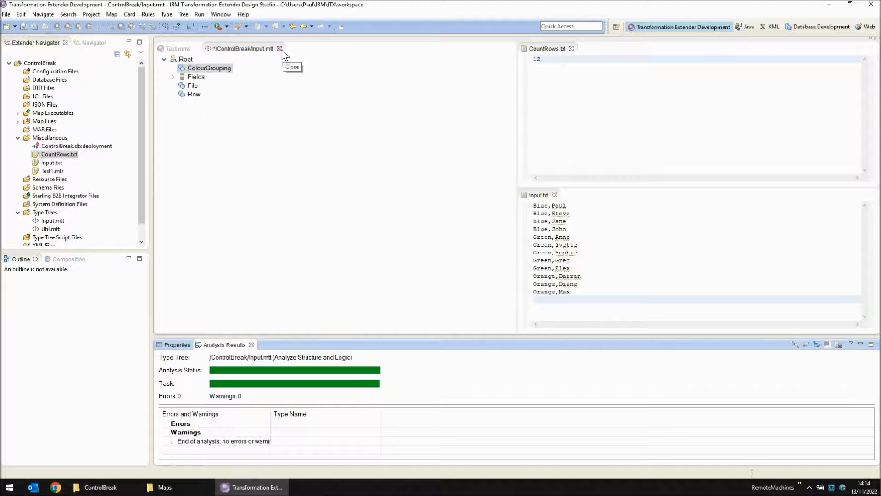
{"action": "left_click", "coordinate": [279, 49]}
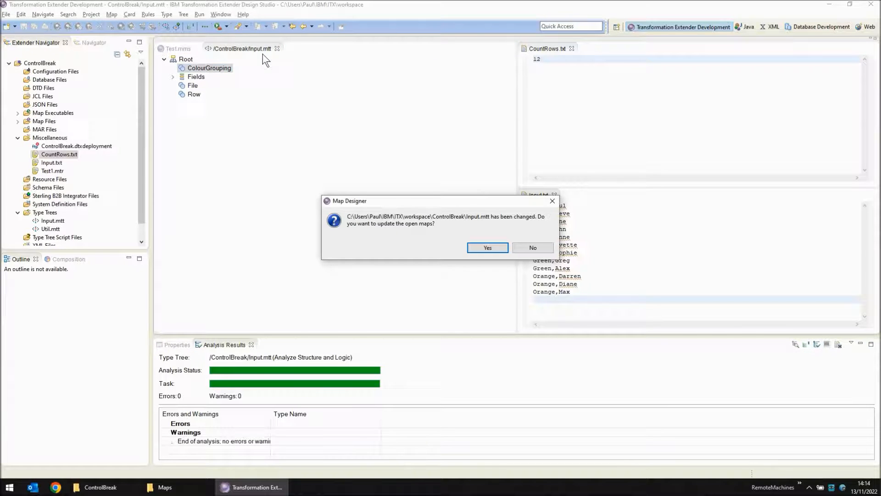
{"action": "left_click", "coordinate": [486, 248]}
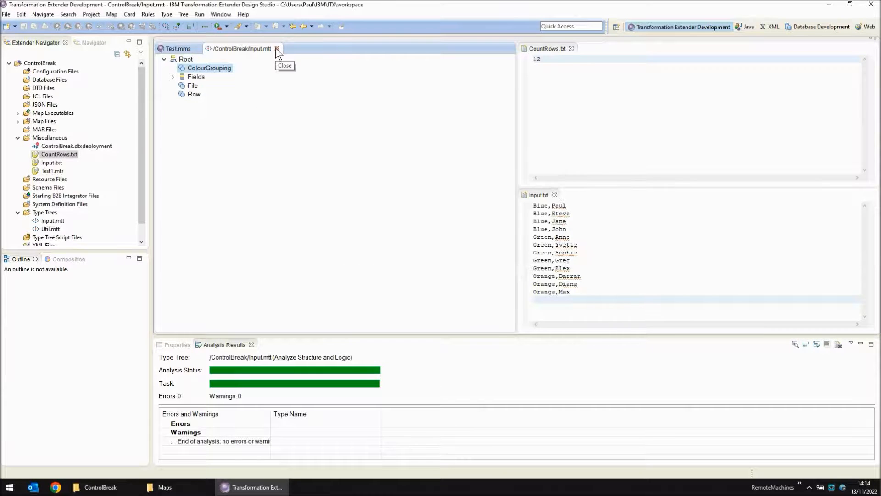
{"action": "left_click", "coordinate": [276, 48]}
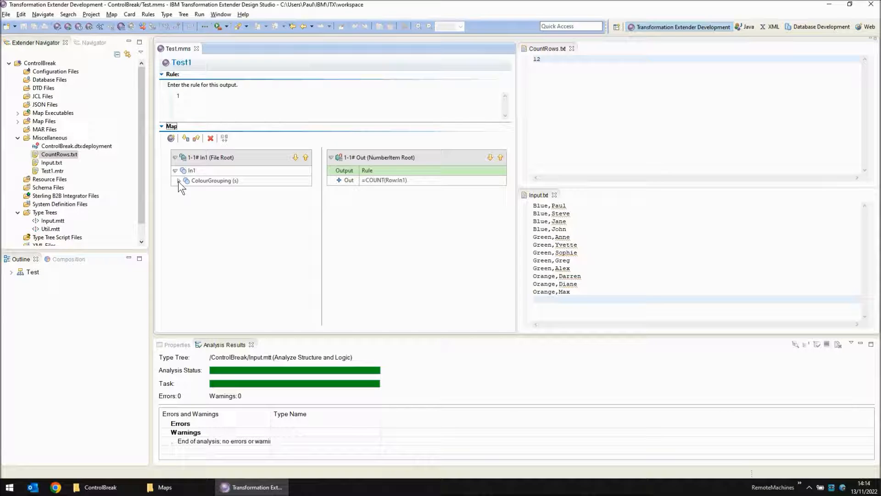
Set Out's rule to =COUNT(Row:ColourGrouping:In1) and rerun; CountRows.txt still reads 12.
{"action": "left_click", "coordinate": [175, 181]}
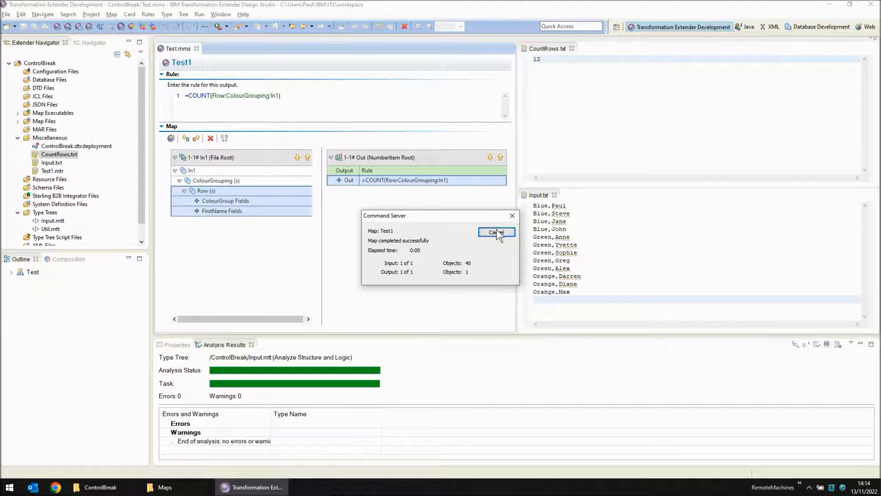
{"action": "left_click", "coordinate": [496, 232]}
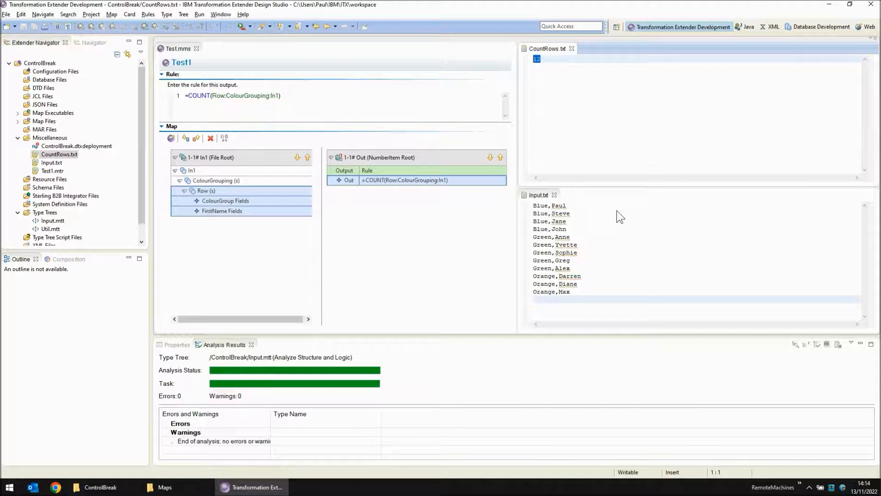
{"action": "type", "text": "00"}
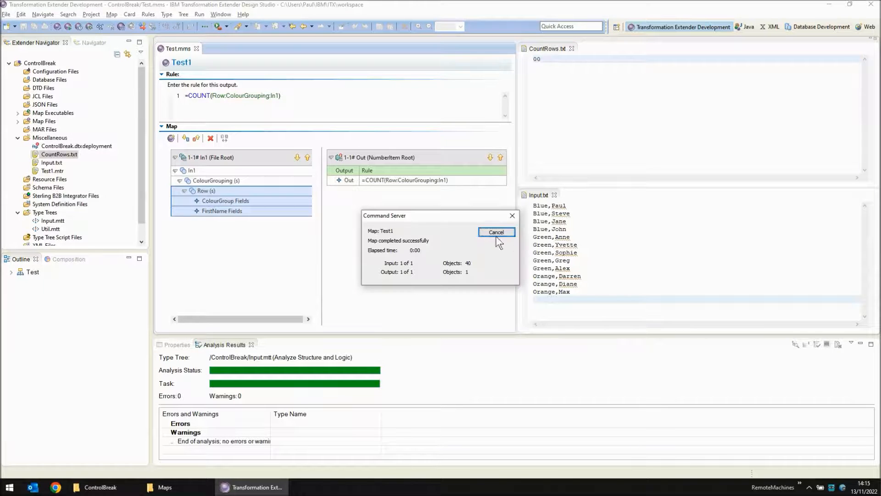
{"action": "left_click", "coordinate": [496, 233]}
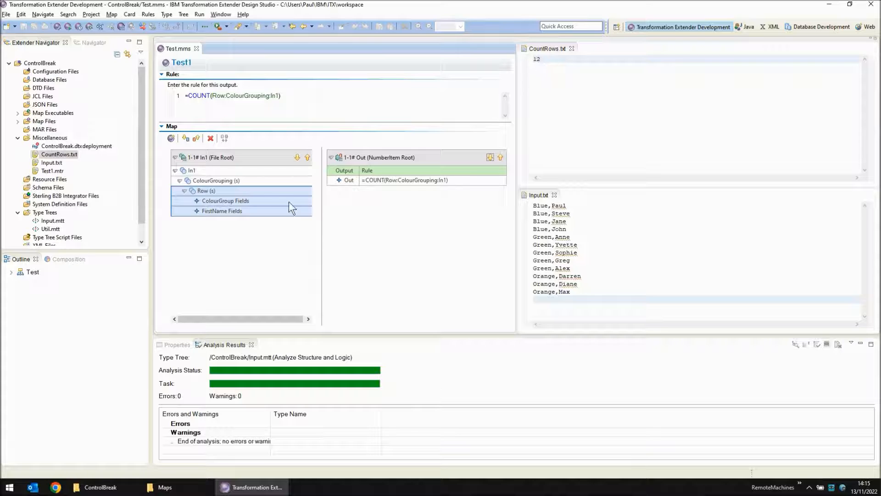
{"action": "mouse_move", "coordinate": [382, 185]}
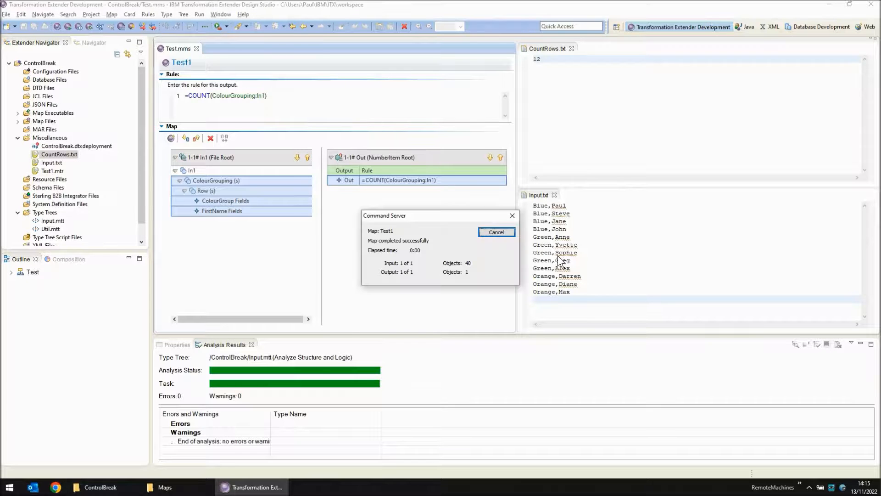
Rerun Test1 with Out =COUNT(ColourGrouping:In1) and dismiss the run summary.
{"action": "left_click", "coordinate": [495, 231]}
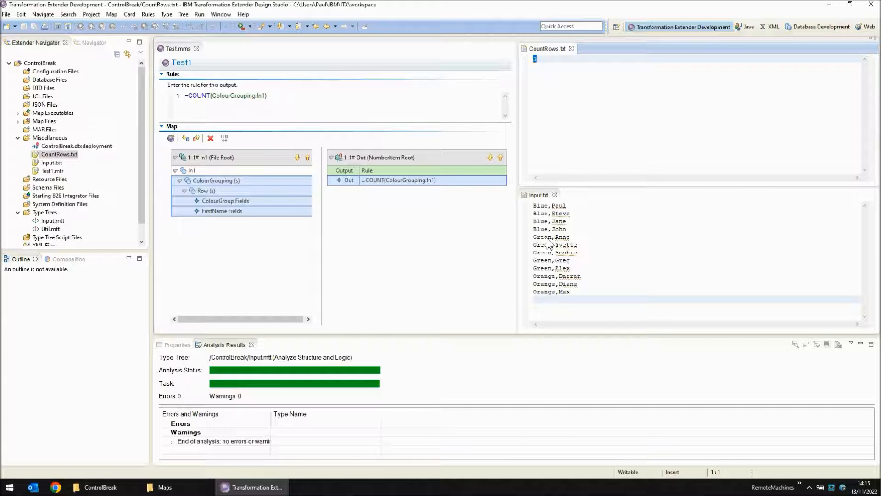
{"action": "mouse_move", "coordinate": [552, 301]}
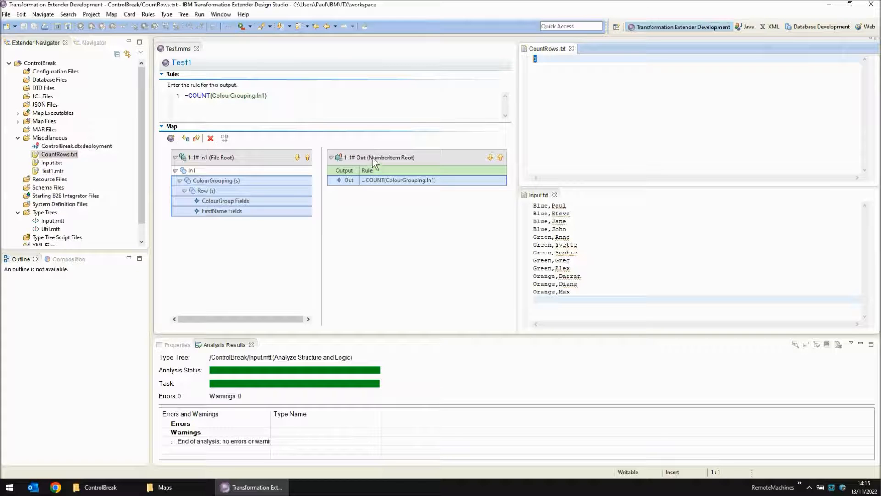
Rename the output card to Out1 in Edit Output Card.
{"action": "double_click", "coordinate": [349, 180]}
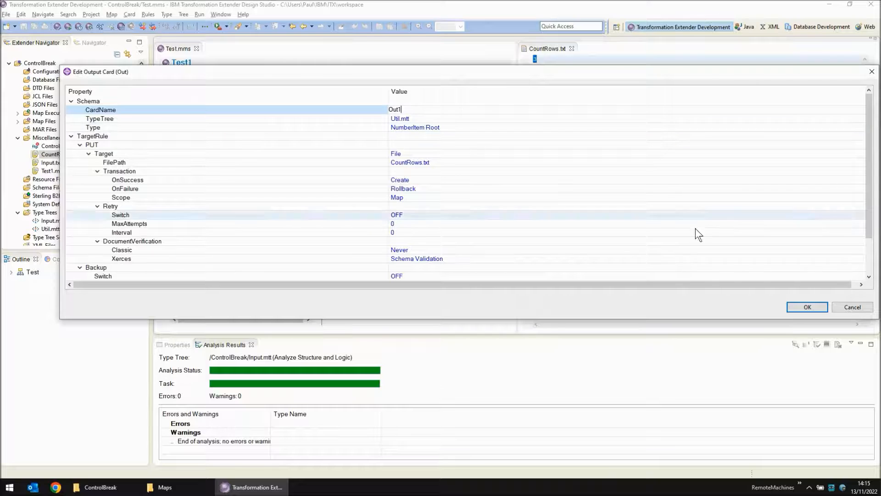
{"action": "left_click", "coordinate": [806, 307]}
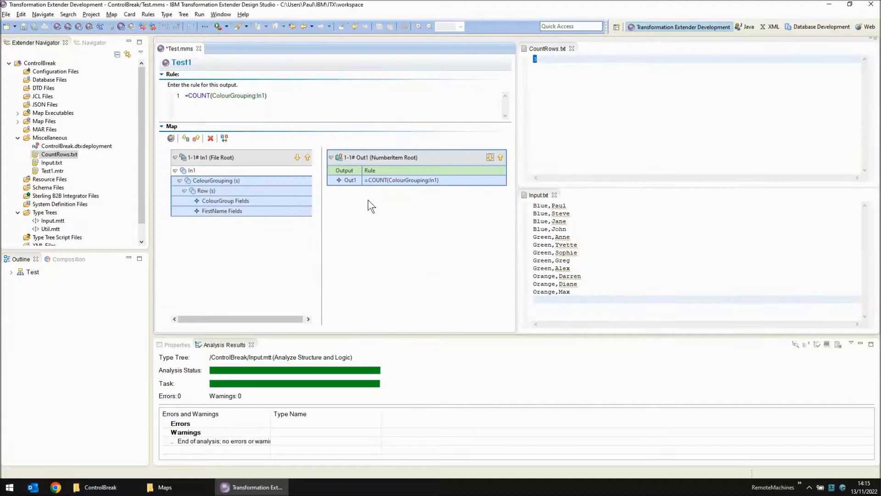
{"action": "mouse_move", "coordinate": [375, 215]}
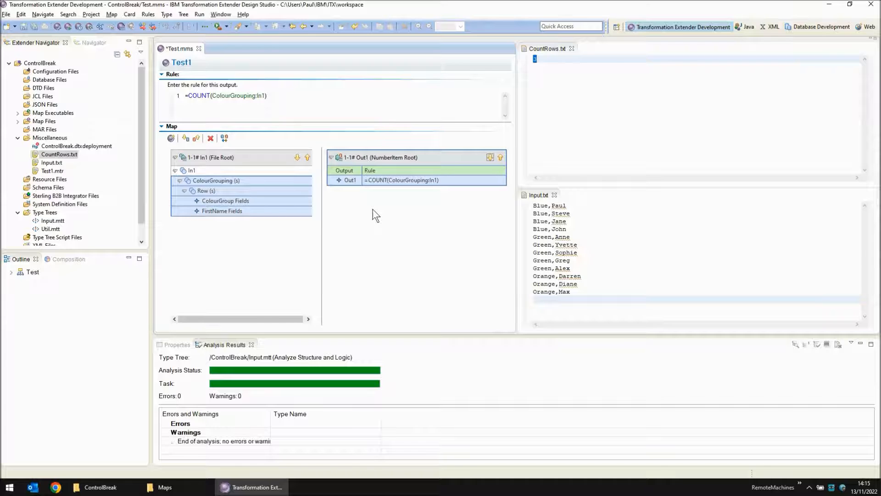
Create a new type tree Output.txt with File under Root as a group type.
{"action": "right_click", "coordinate": [44, 211]}
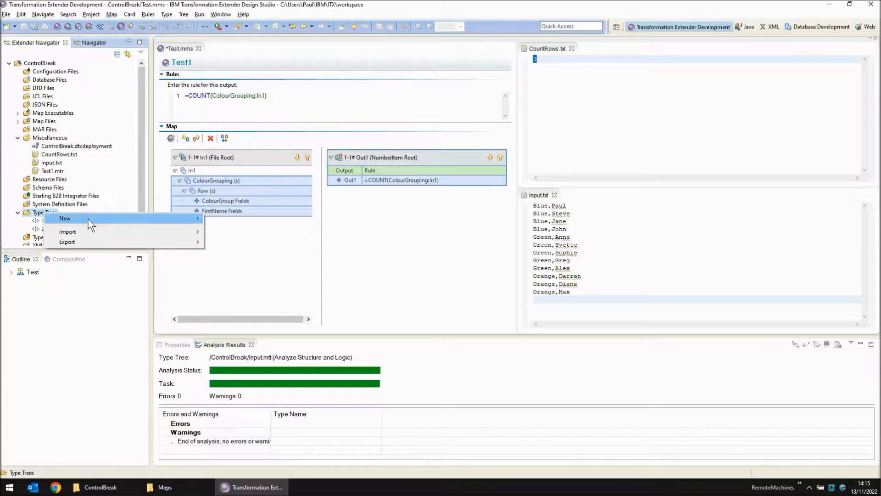
{"action": "left_click", "coordinate": [65, 218]}
{"action": "type", "text": "O"}
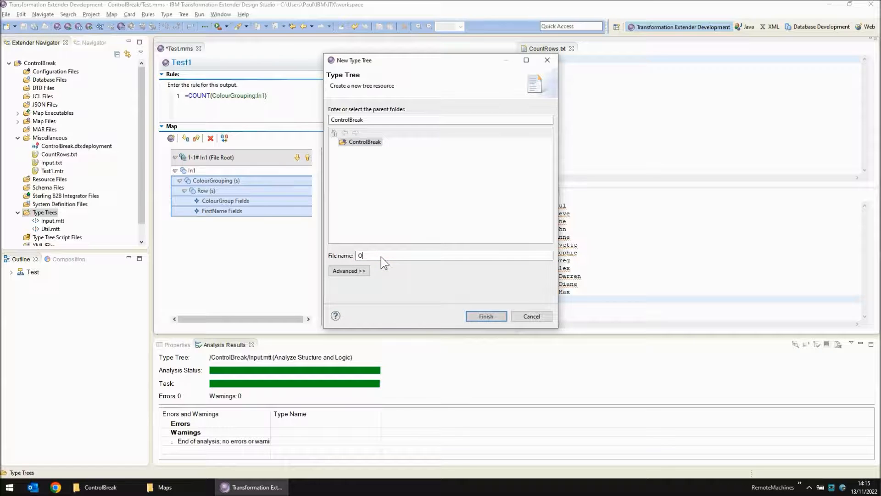
{"action": "type", "text": "utput.txt"}
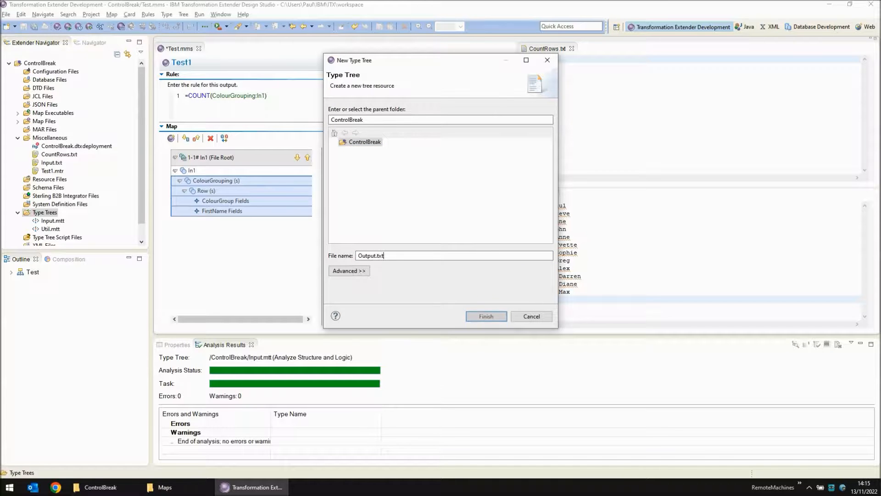
{"action": "left_click", "coordinate": [484, 316]}
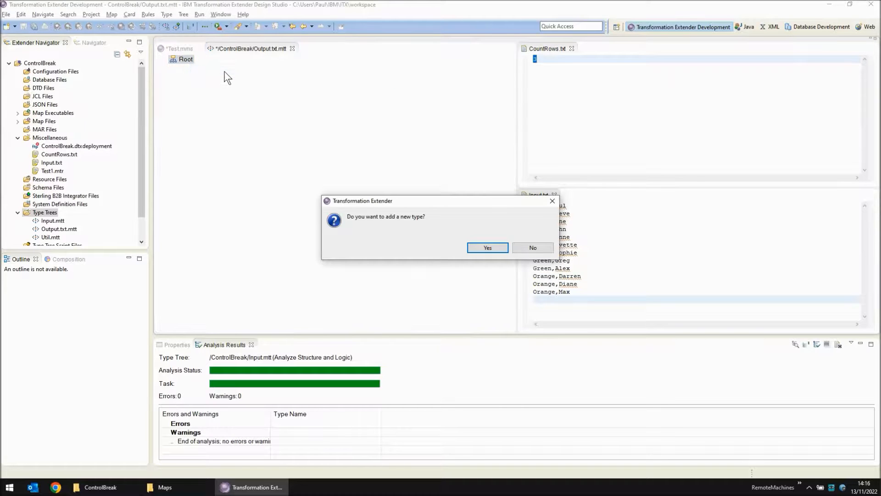
{"action": "left_click", "coordinate": [487, 247]}
{"action": "type", "text": "File"}
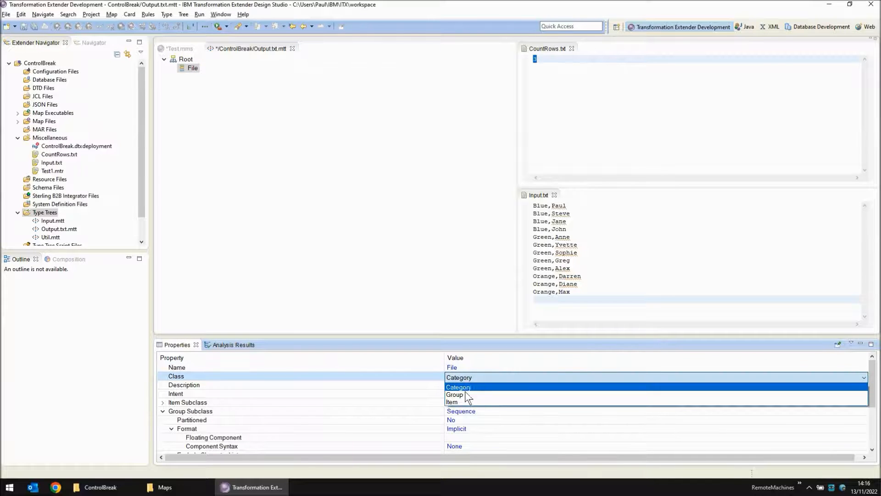
{"action": "left_click", "coordinate": [458, 387]}
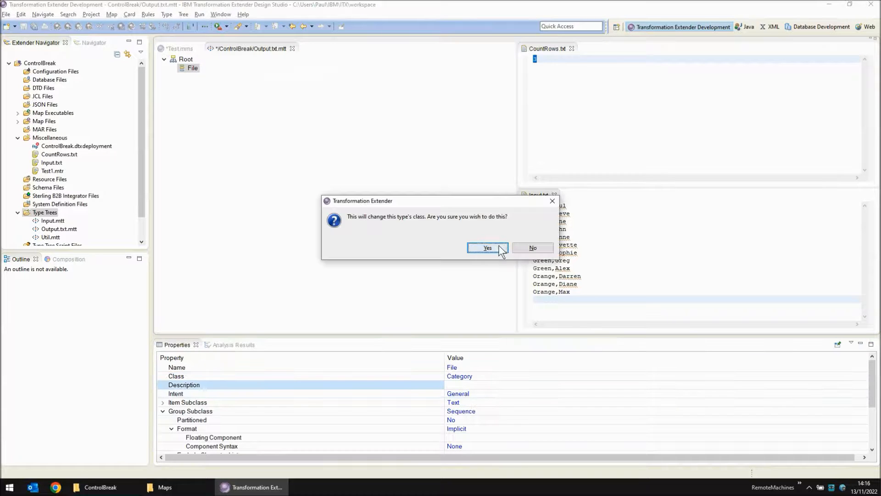
{"action": "left_click", "coordinate": [486, 248]}
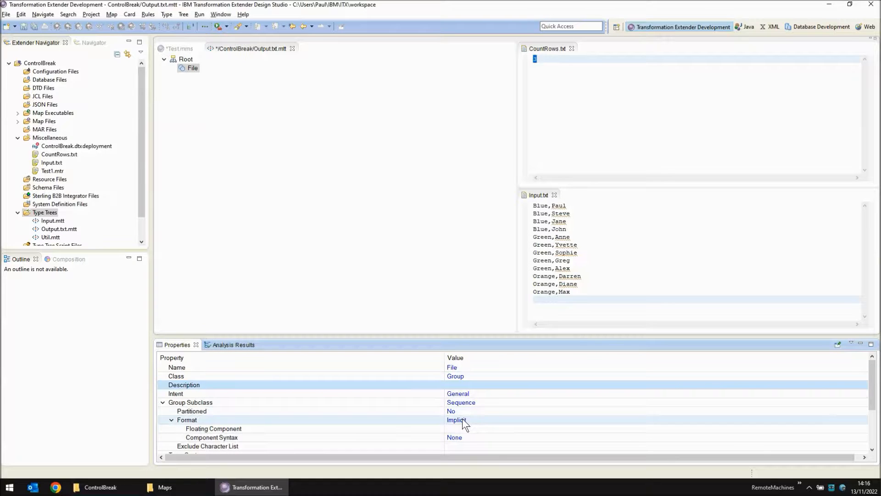
Add TextItem under Root as an item type with range 0 to s in File.
{"action": "right_click", "coordinate": [185, 59]}
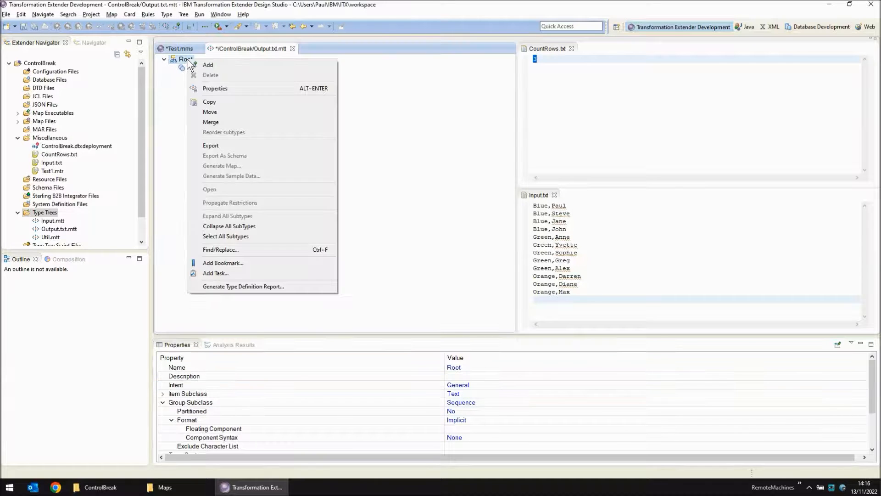
{"action": "left_click", "coordinate": [209, 64]}
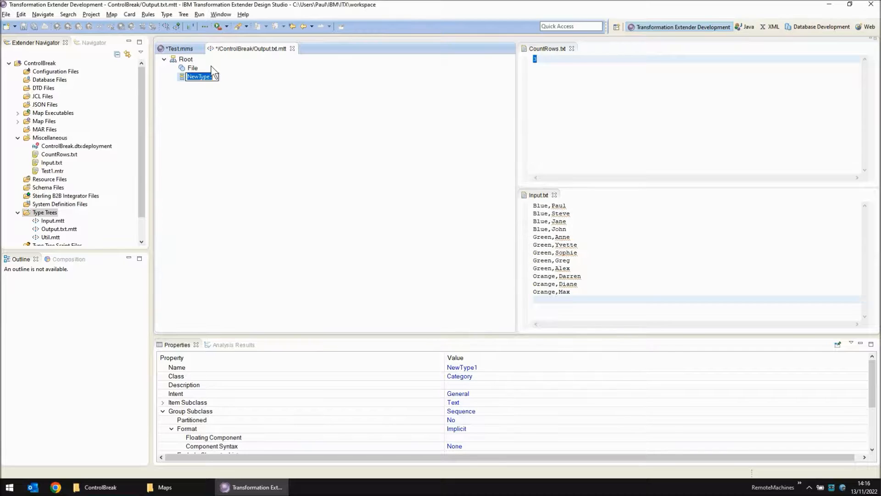
{"action": "type", "text": "Text1"}
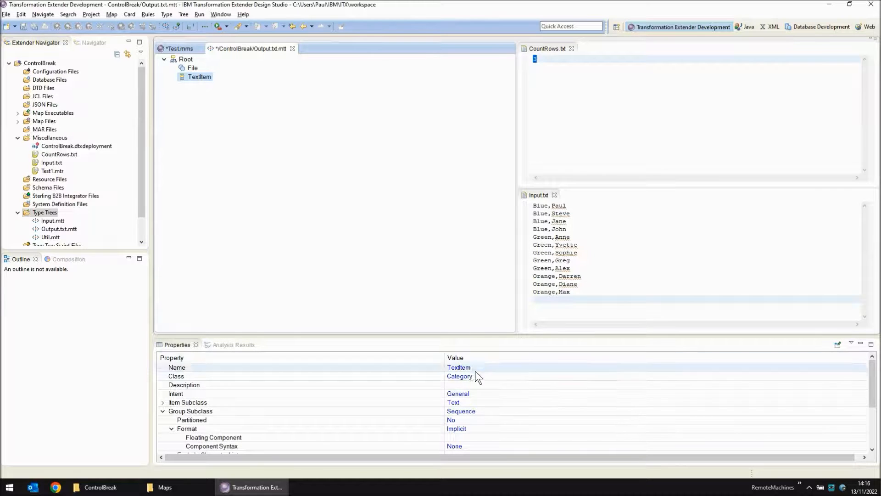
{"action": "left_click", "coordinate": [459, 376]}
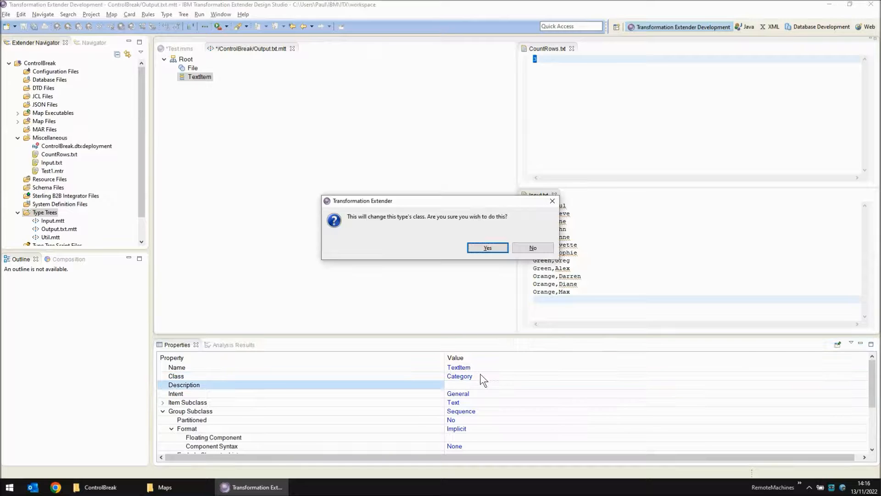
{"action": "left_click", "coordinate": [486, 248]}
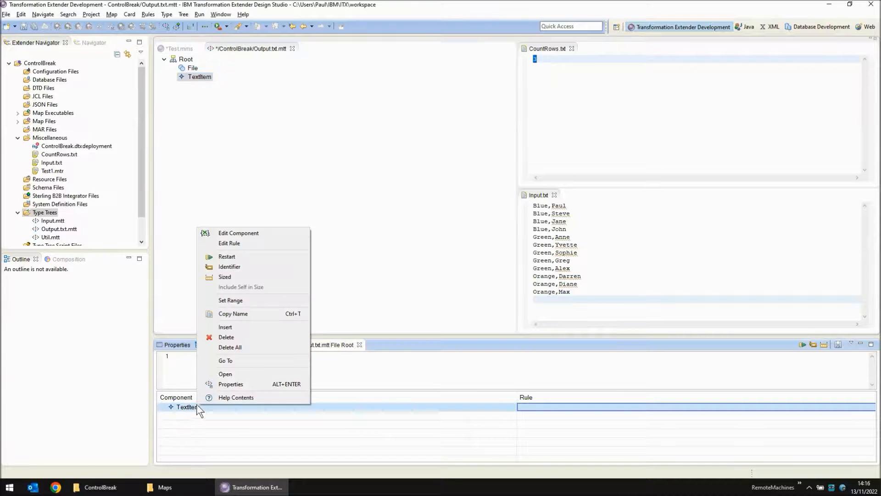
{"action": "left_click", "coordinate": [231, 299]}
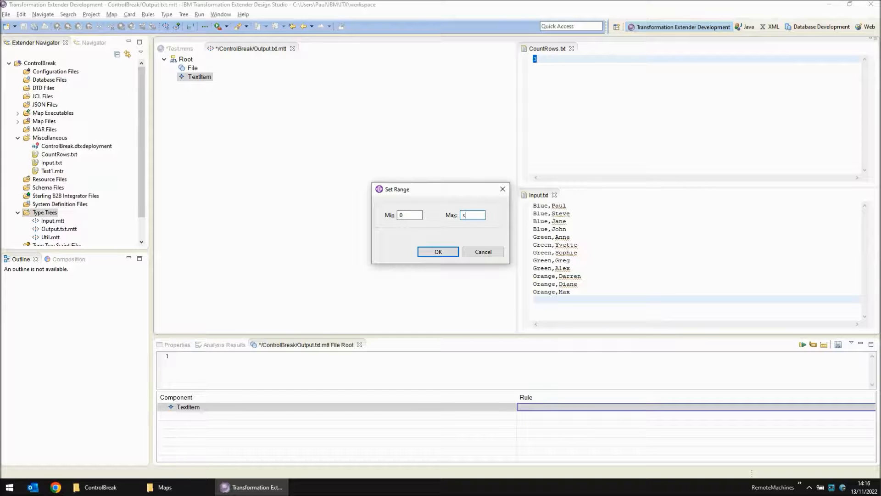
{"action": "left_click", "coordinate": [438, 251]}
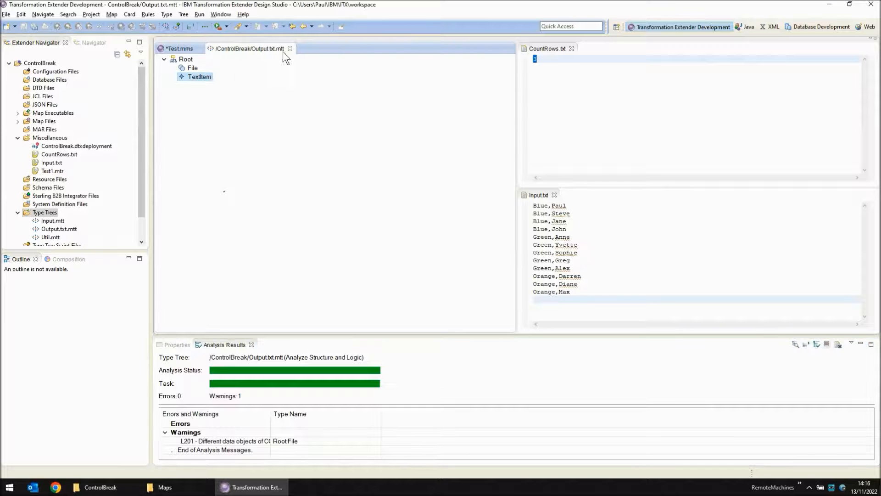
Add output card Out2 typed File Root from Output.txt.mtt, writing to OutDummy.txt.
{"action": "left_click", "coordinate": [179, 48]}
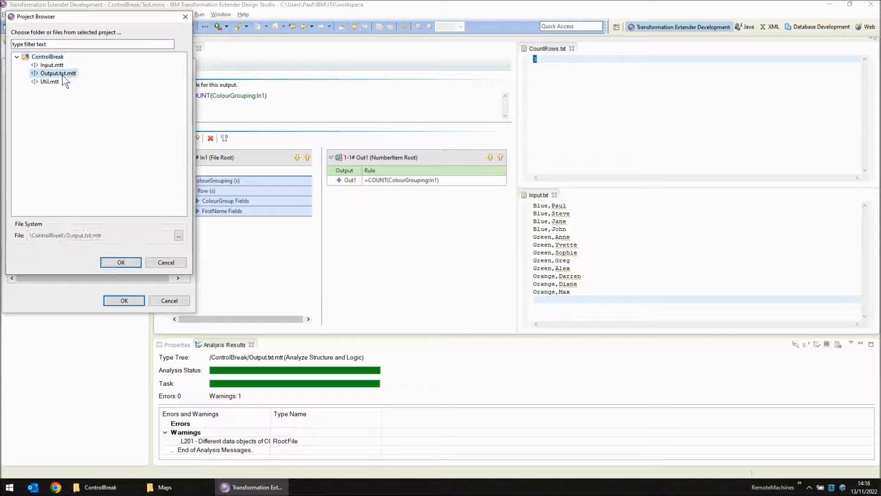
{"action": "left_click", "coordinate": [121, 262]}
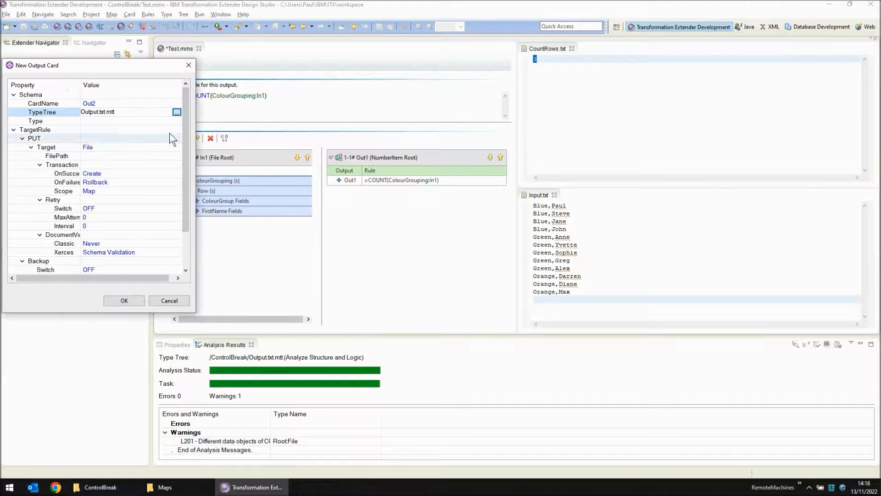
{"action": "left_click", "coordinate": [34, 121]}
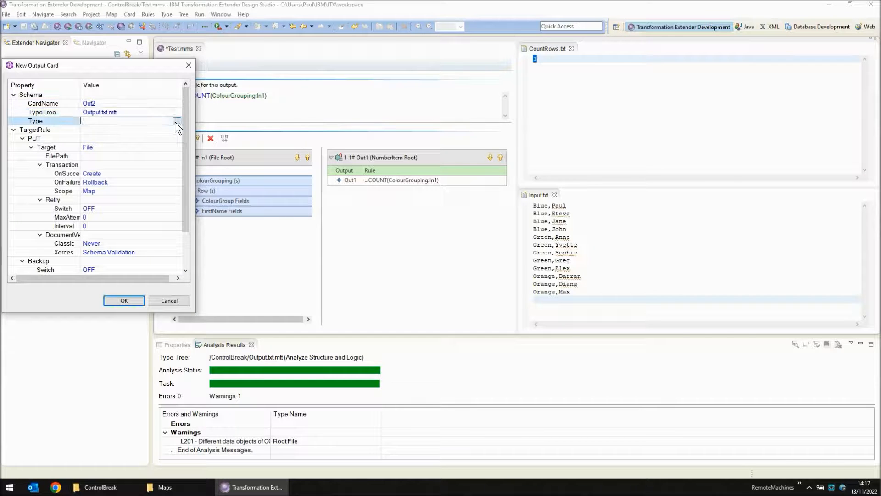
{"action": "left_click", "coordinate": [176, 121]}
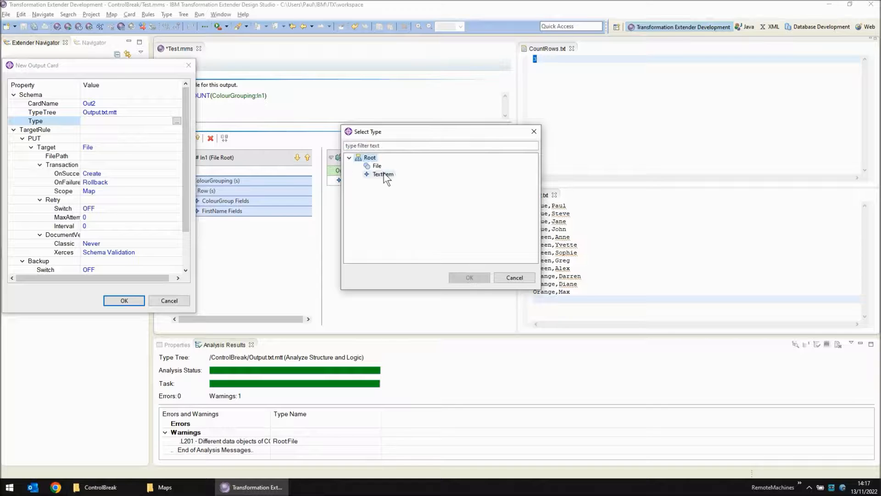
{"action": "left_click", "coordinate": [469, 277]}
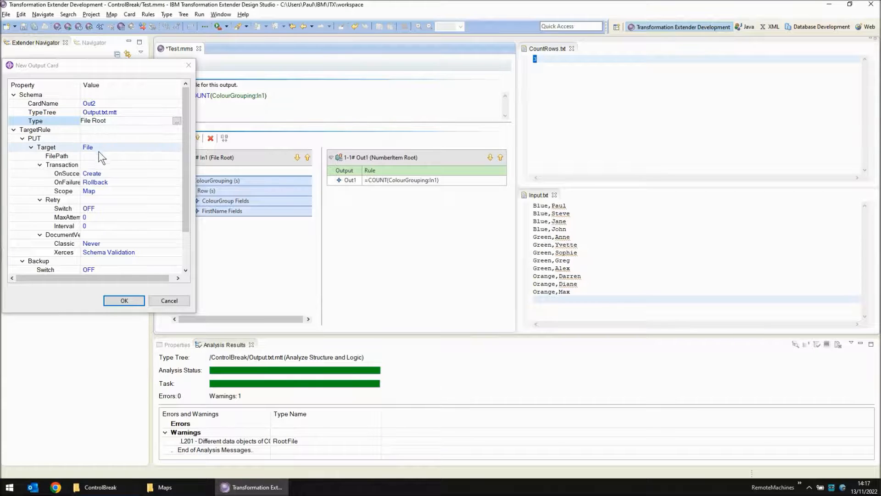
{"action": "left_click", "coordinate": [57, 156]}
{"action": "type", "text": "OutDummy.txt"}
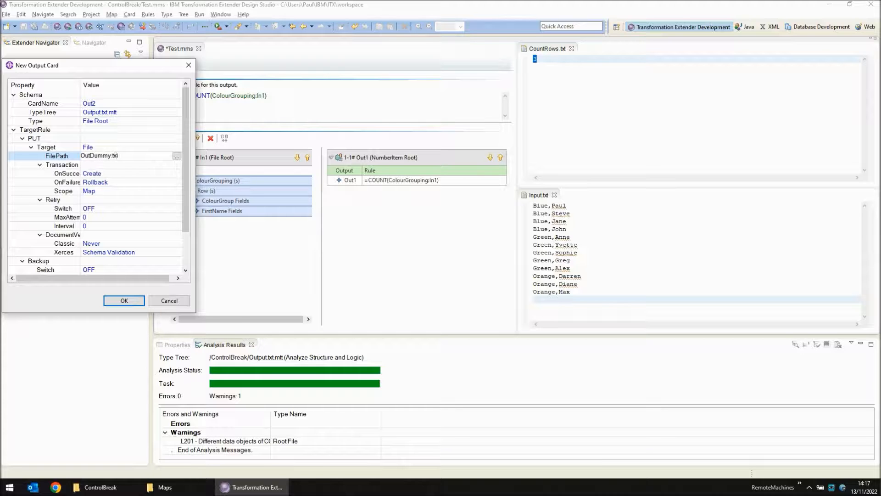
{"action": "left_click", "coordinate": [124, 300]}
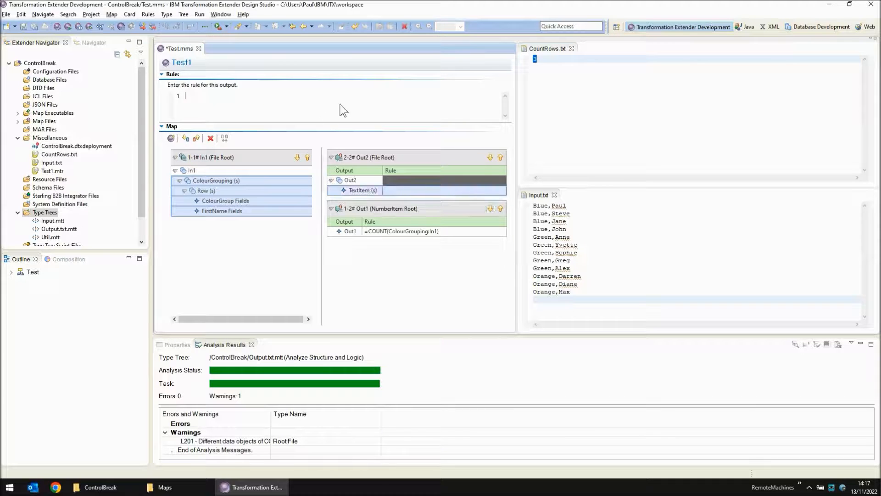
Set Out2's TextItem rule to =F_EachColourGrp(ColourGrouping:In1) and save the map.
{"action": "type", "text": "=F_EachColourGrp(ColourGrouping:In1"}
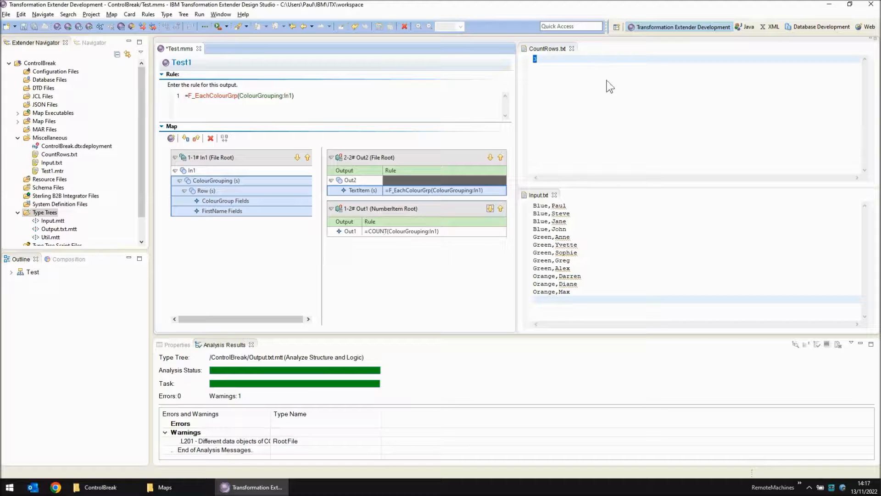
{"action": "mouse_move", "coordinate": [463, 136]}
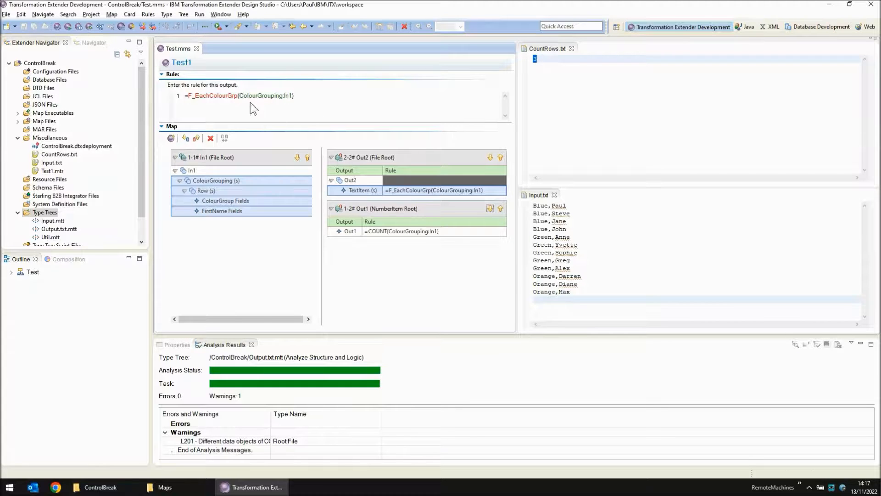
{"action": "right_click", "coordinate": [430, 189]}
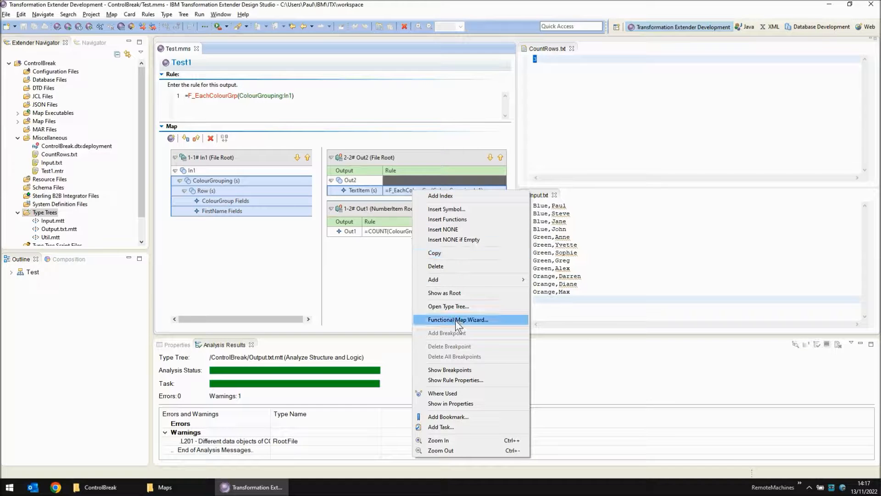
Create the F_EachColourGrp functional map with the Functional Map Wizard and close it.
{"action": "left_click", "coordinate": [458, 320]}
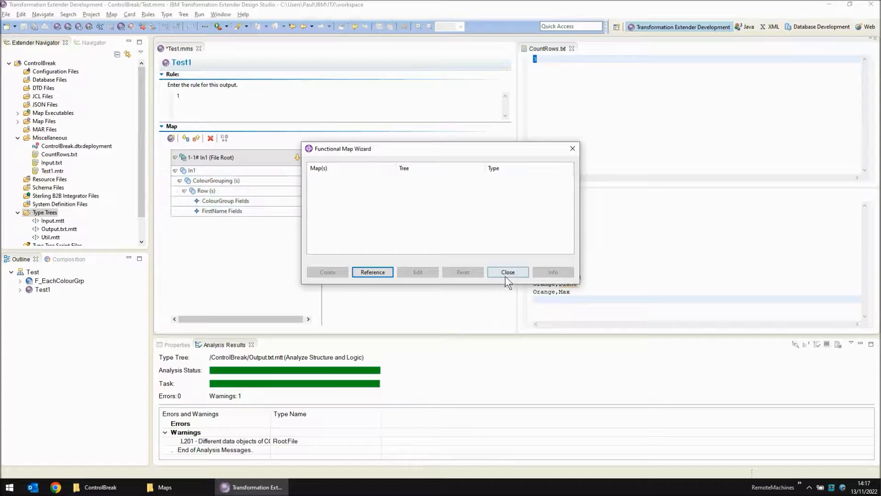
{"action": "left_click", "coordinate": [506, 272]}
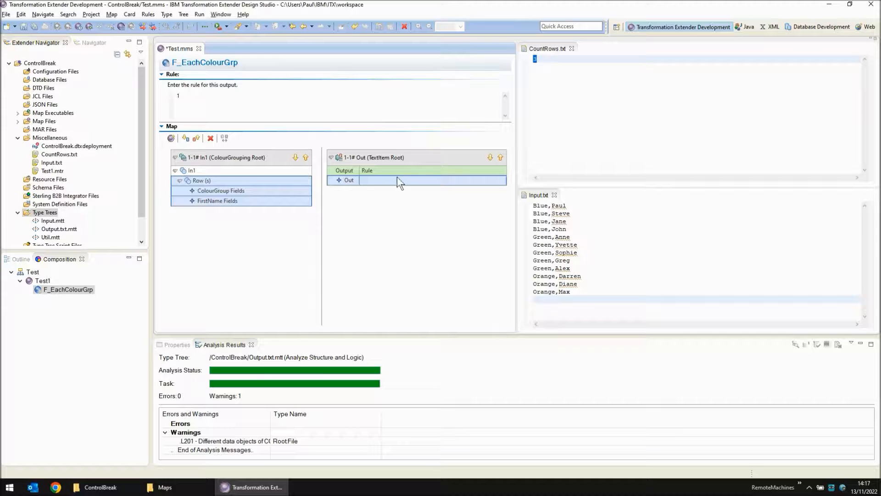
{"action": "mouse_move", "coordinate": [277, 156]}
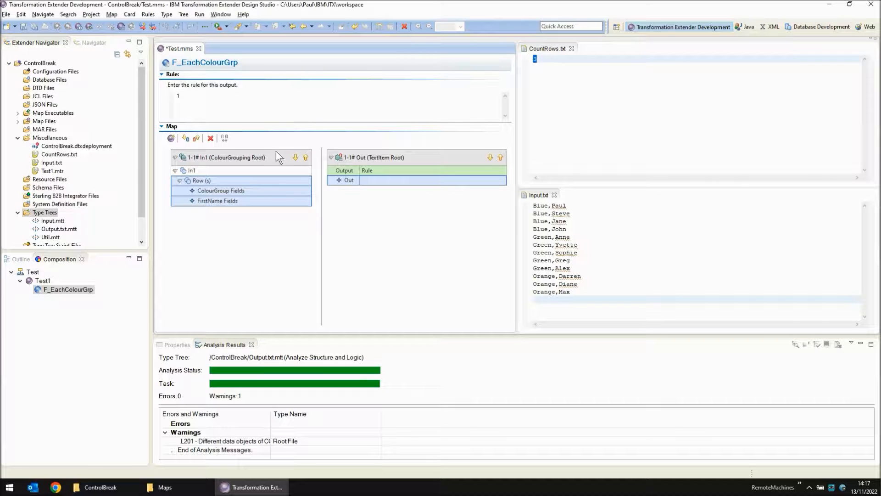
{"action": "mouse_move", "coordinate": [277, 113]}
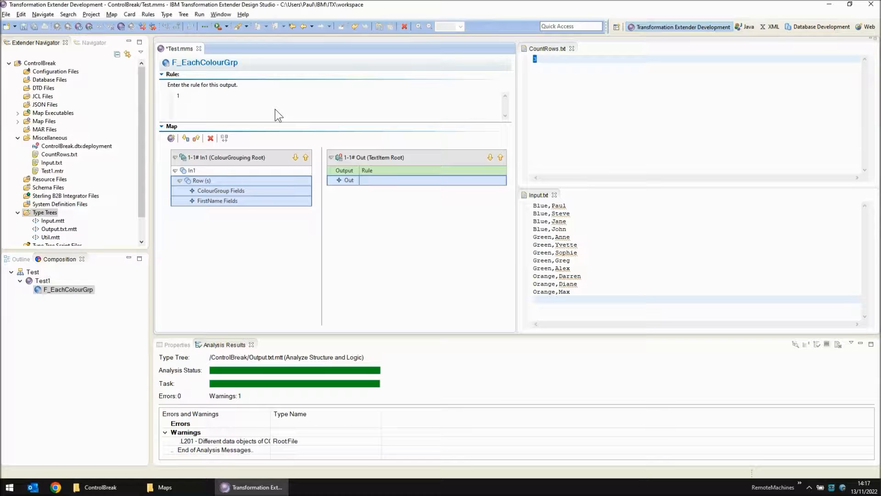
Write the Out rule =PUT("FILE","Output_"+ColourGroup+".txt",SERIESTOTEXT(FirstName)) and return to the Test1 map.
{"action": "type", "text": "=PUT()"}
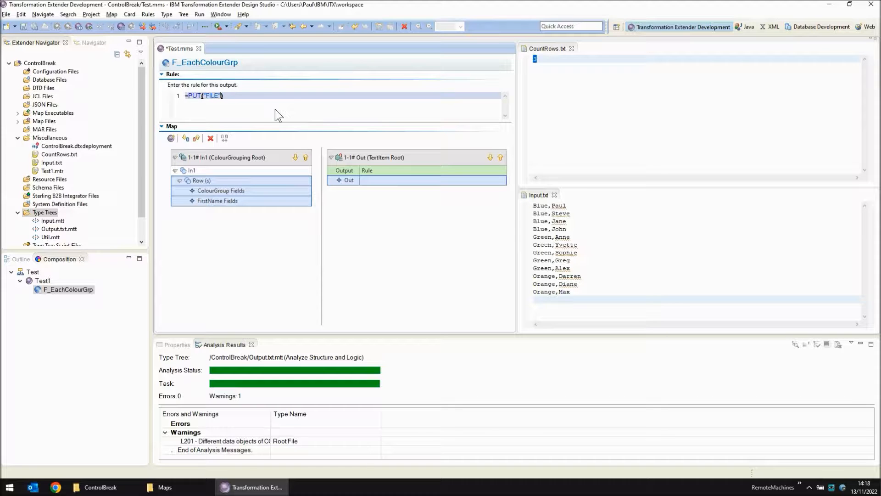
{"action": "type", "text": ",\"\""}
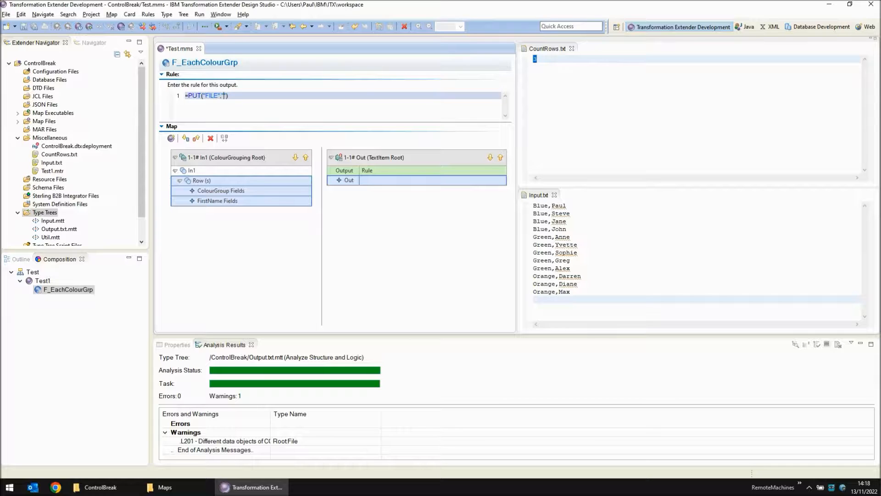
{"action": "type", "text": "\"Output\""}
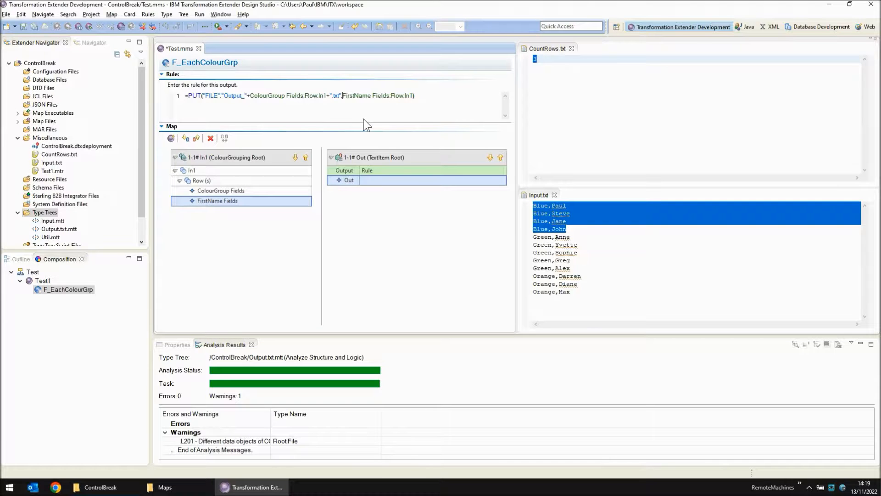
{"action": "type", "text": "SERIESTOTEXT("}
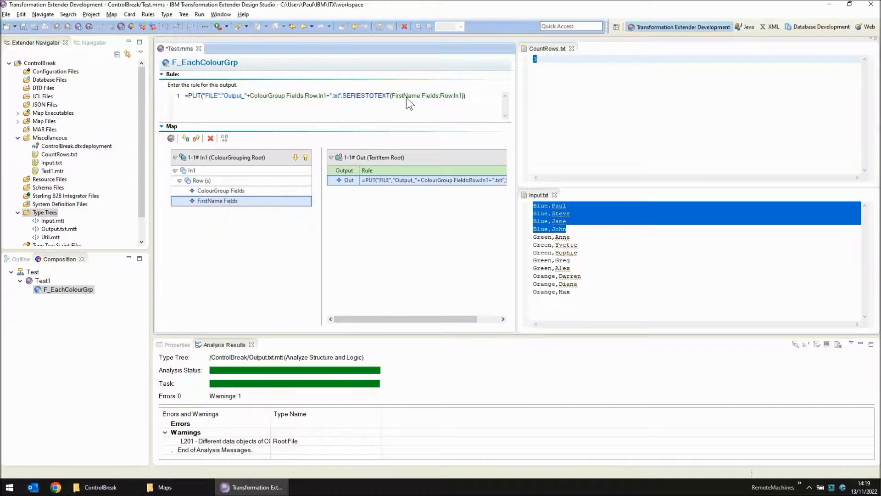
{"action": "mouse_move", "coordinate": [246, 104]}
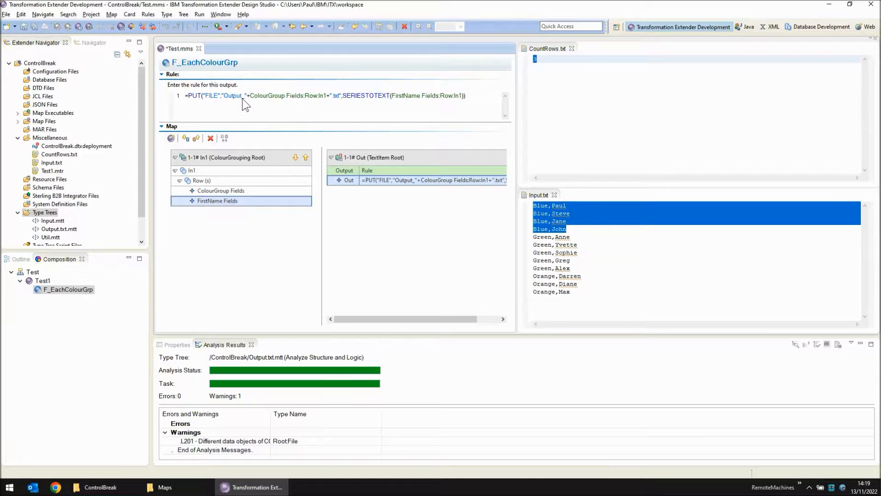
{"action": "mouse_move", "coordinate": [349, 103]}
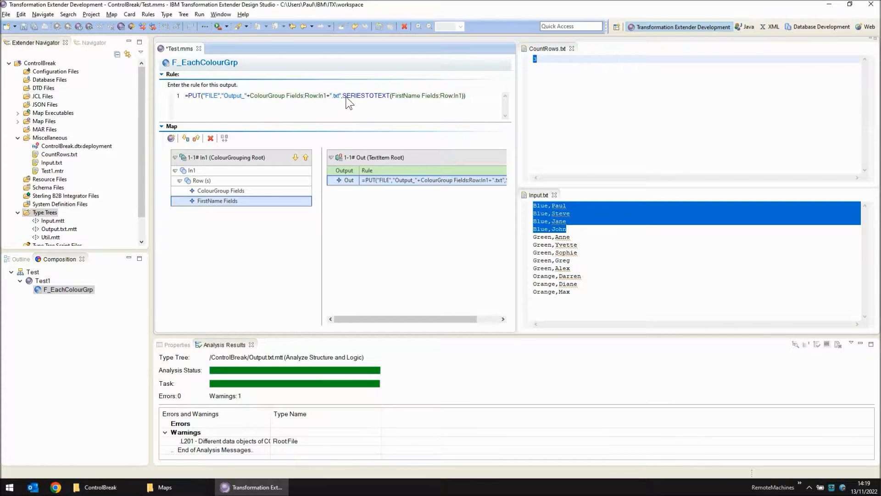
{"action": "mouse_move", "coordinate": [445, 109]}
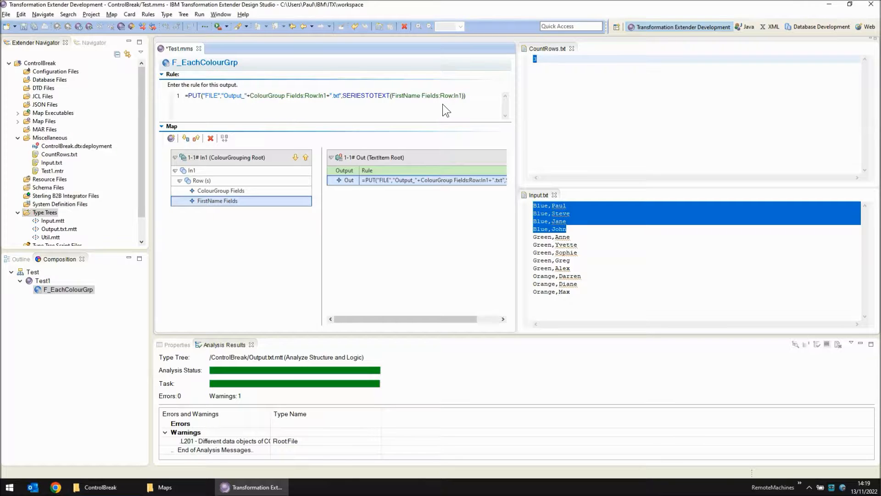
{"action": "mouse_move", "coordinate": [330, 119]}
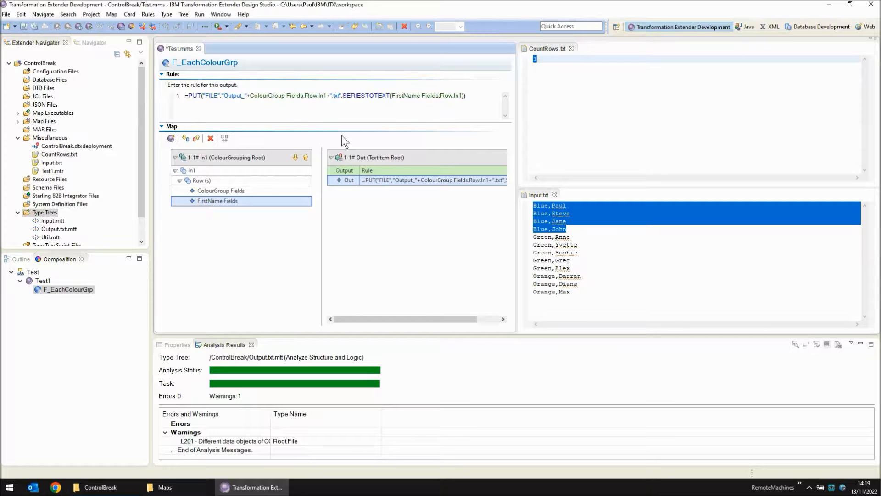
{"action": "mouse_move", "coordinate": [350, 115]}
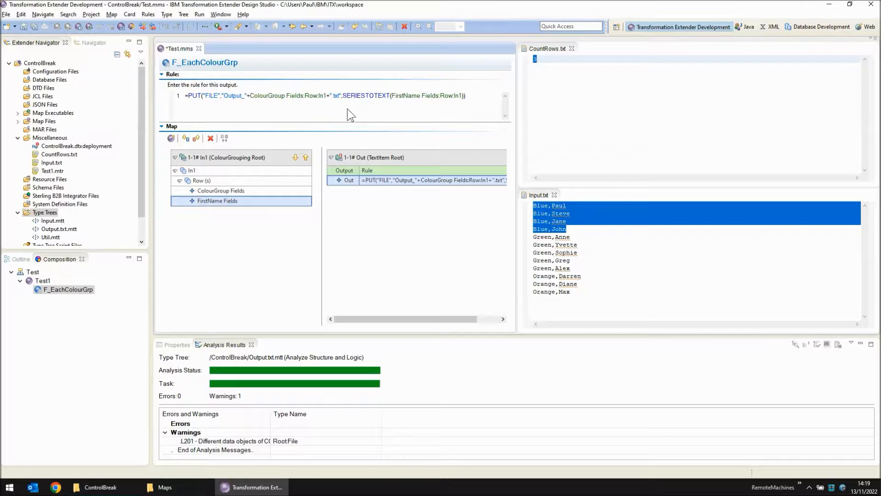
{"action": "left_click", "coordinate": [41, 281]}
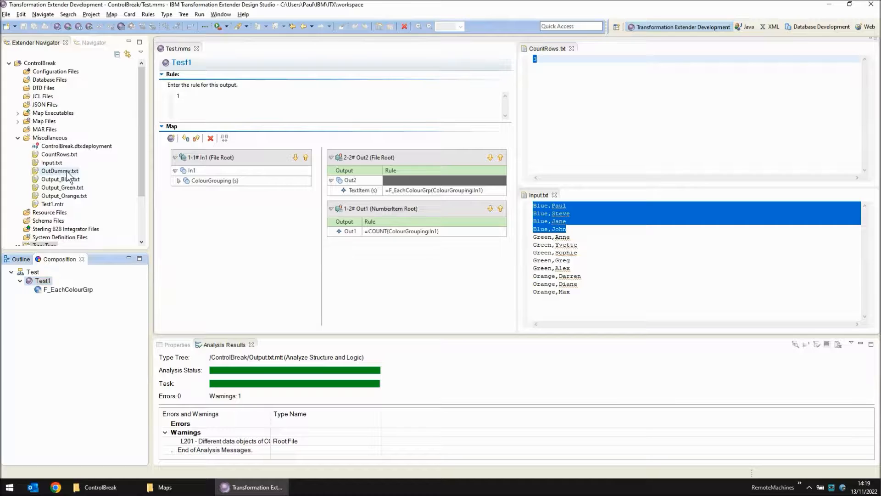
Check that OutDummy.txt is empty and close it.
{"action": "double_click", "coordinate": [60, 171]}
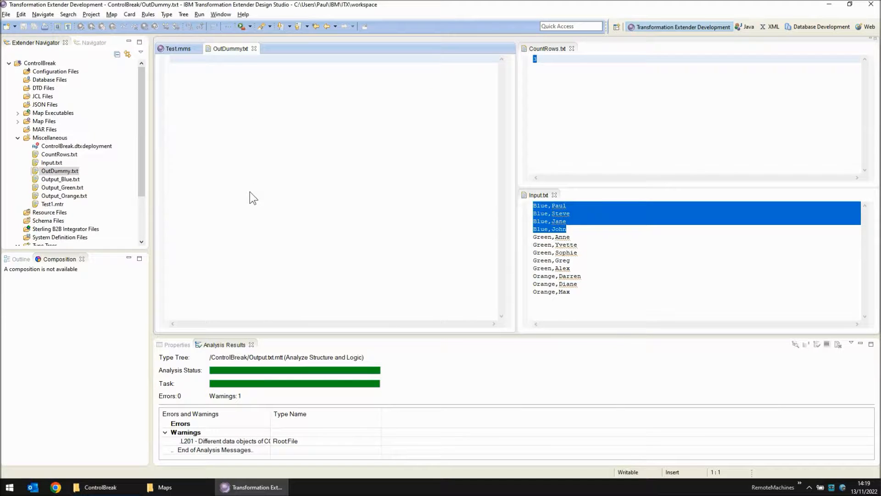
{"action": "mouse_move", "coordinate": [218, 125]}
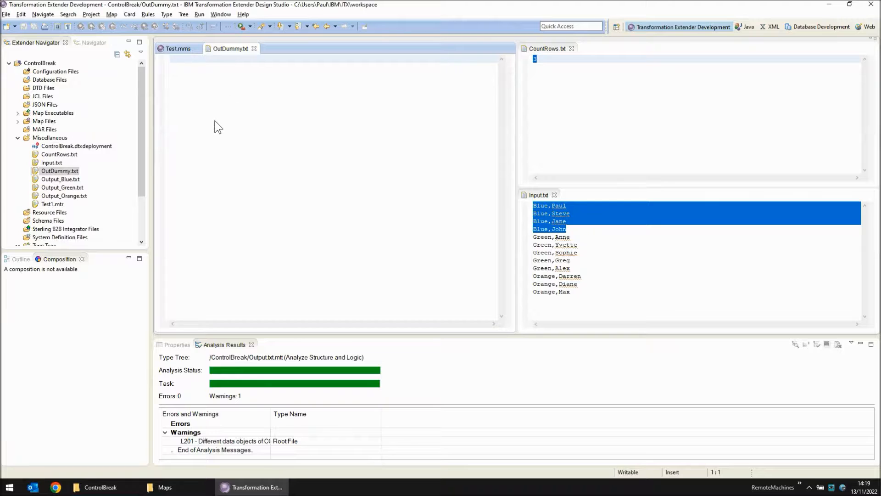
{"action": "left_click", "coordinate": [177, 49]}
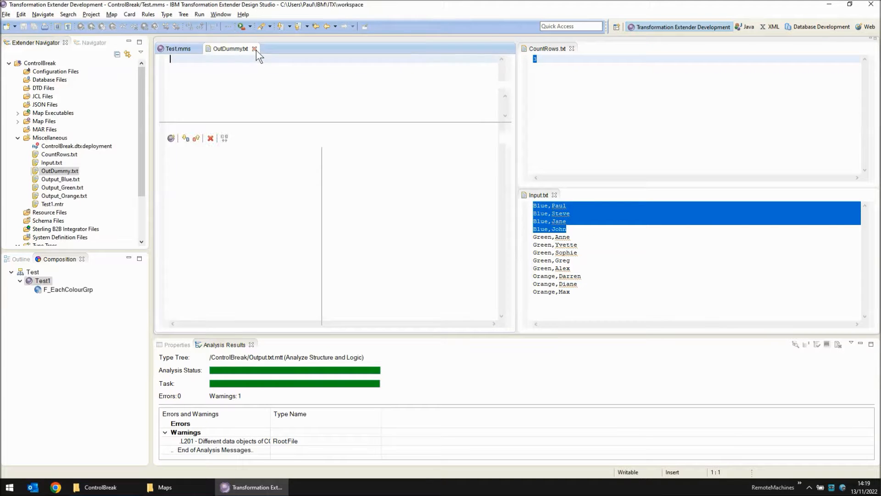
{"action": "left_click", "coordinate": [254, 49]}
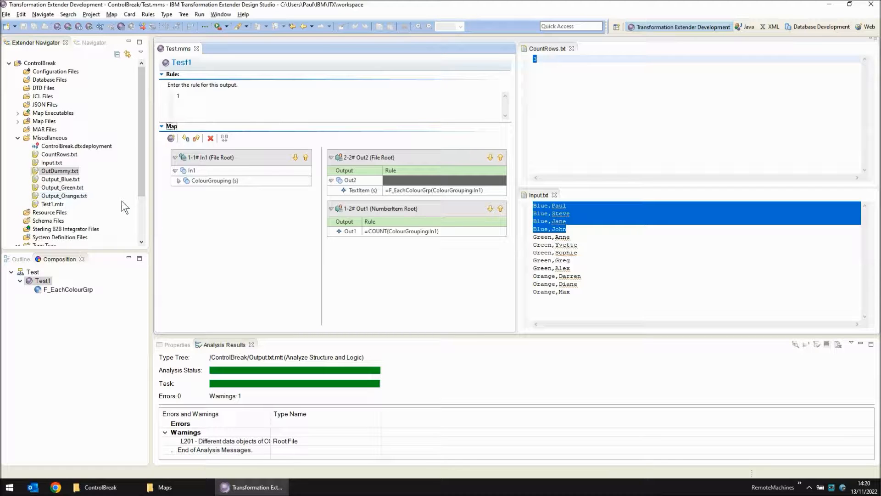
Review Output_Blue.txt showing only John, then return to the Test map source.
{"action": "double_click", "coordinate": [61, 179]}
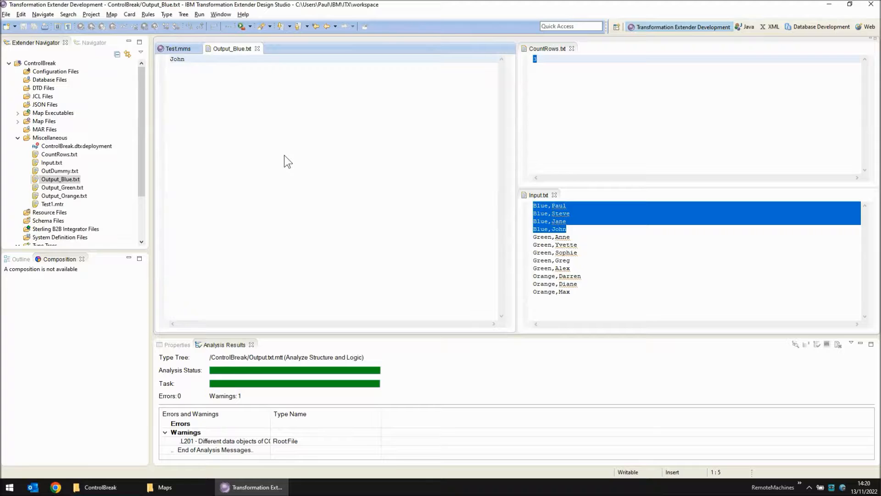
{"action": "left_click", "coordinate": [185, 59]}
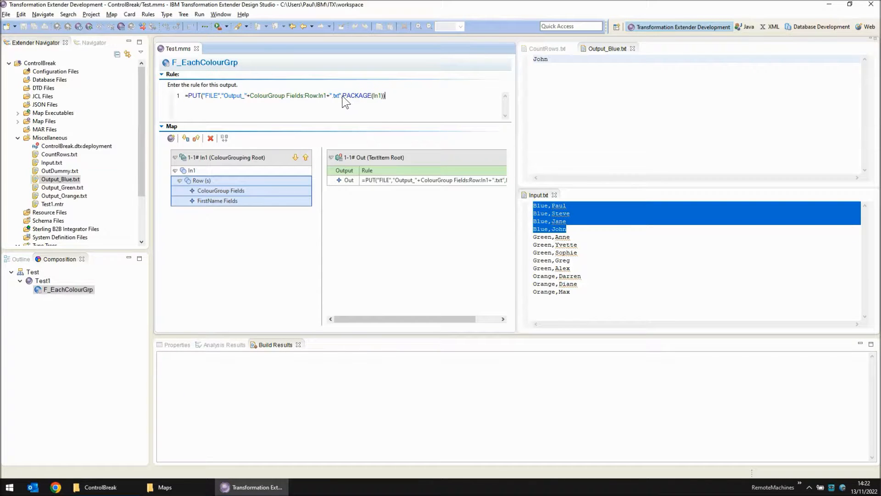
Rerun the Test1 map with the PUT rule using PACKAGE(In1) and dismiss the summary.
{"action": "double_click", "coordinate": [355, 94]}
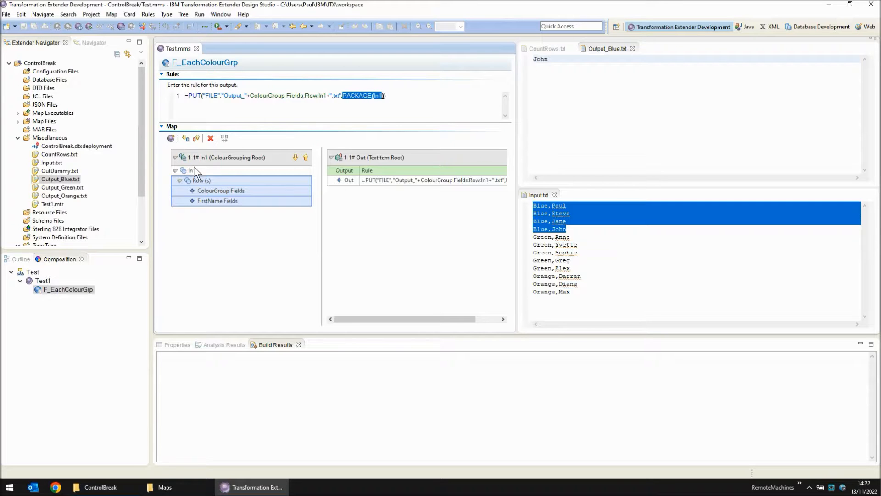
{"action": "left_click", "coordinate": [42, 281]}
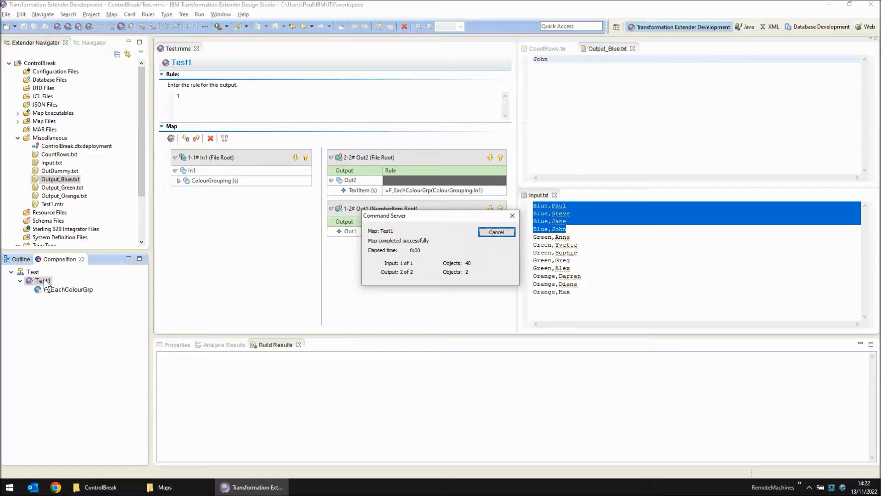
{"action": "left_click", "coordinate": [496, 232]}
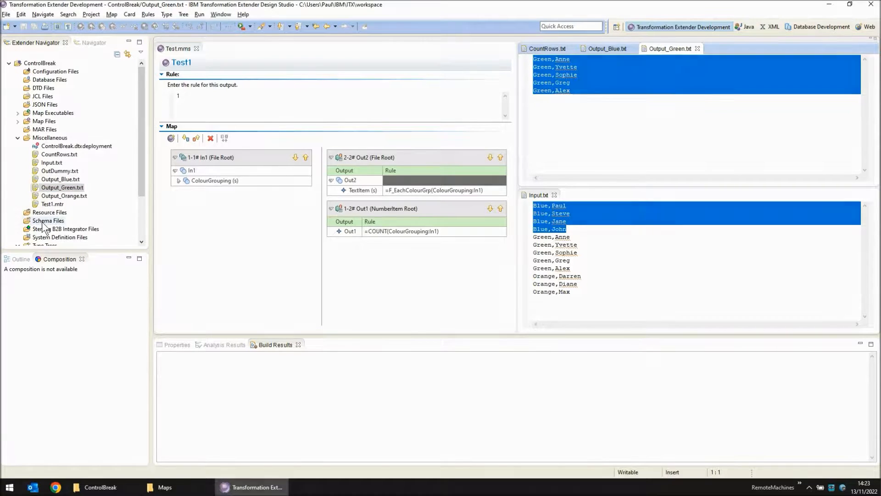
Confirm Output_Orange.txt holds the complete orange rows, then close it.
{"action": "left_click", "coordinate": [63, 195]}
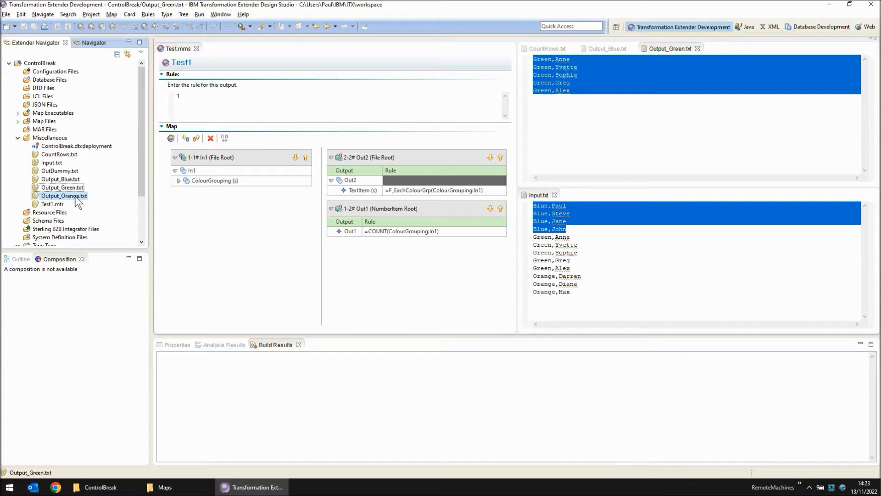
{"action": "double_click", "coordinate": [63, 195]}
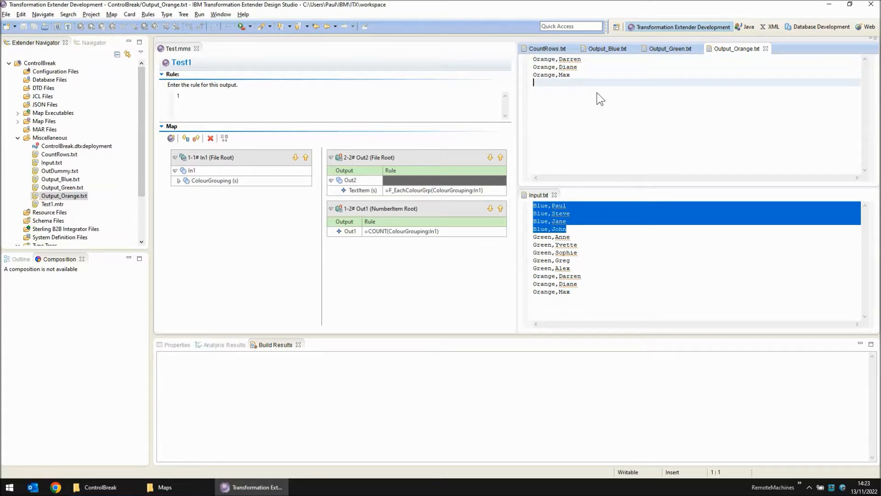
{"action": "mouse_move", "coordinate": [765, 50]}
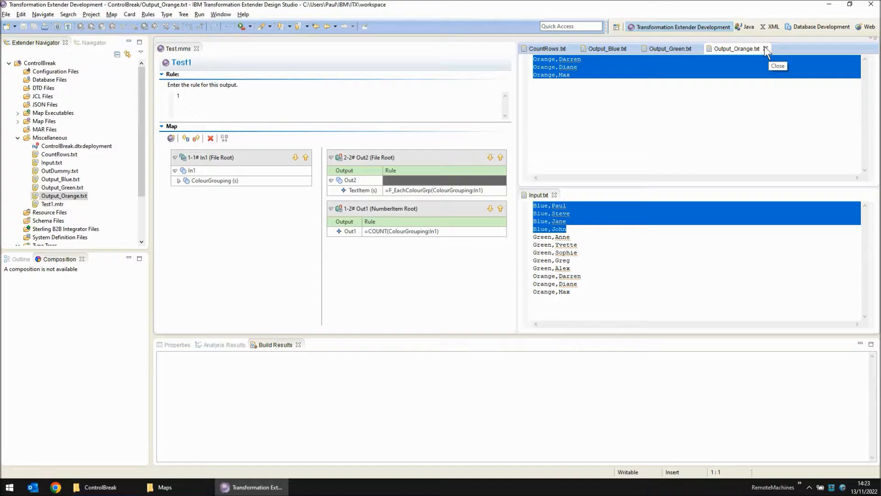
{"action": "left_click", "coordinate": [766, 48]}
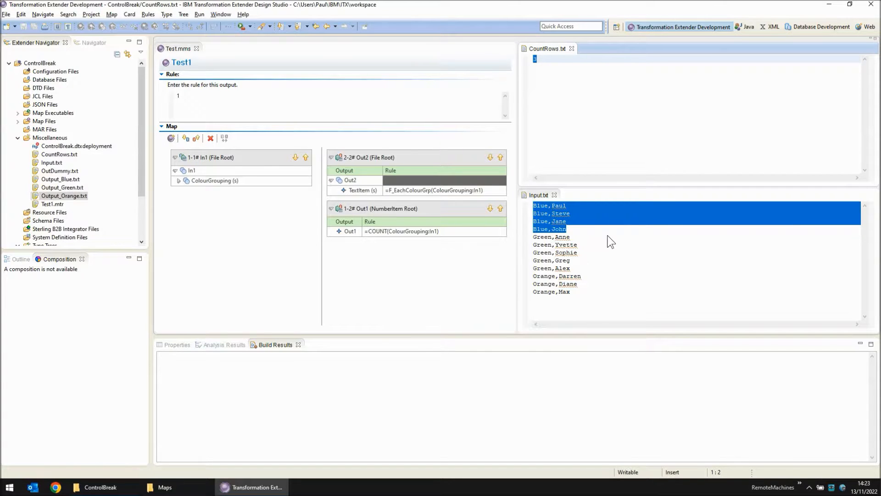
{"action": "mouse_move", "coordinate": [627, 289]}
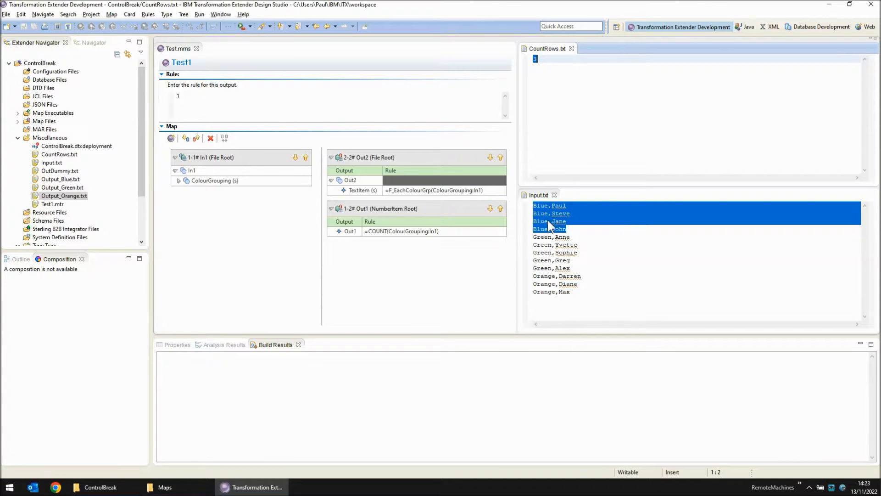
{"action": "mouse_move", "coordinate": [593, 283]}
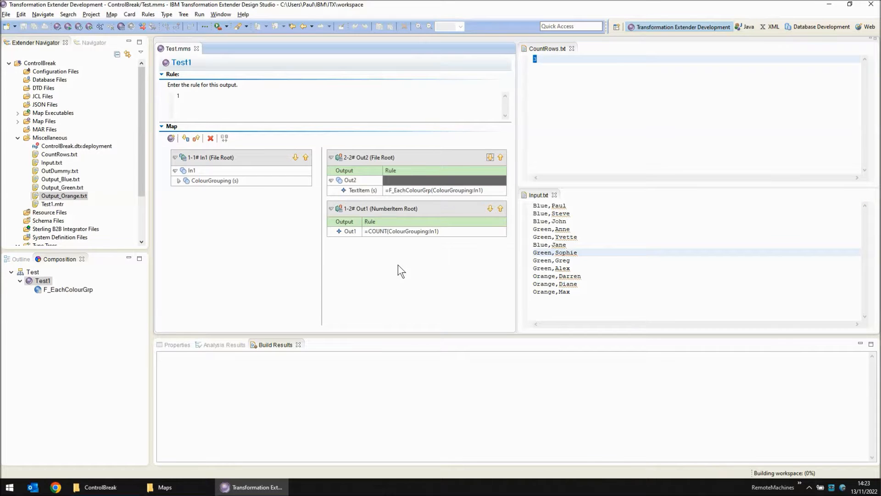
{"action": "mouse_move", "coordinate": [539, 156]}
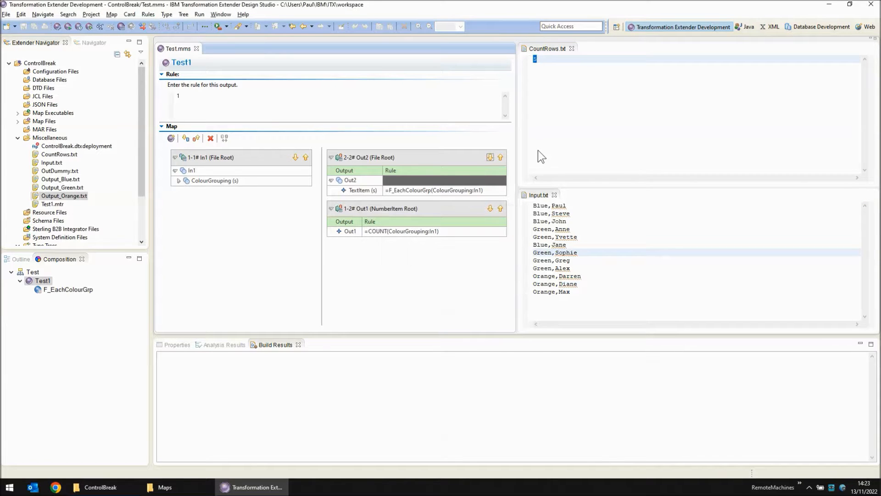
Confirm CountRows.txt reads 5 and Output_Blue.txt holds only Blue,Jane.
{"action": "left_click", "coordinate": [538, 61]}
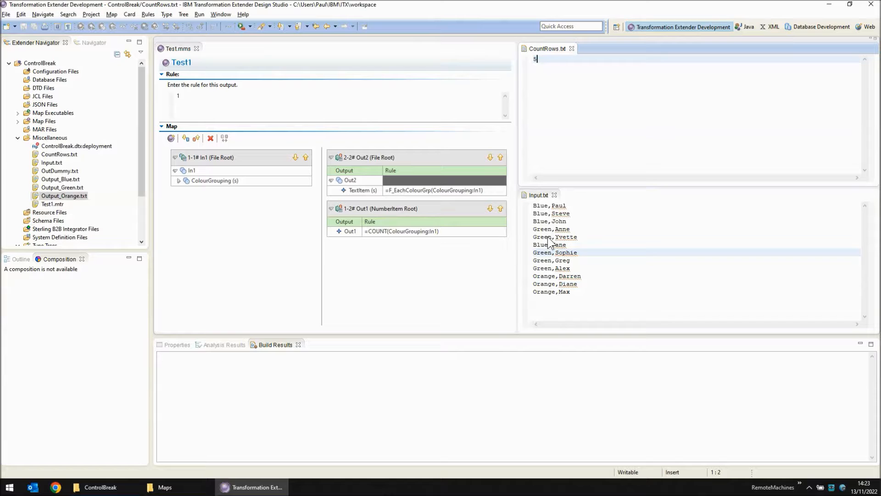
{"action": "mouse_move", "coordinate": [548, 268]}
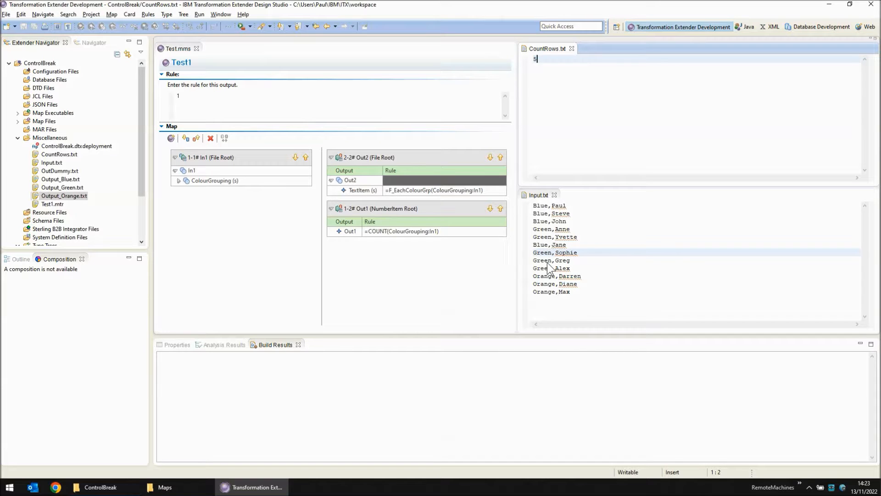
{"action": "mouse_move", "coordinate": [550, 297]}
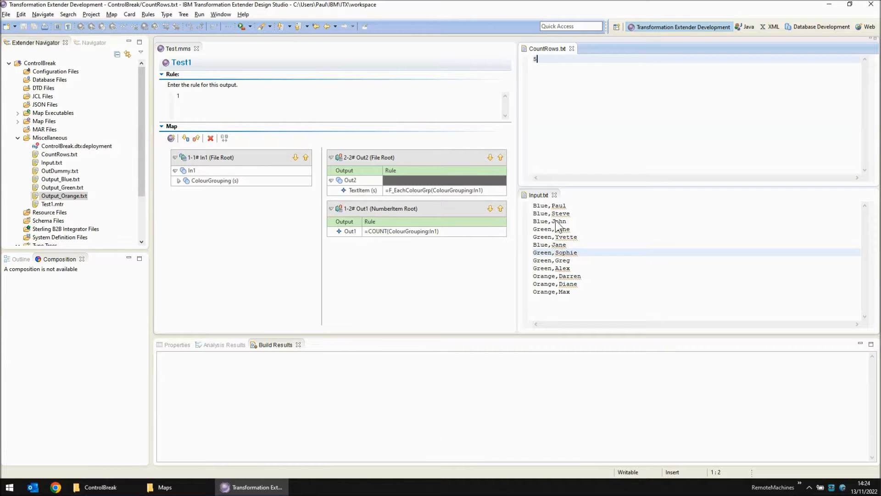
{"action": "mouse_move", "coordinate": [567, 253]}
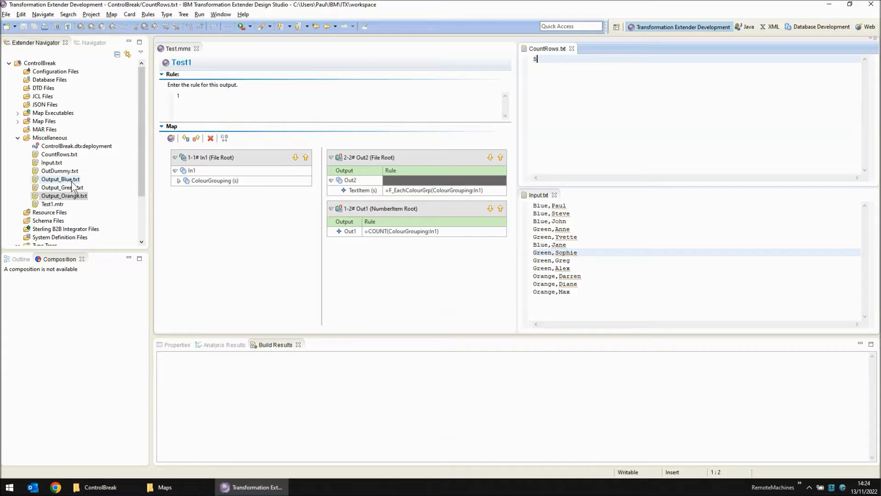
{"action": "double_click", "coordinate": [59, 179]}
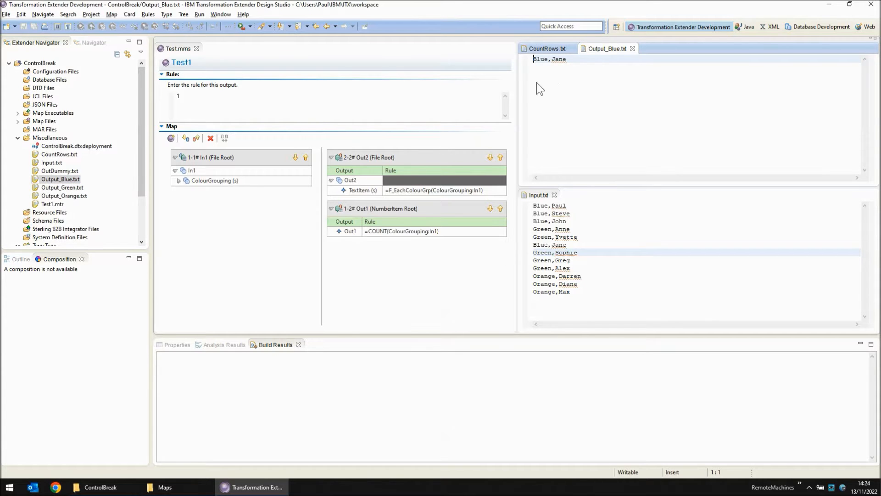
{"action": "left_click", "coordinate": [546, 49]}
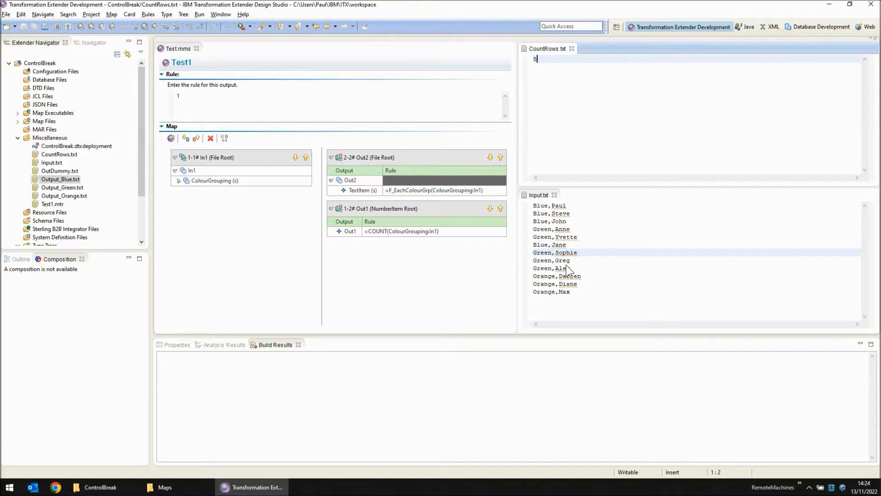
{"action": "mouse_move", "coordinate": [561, 252]}
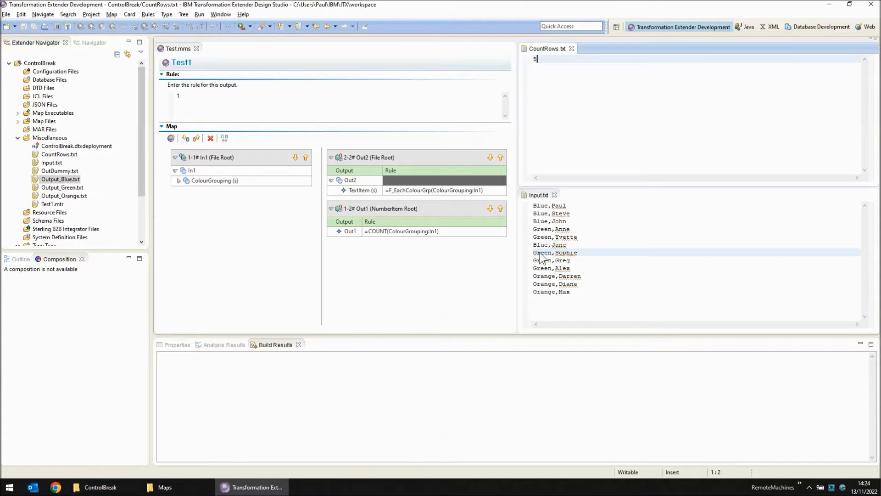
{"action": "mouse_move", "coordinate": [61, 187]}
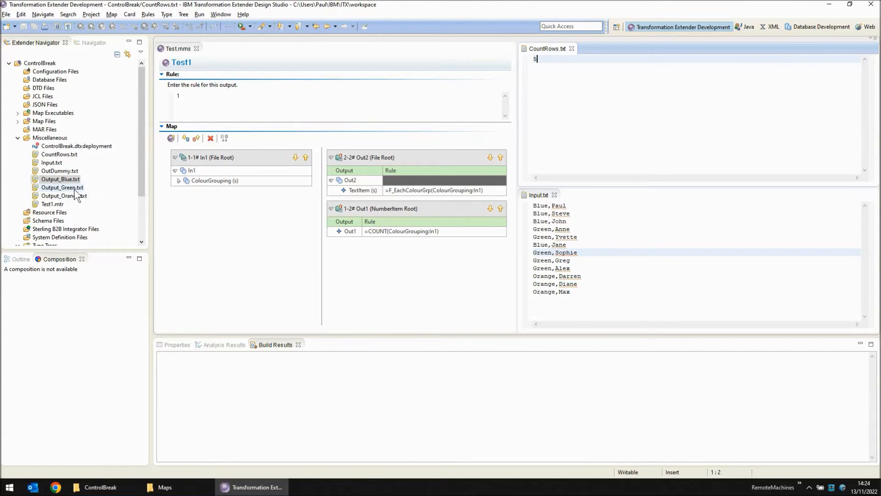
Check the rows in Output_Green.txt and Output_Orange.txt, then close them.
{"action": "double_click", "coordinate": [61, 187]}
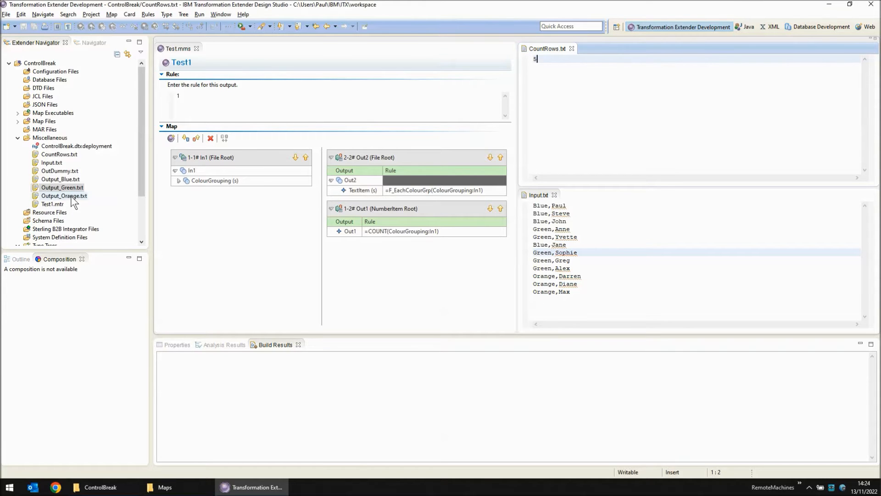
{"action": "double_click", "coordinate": [63, 195]}
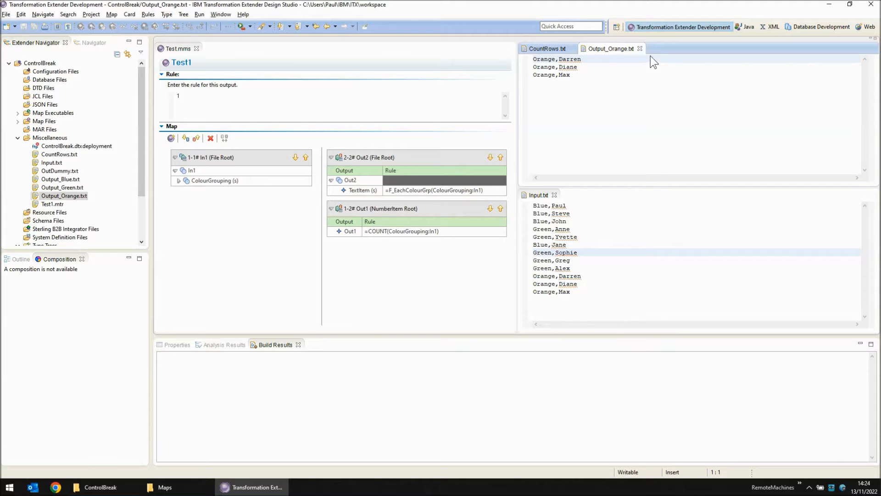
{"action": "left_click", "coordinate": [546, 48]}
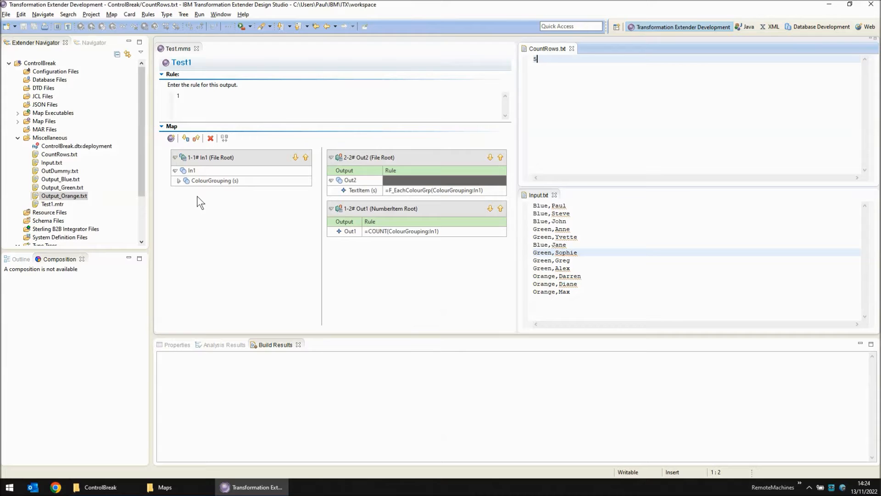
{"action": "mouse_move", "coordinate": [240, 188]}
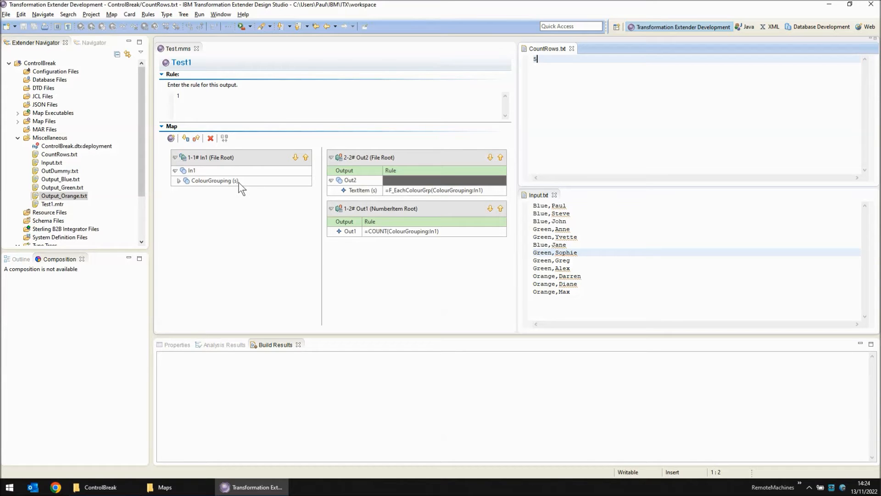